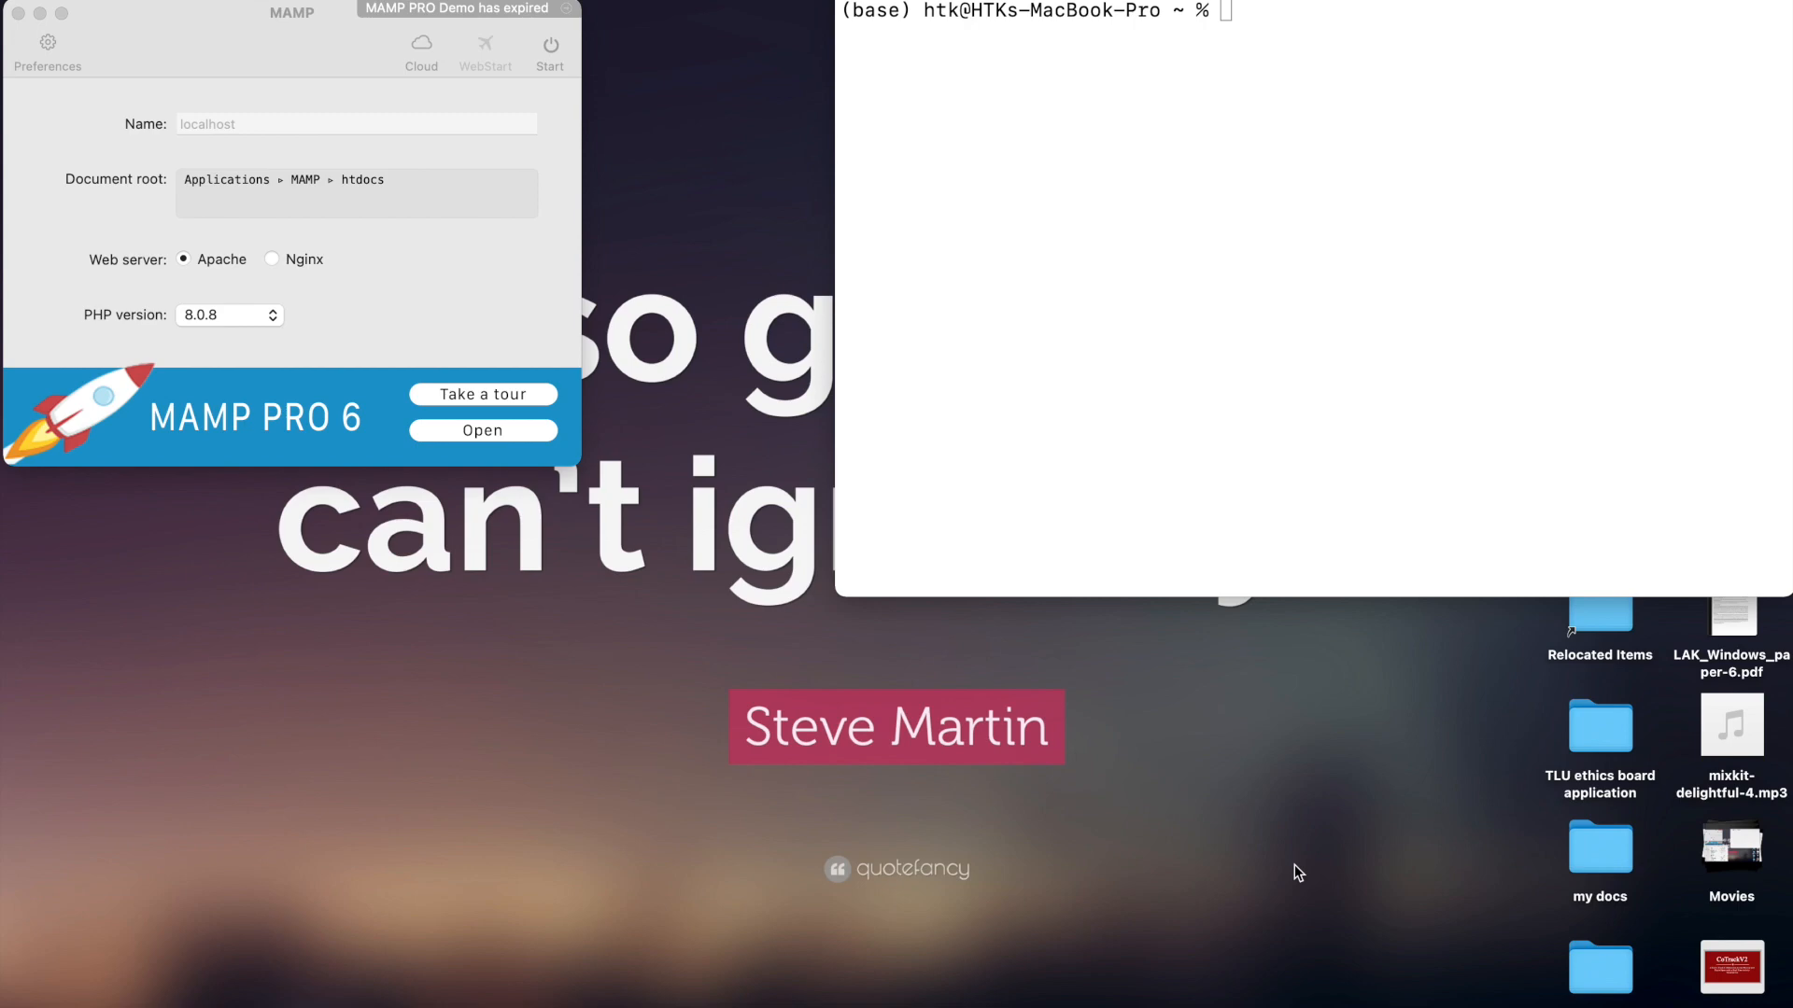
pyautogui.moveTo(560, 689)
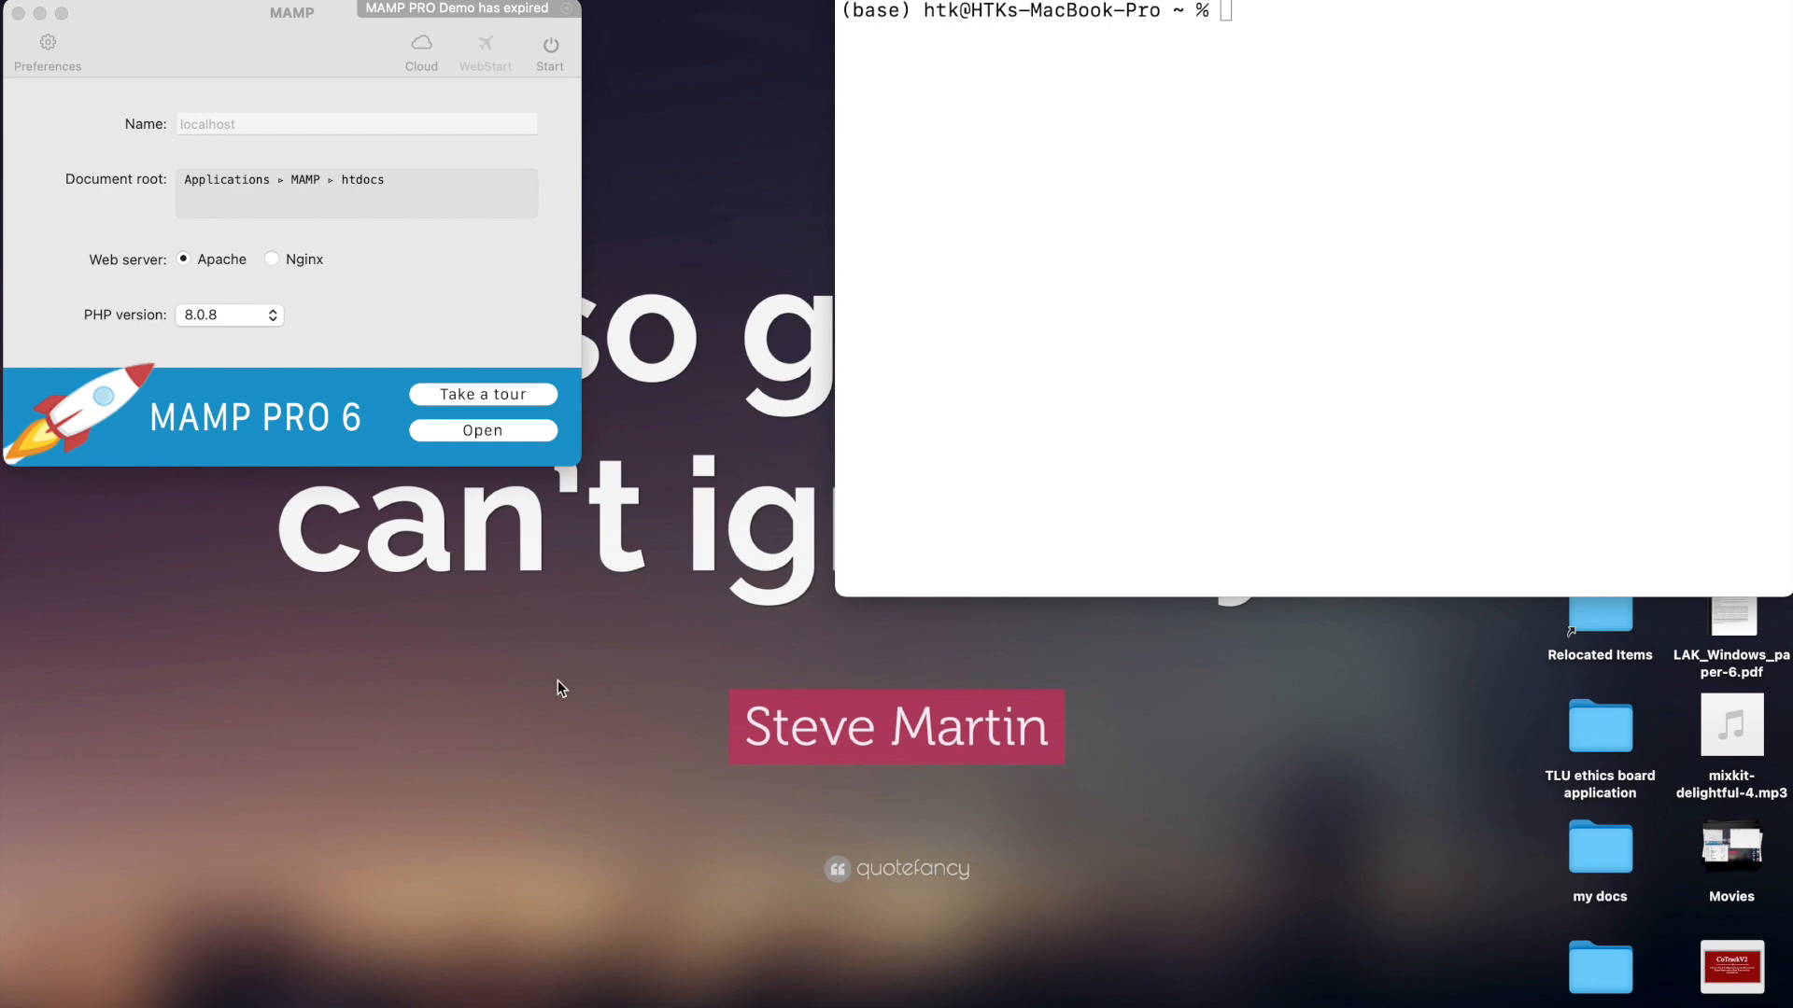
pyautogui.moveTo(373, 250)
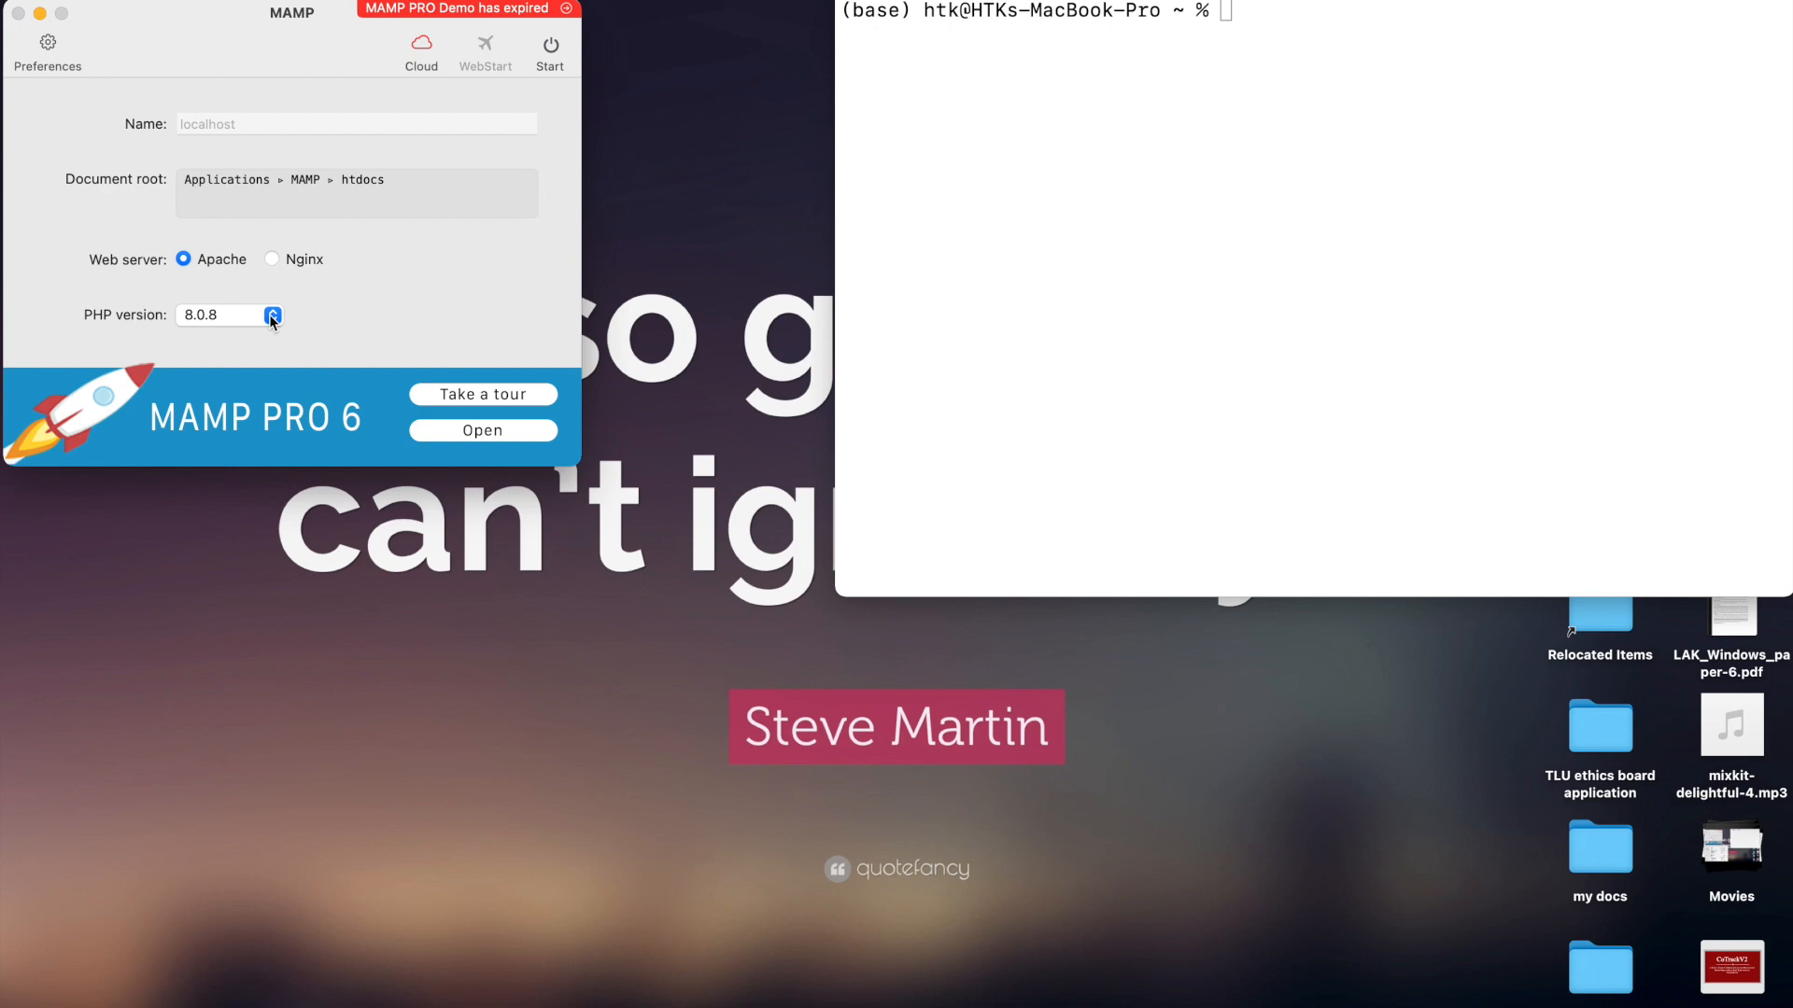
# Check MAMP's PHP version menu, which currently offers 8.0.8.
pyautogui.click(271, 316)
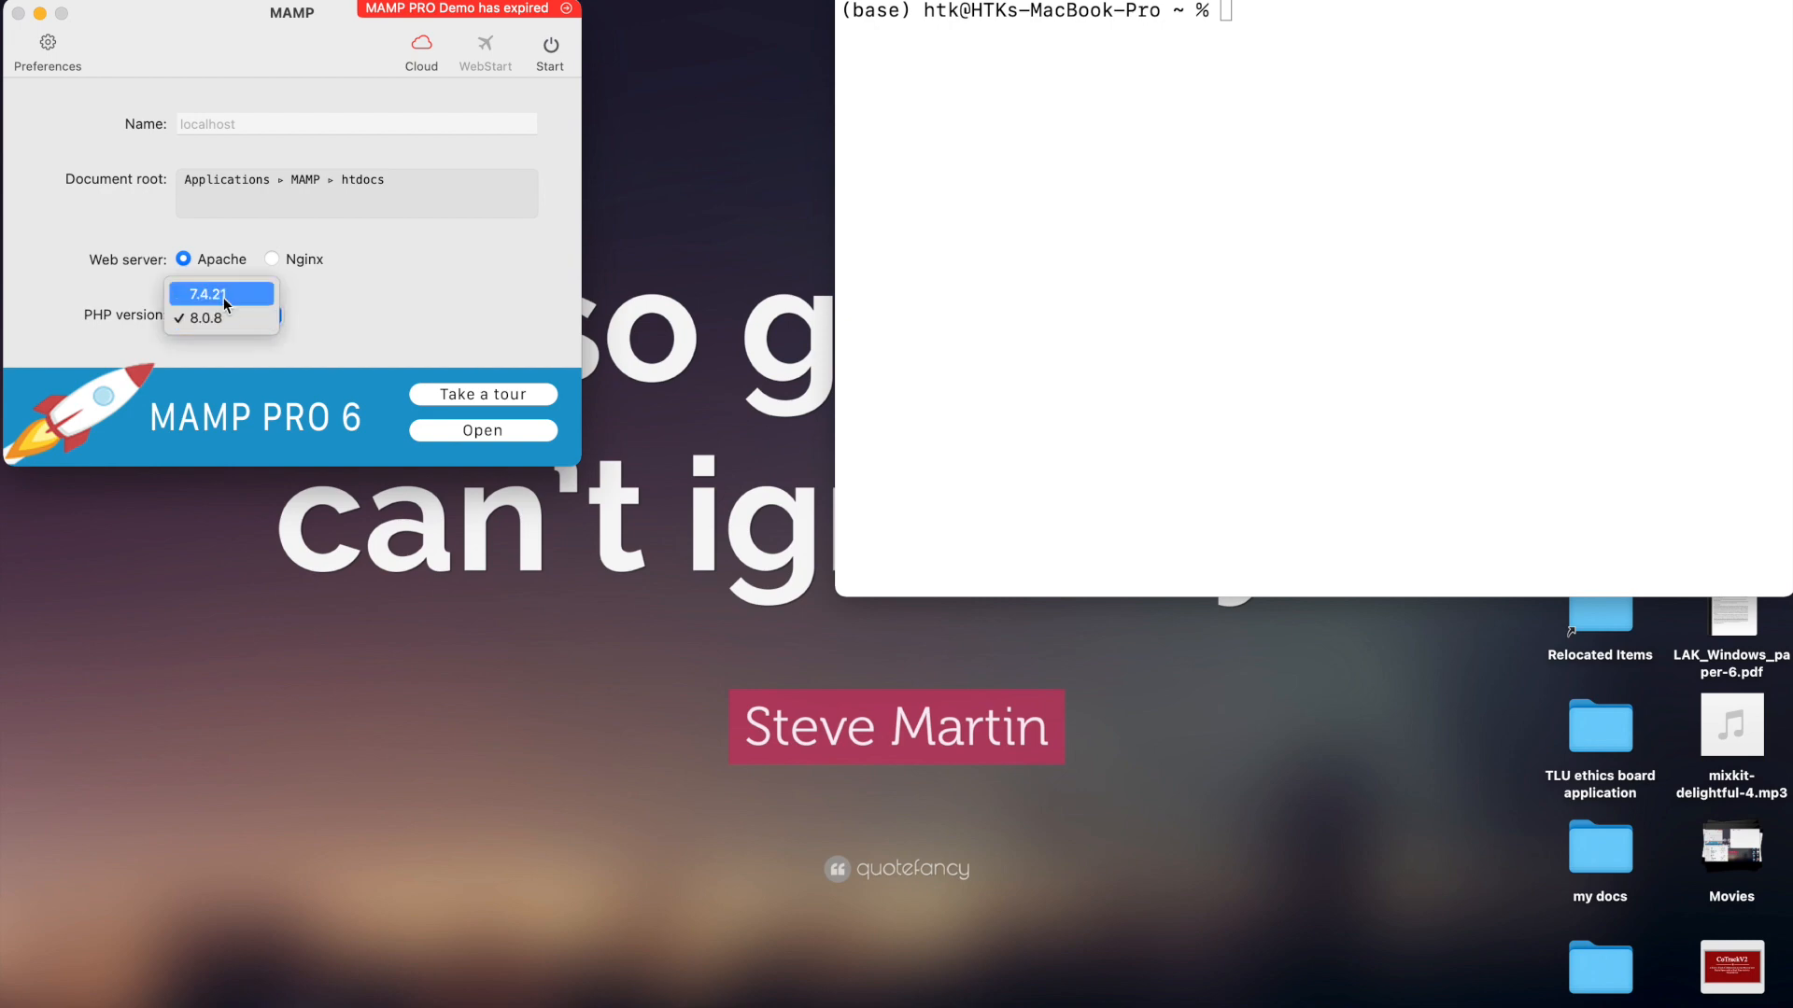
pyautogui.click(204, 317)
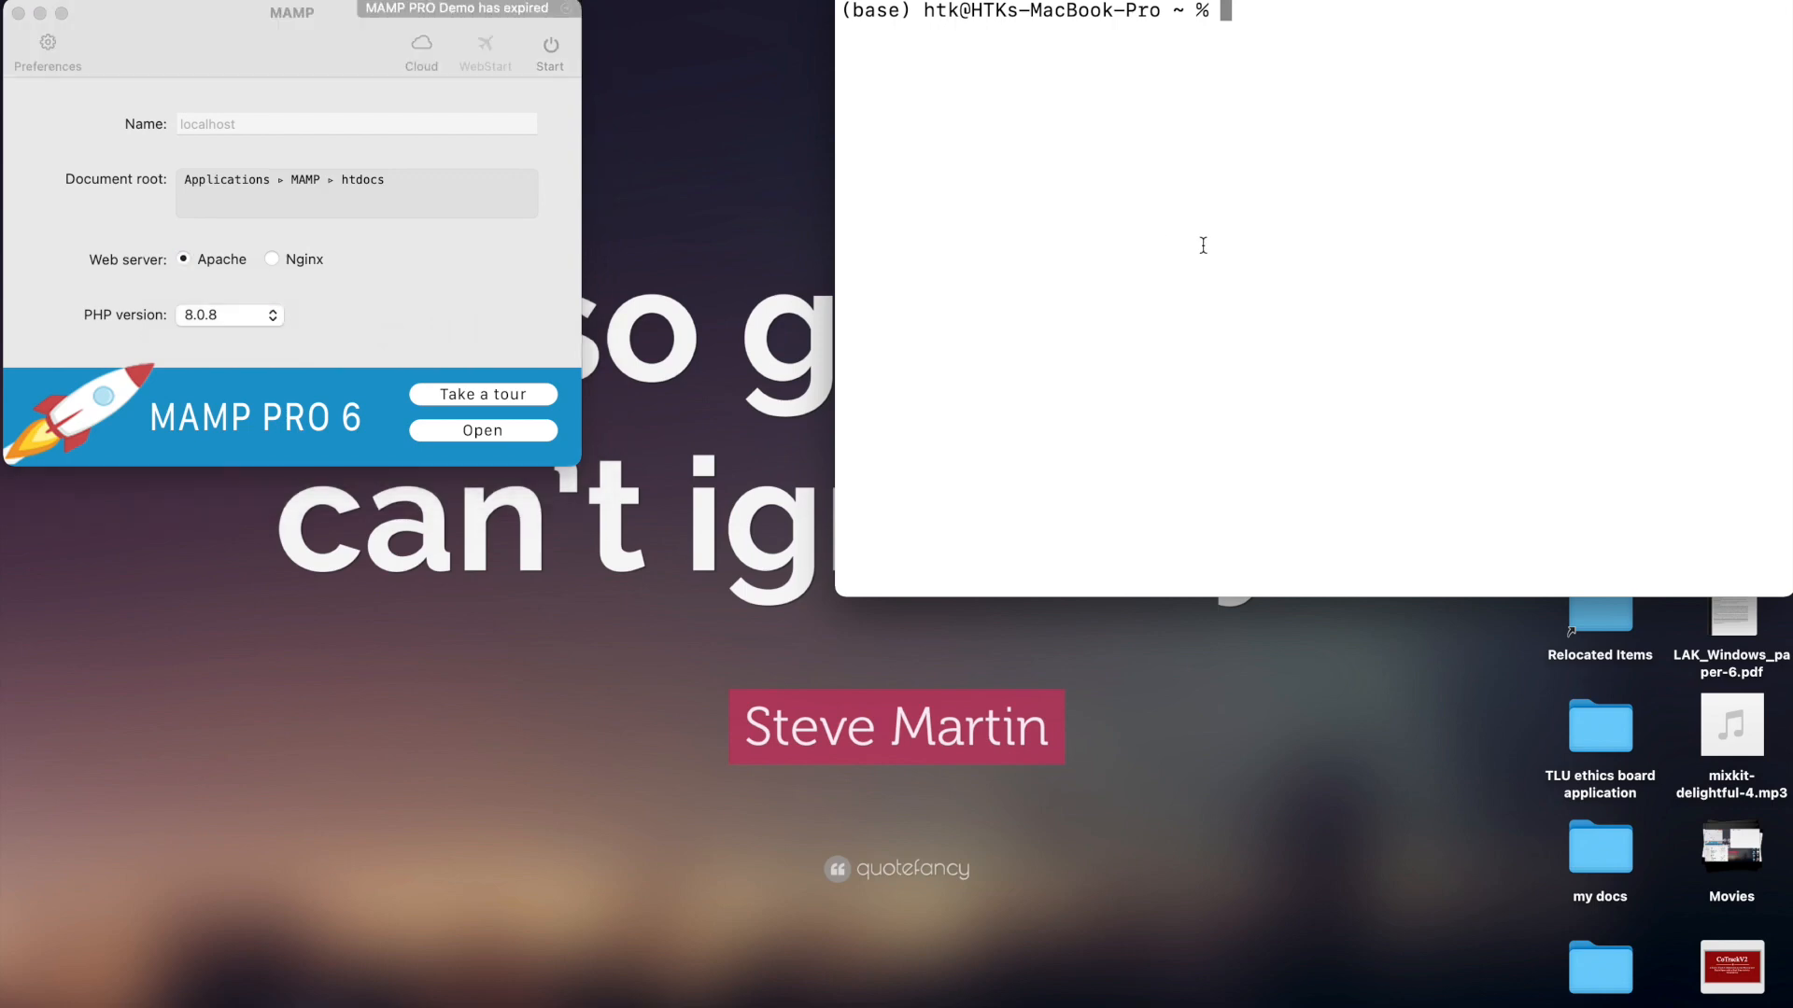
# Run php --version in Terminal, which reports command-line PHP 8.1.11.
pyautogui.write('p')
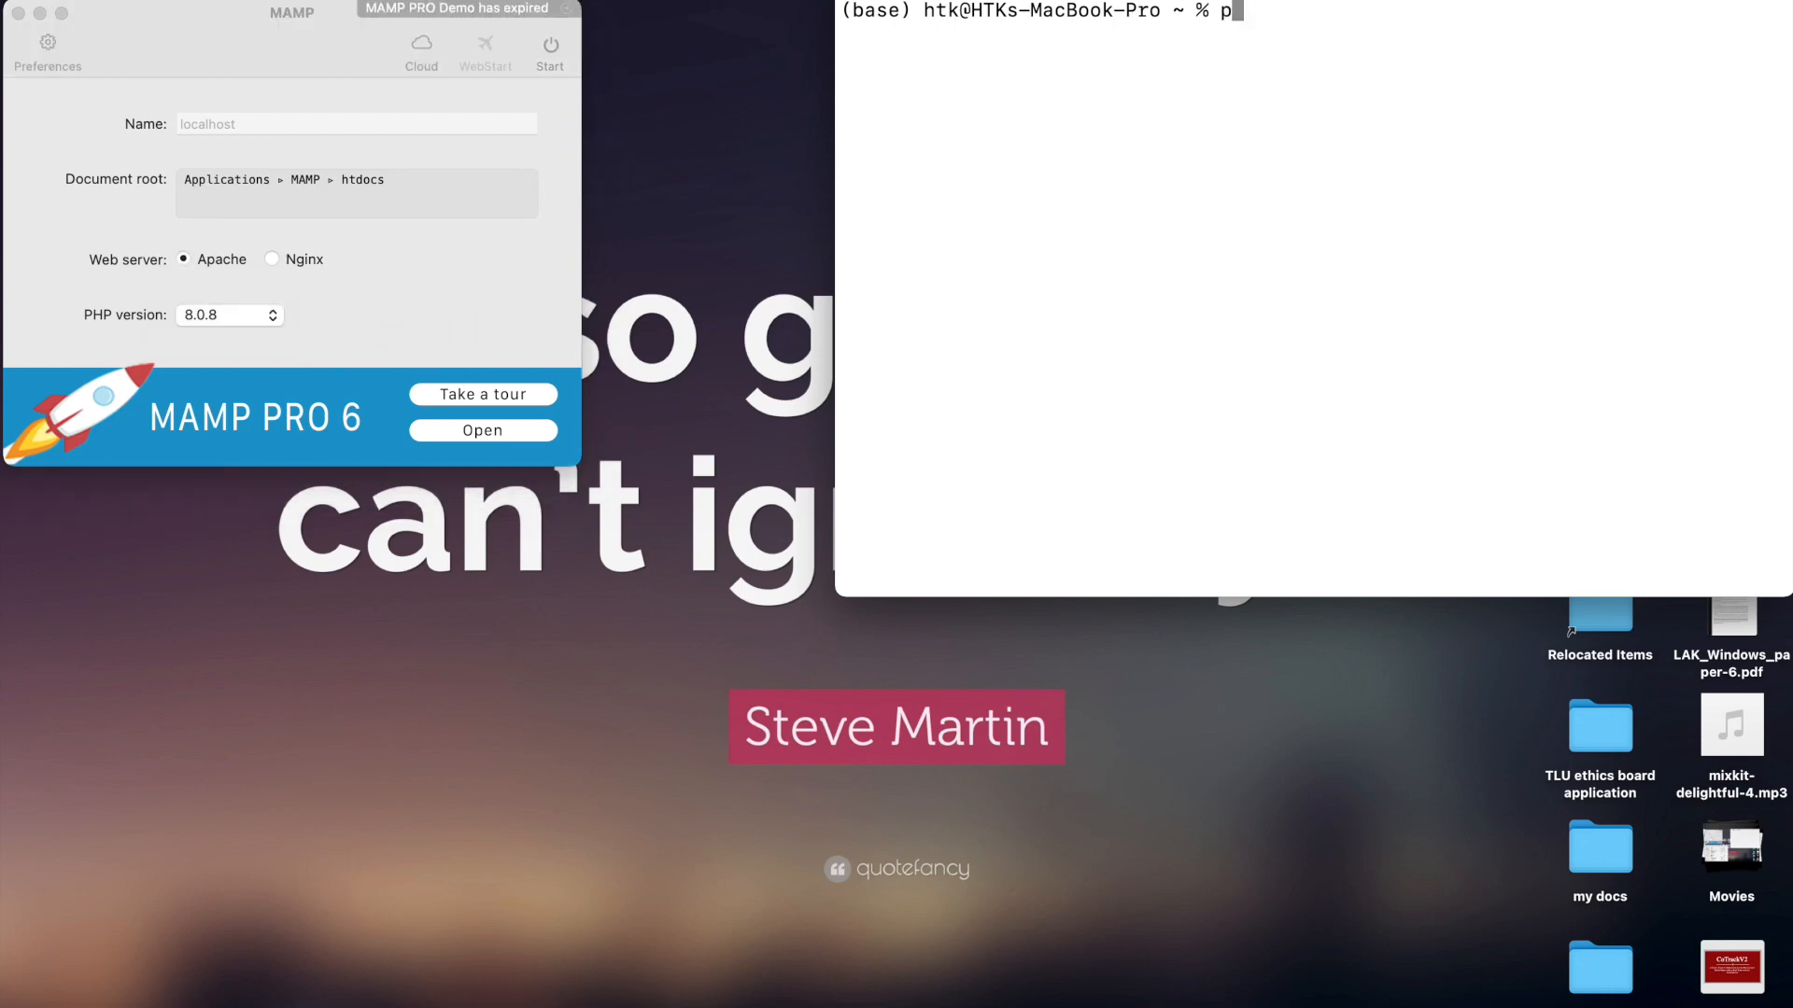
pyautogui.write('hp --version')
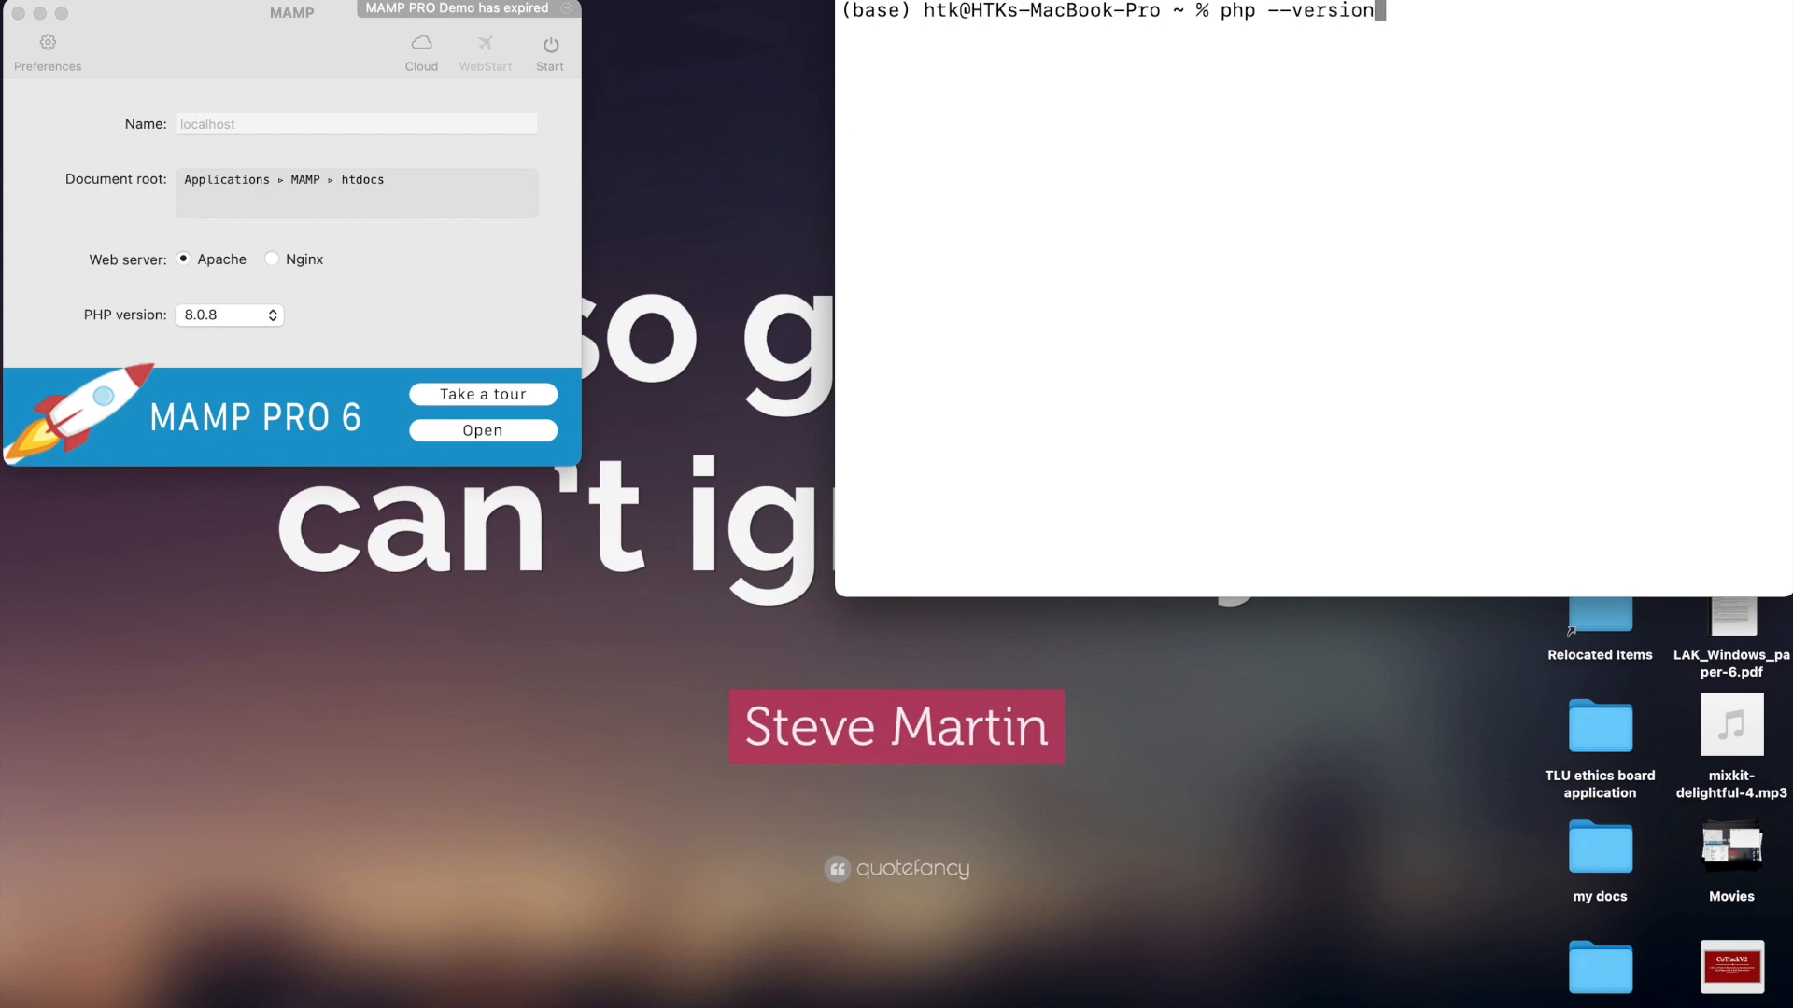
pyautogui.press('Return')
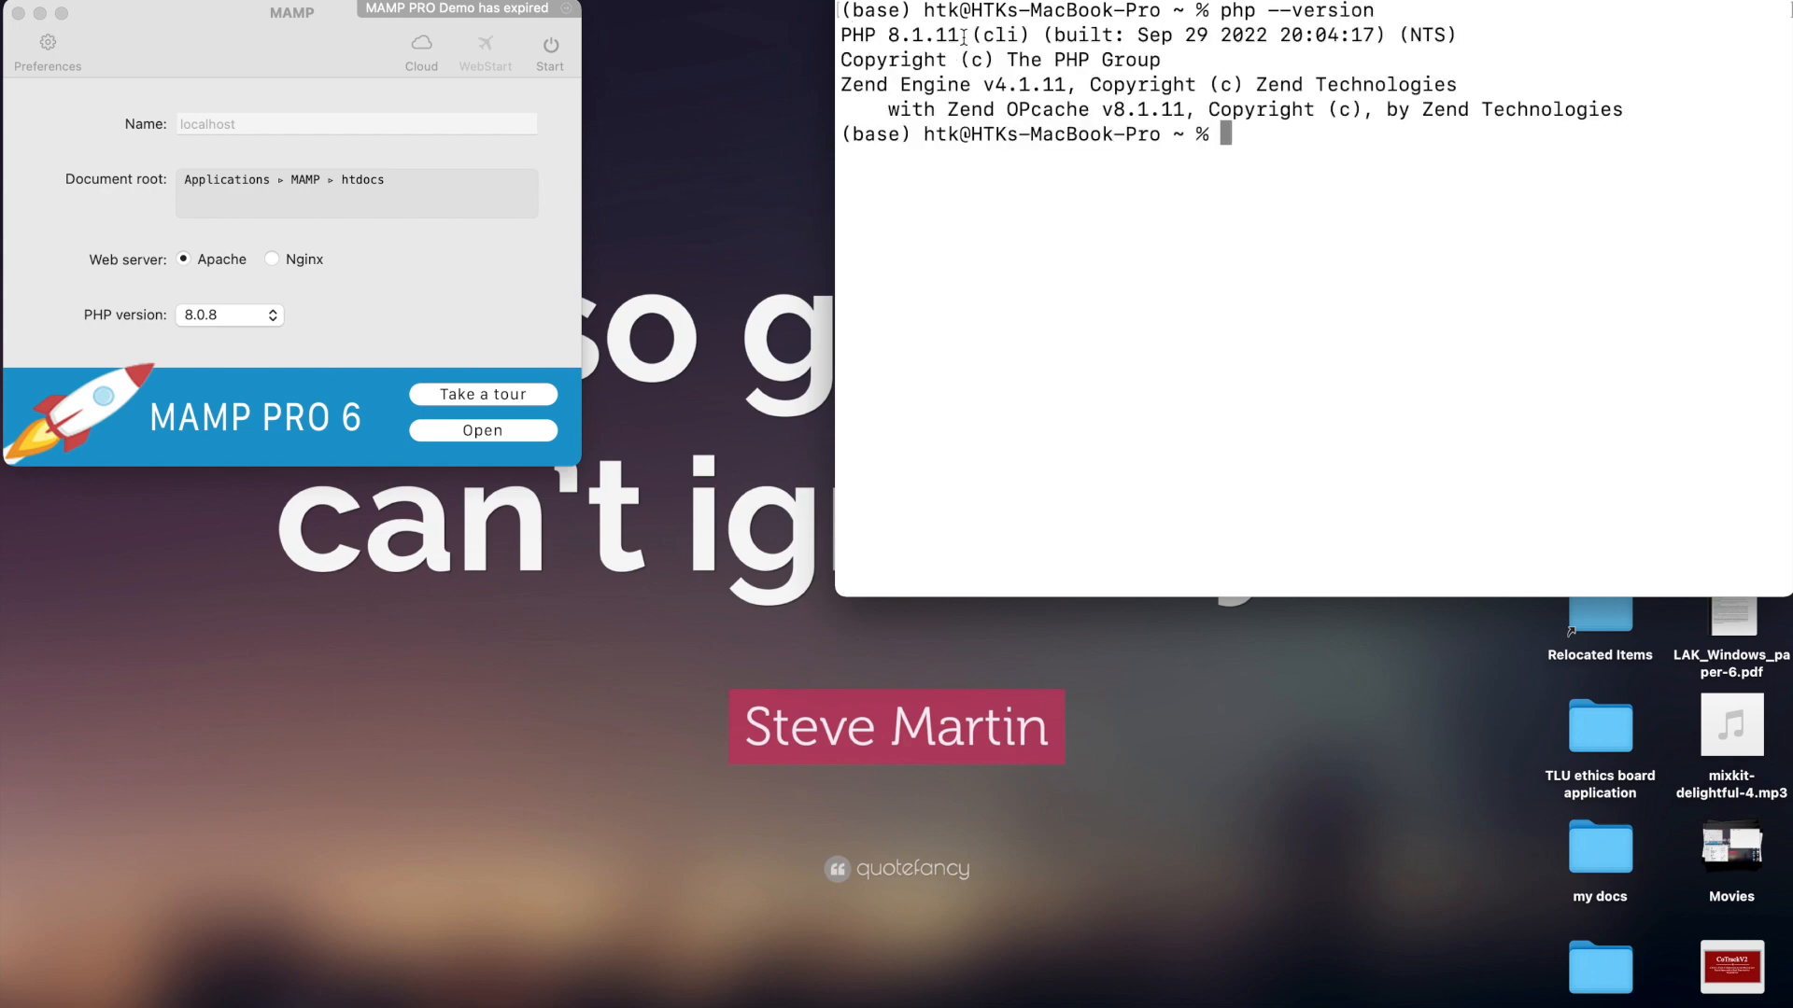
pyautogui.doubleClick(885, 34)
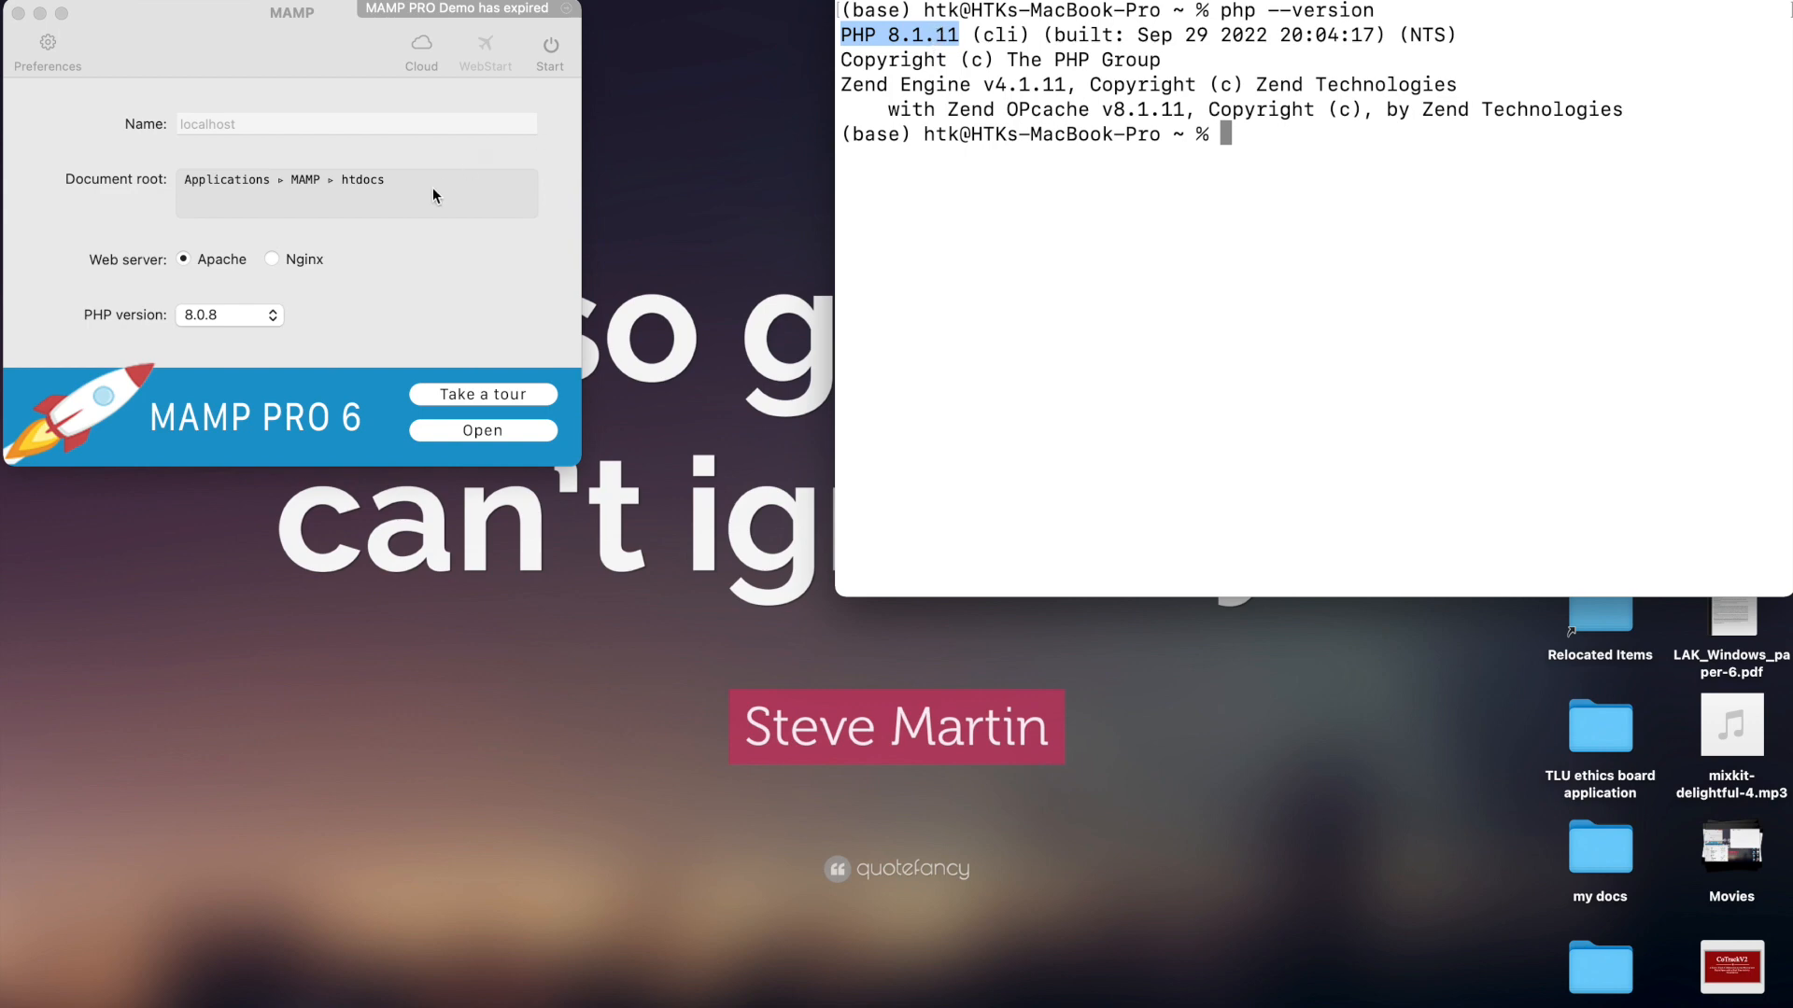
pyautogui.moveTo(431, 503)
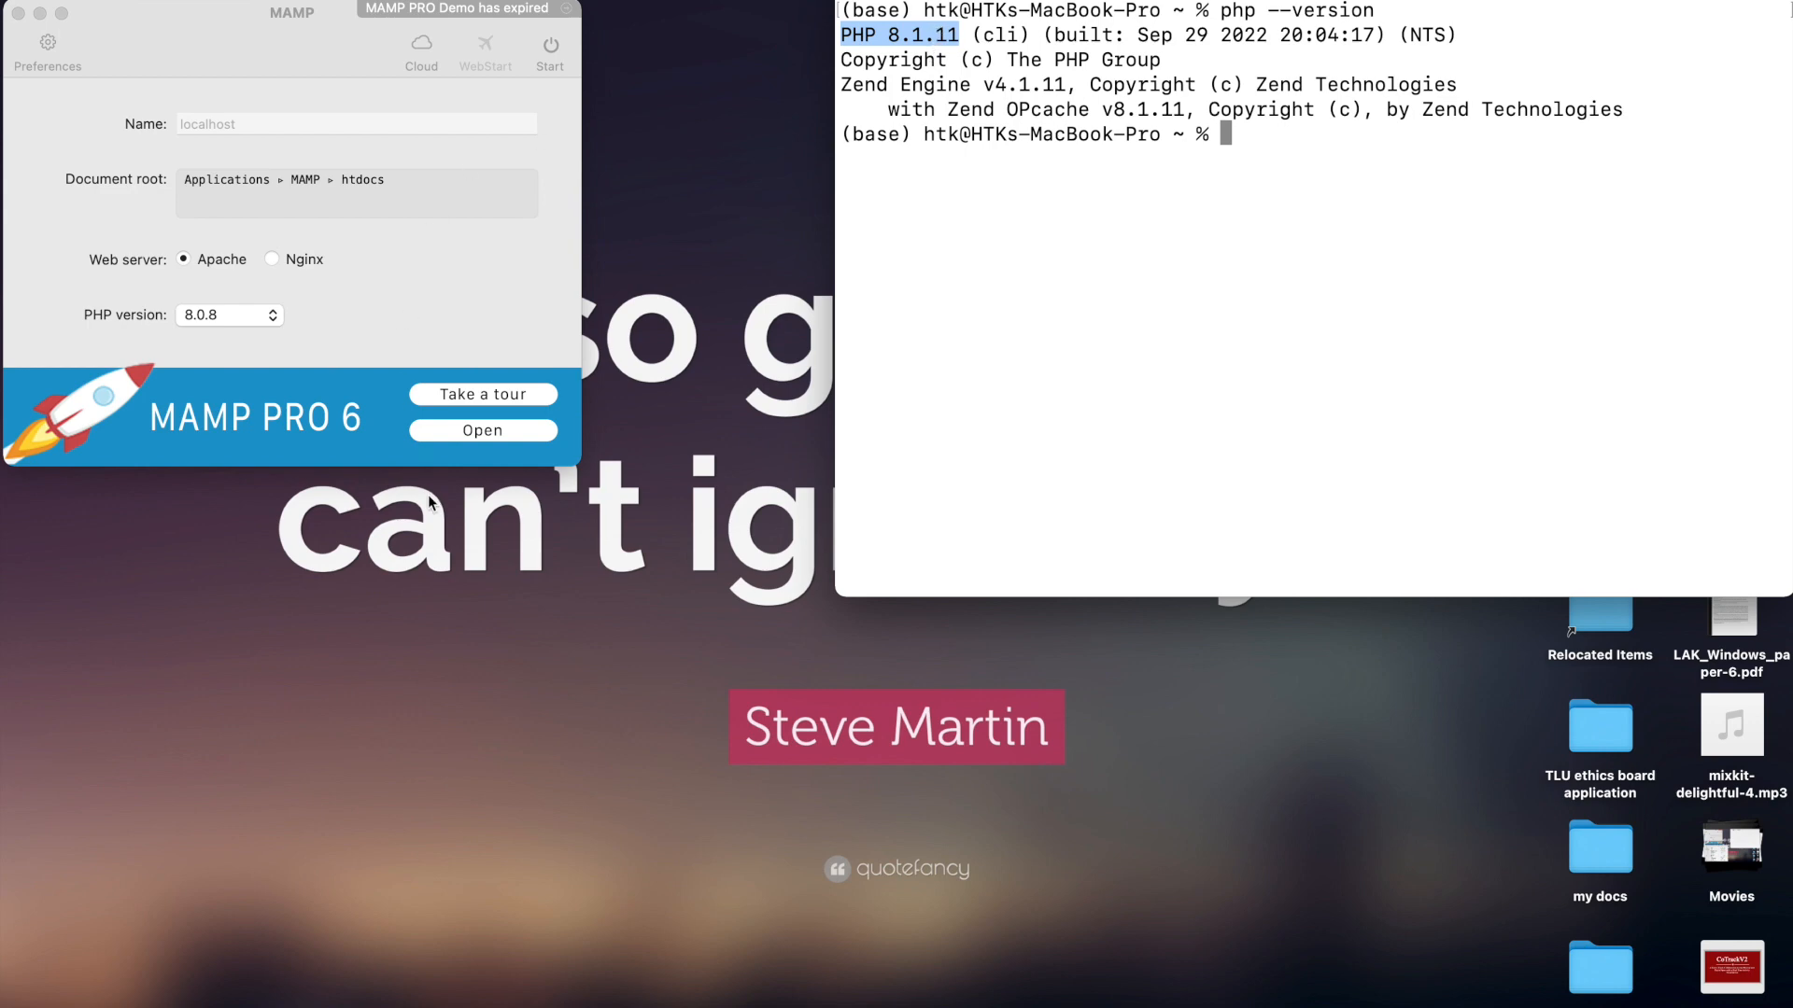
pyautogui.moveTo(585, 755)
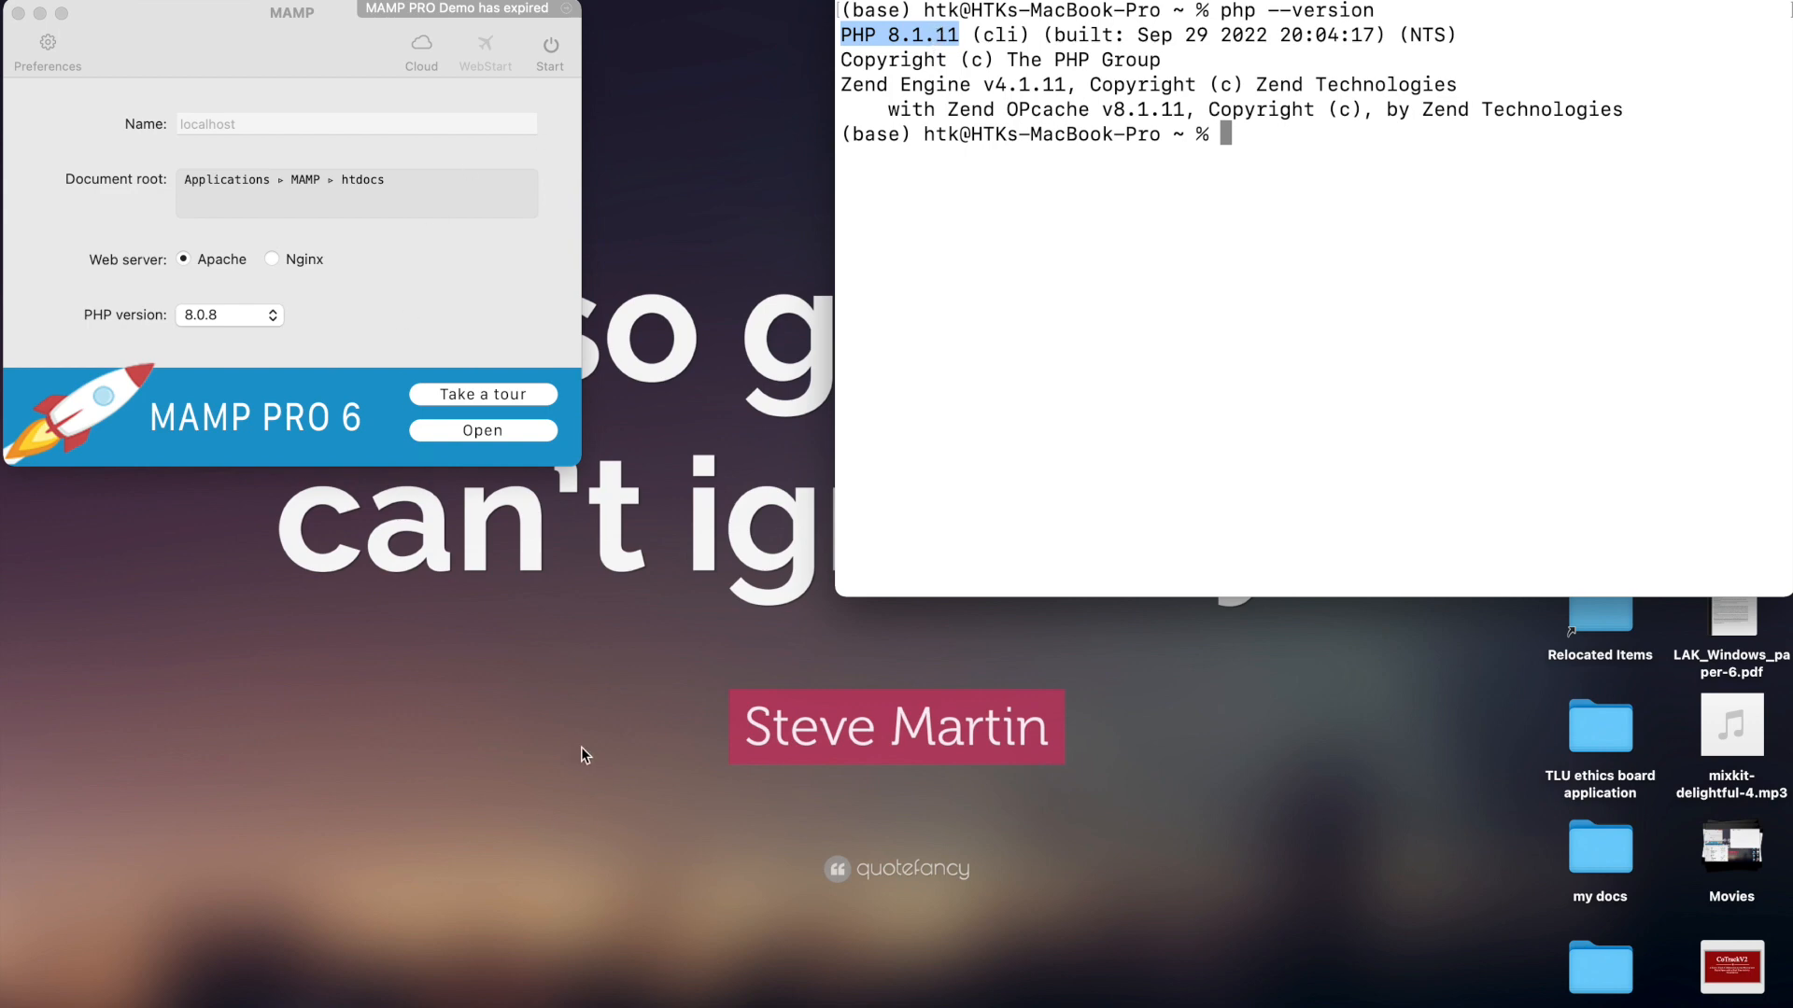
pyautogui.moveTo(488, 984)
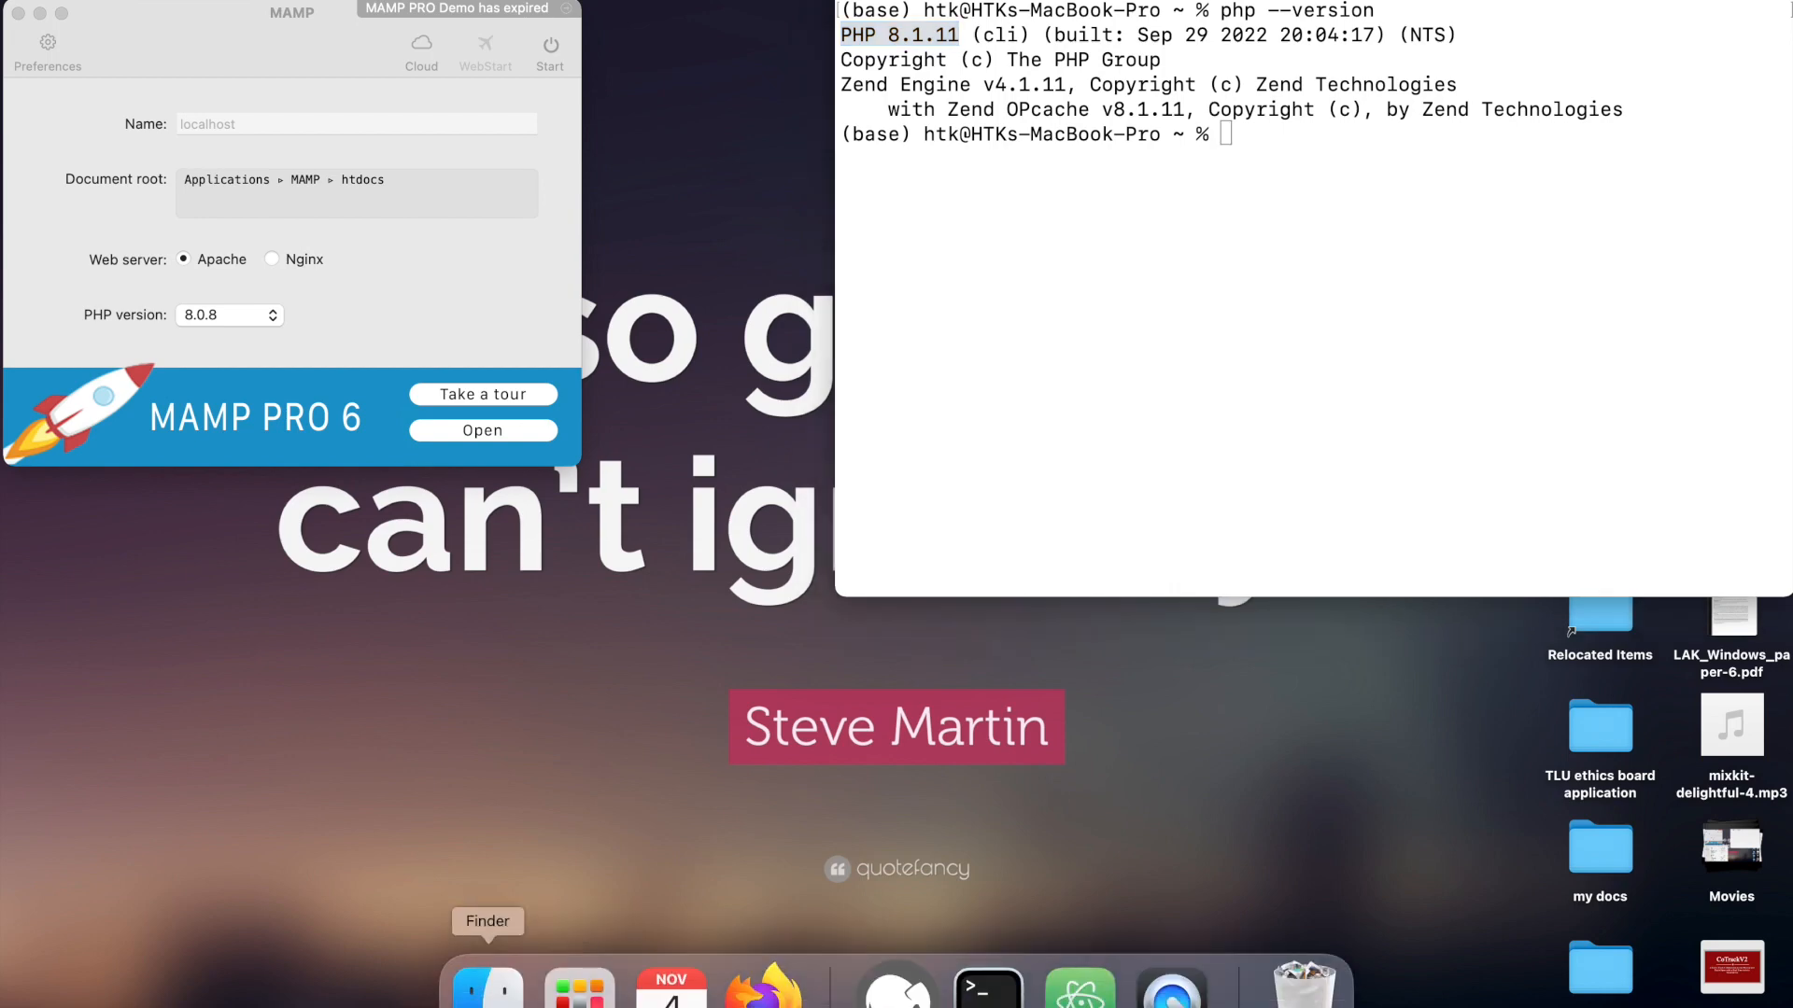
# Go to /usr/local/Cellar/php in Finder, which holds the 8.1.11 folder.
pyautogui.click(488, 986)
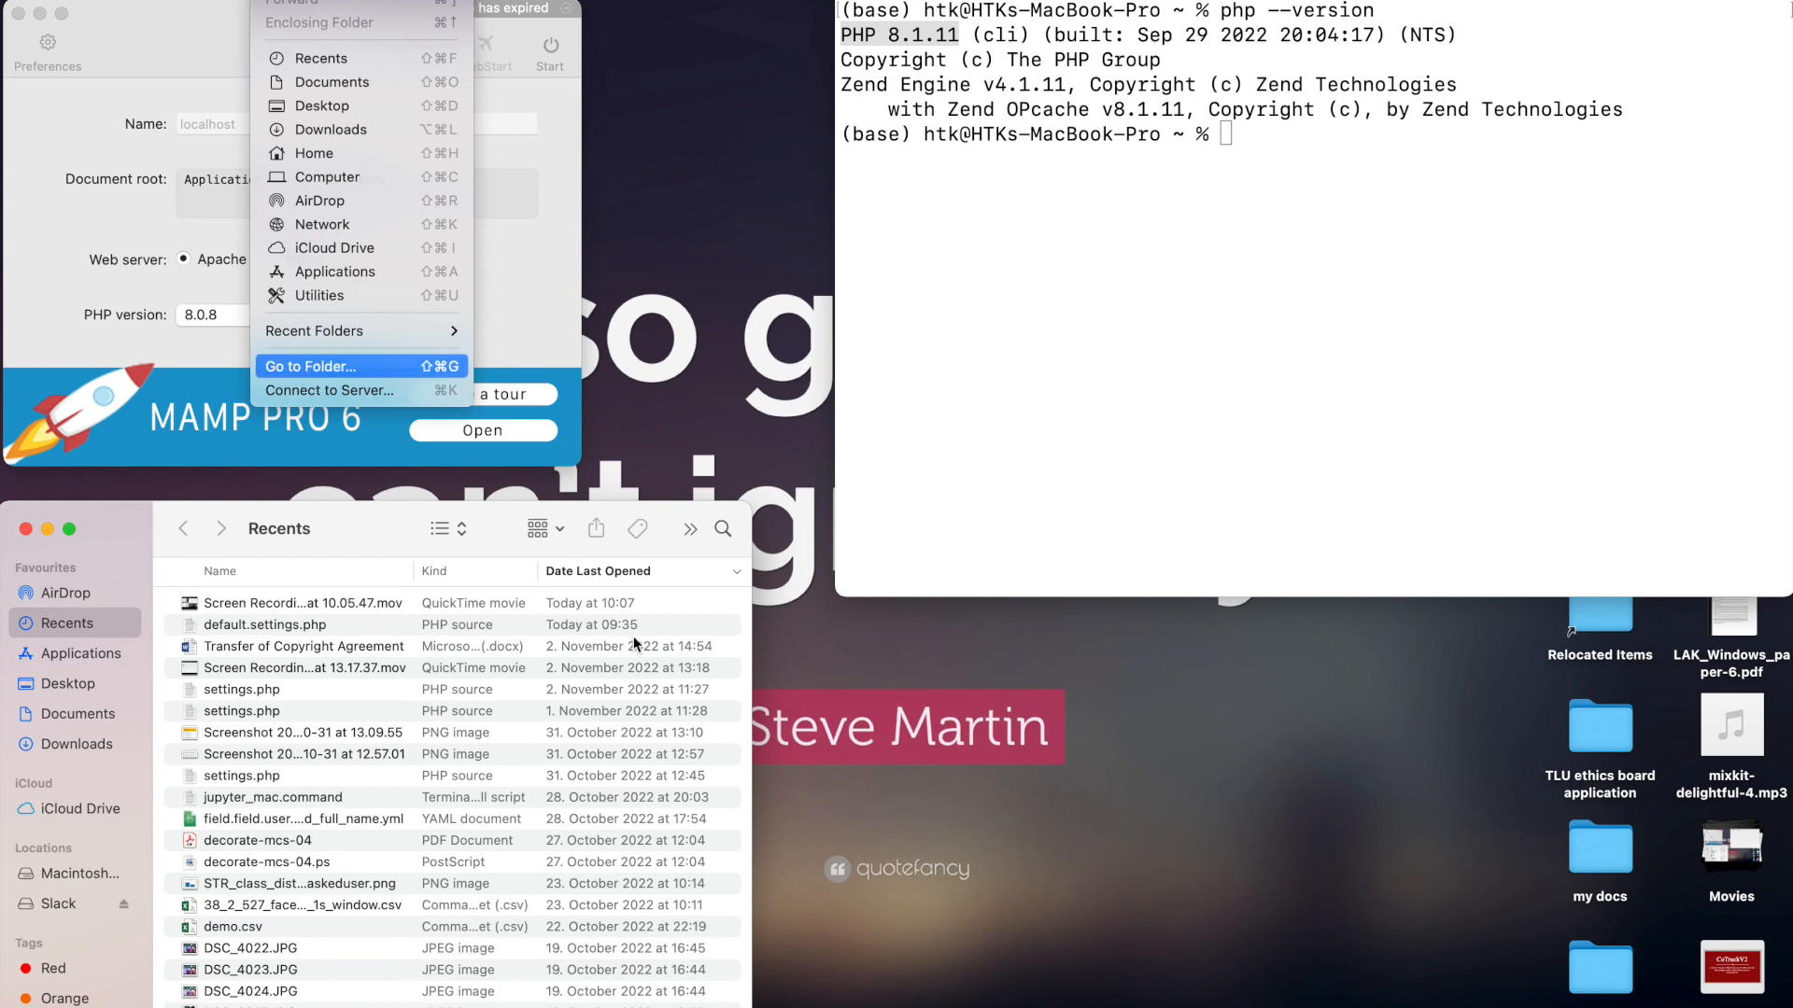
pyautogui.click(308, 366)
pyautogui.write('/usr/local/Cellar/php')
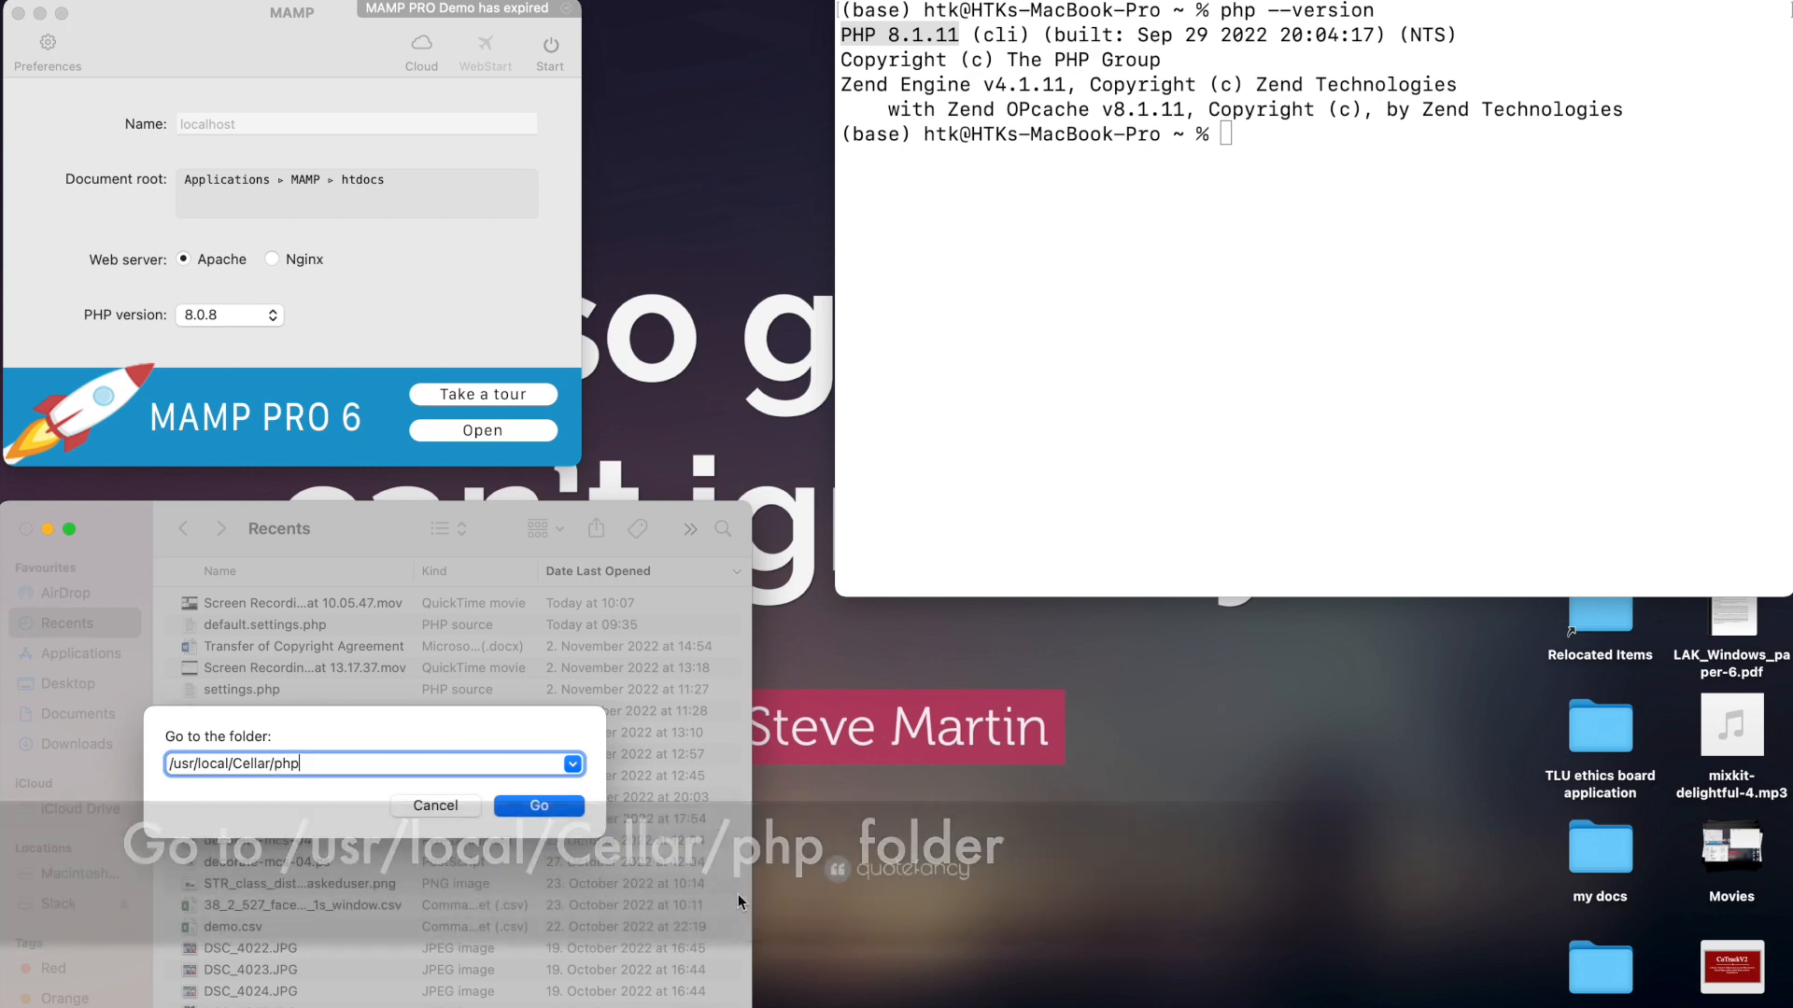
pyautogui.click(538, 807)
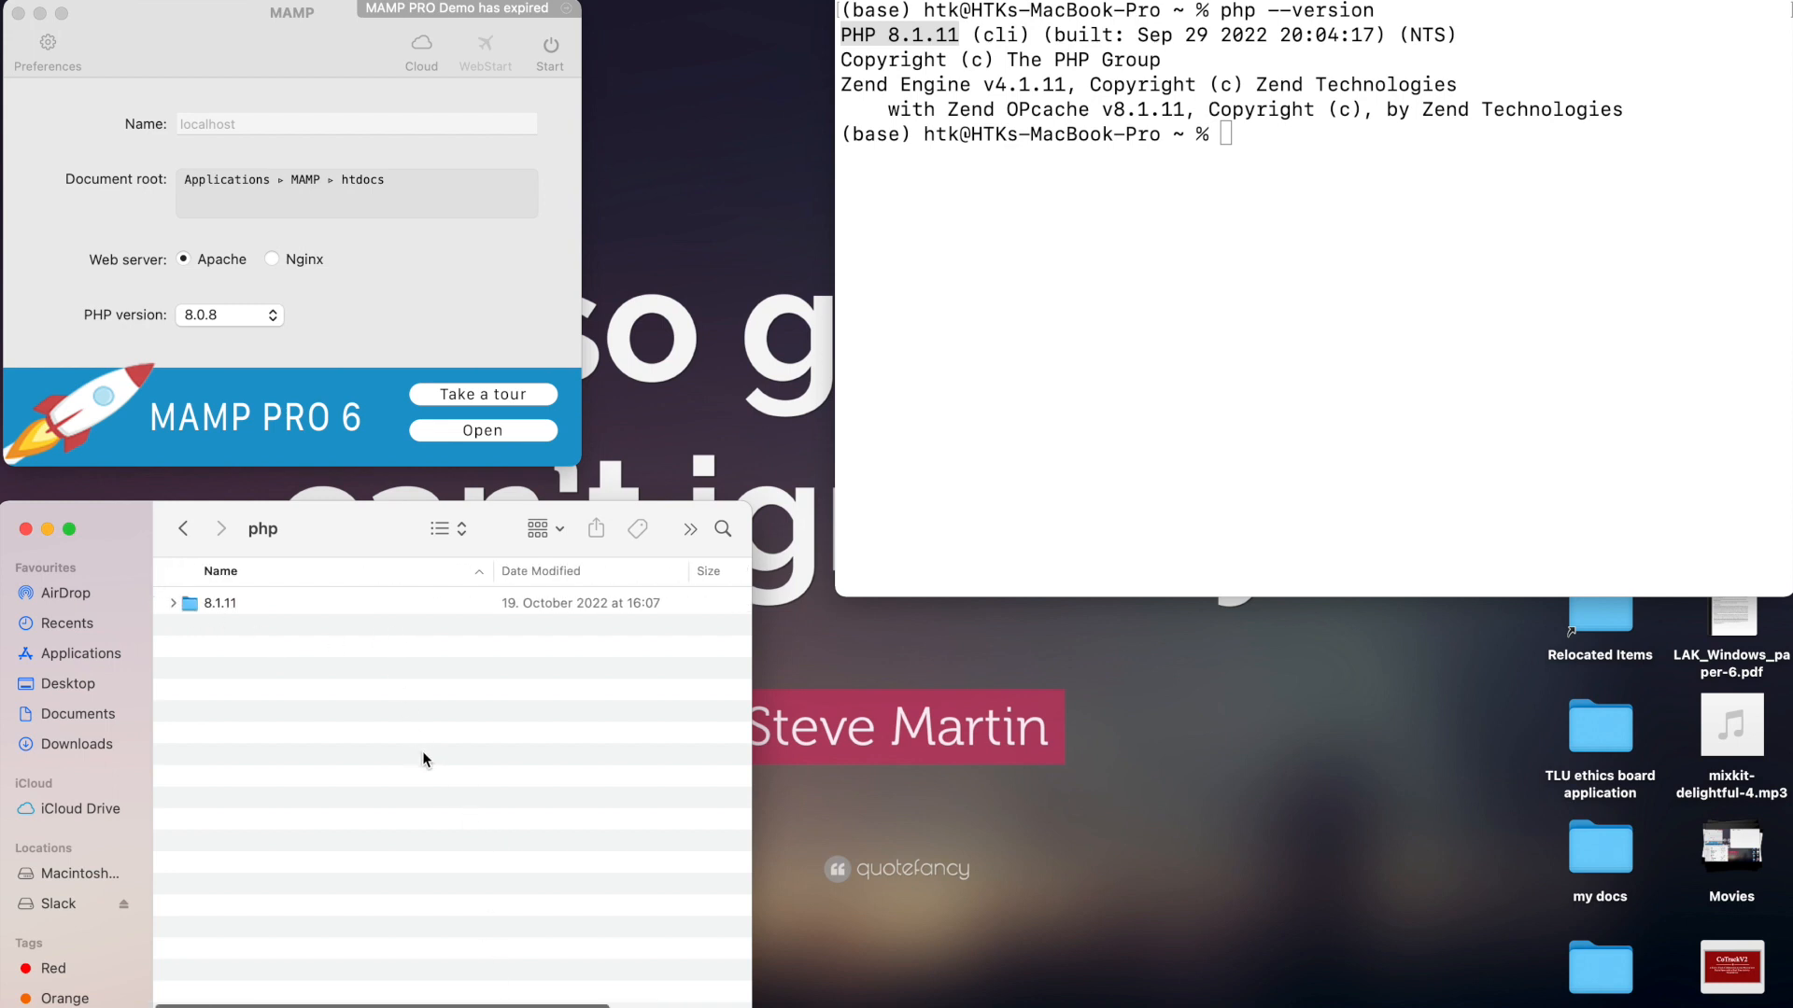
# Show /Applications/MAMP/bin/php in a second window and copy the 8.1.11 folder into it.
pyautogui.click(67, 623)
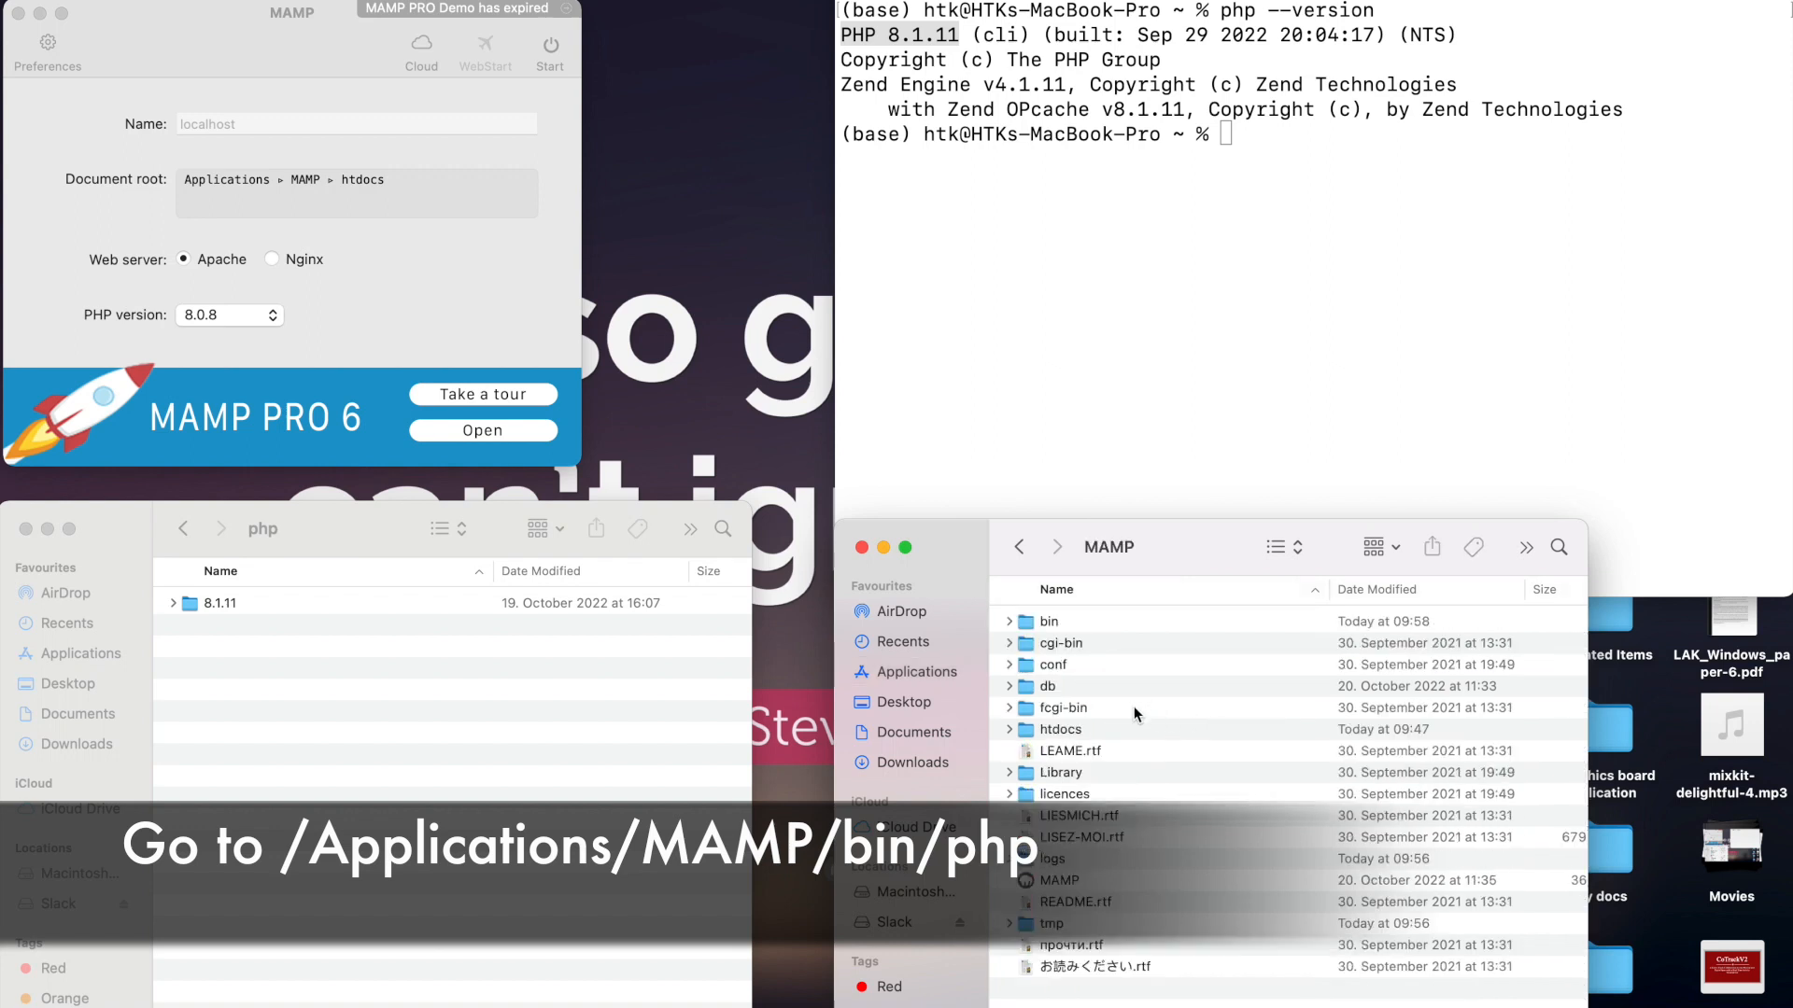
pyautogui.moveTo(1096, 733)
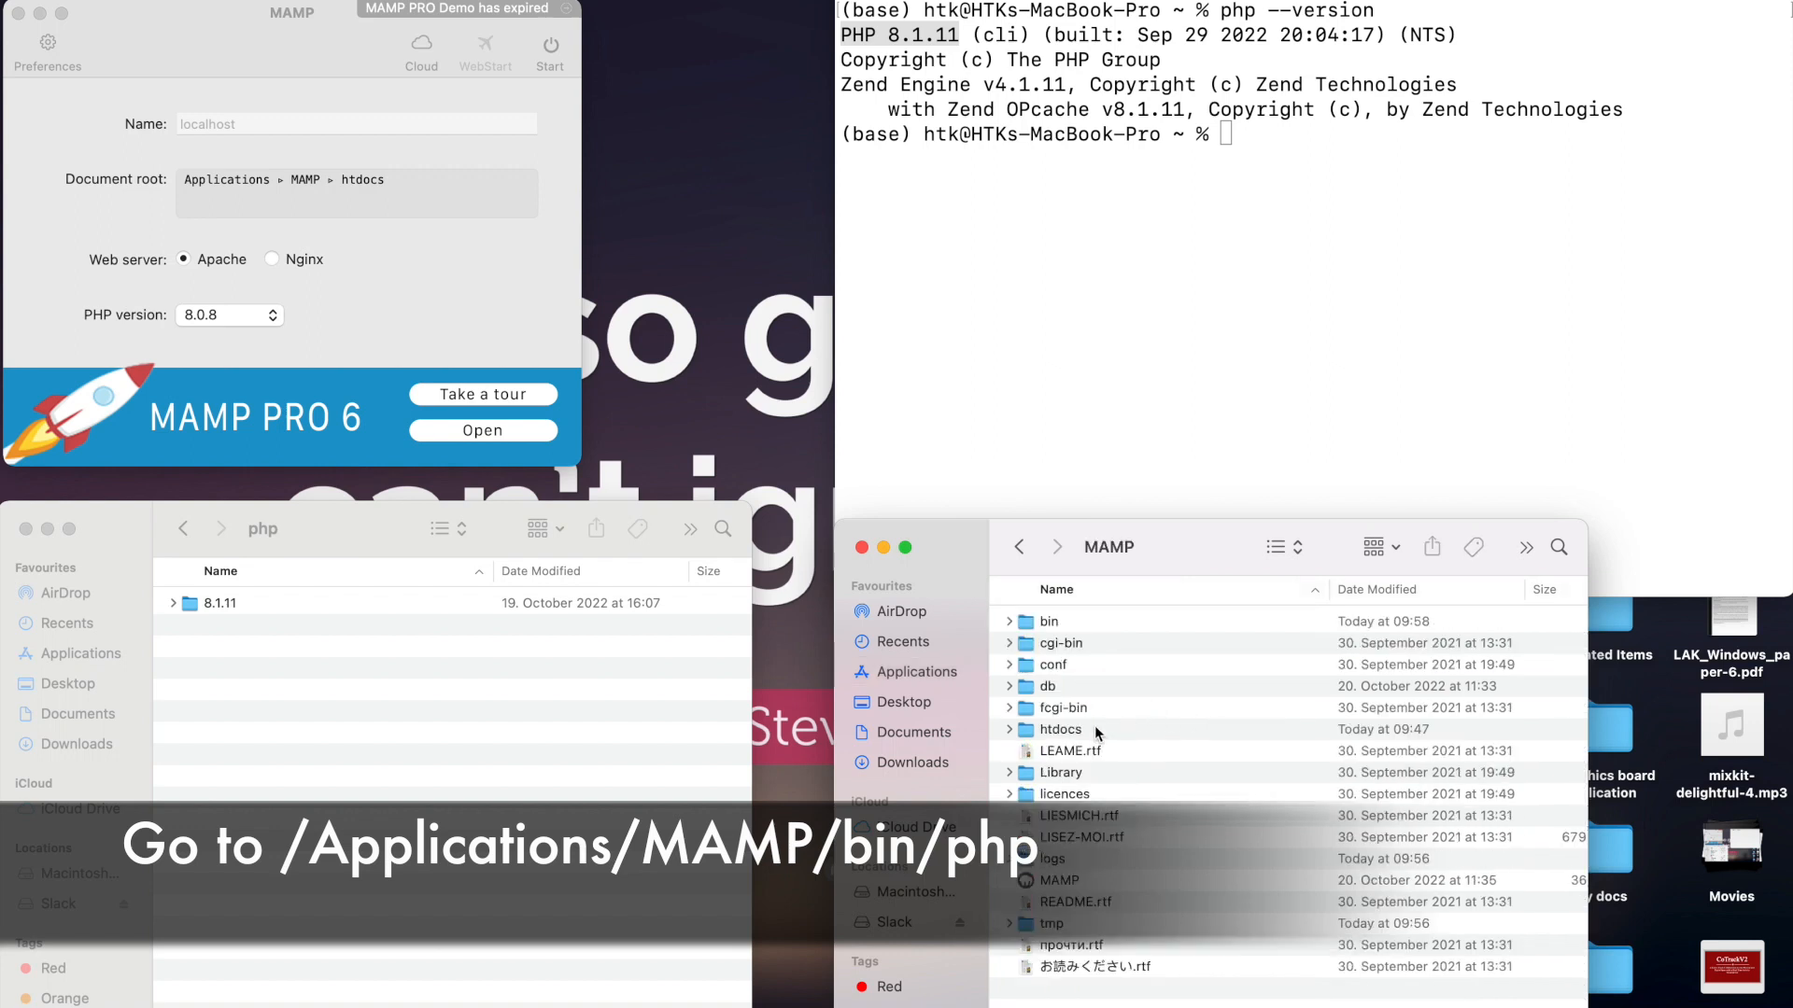
pyautogui.click(1048, 620)
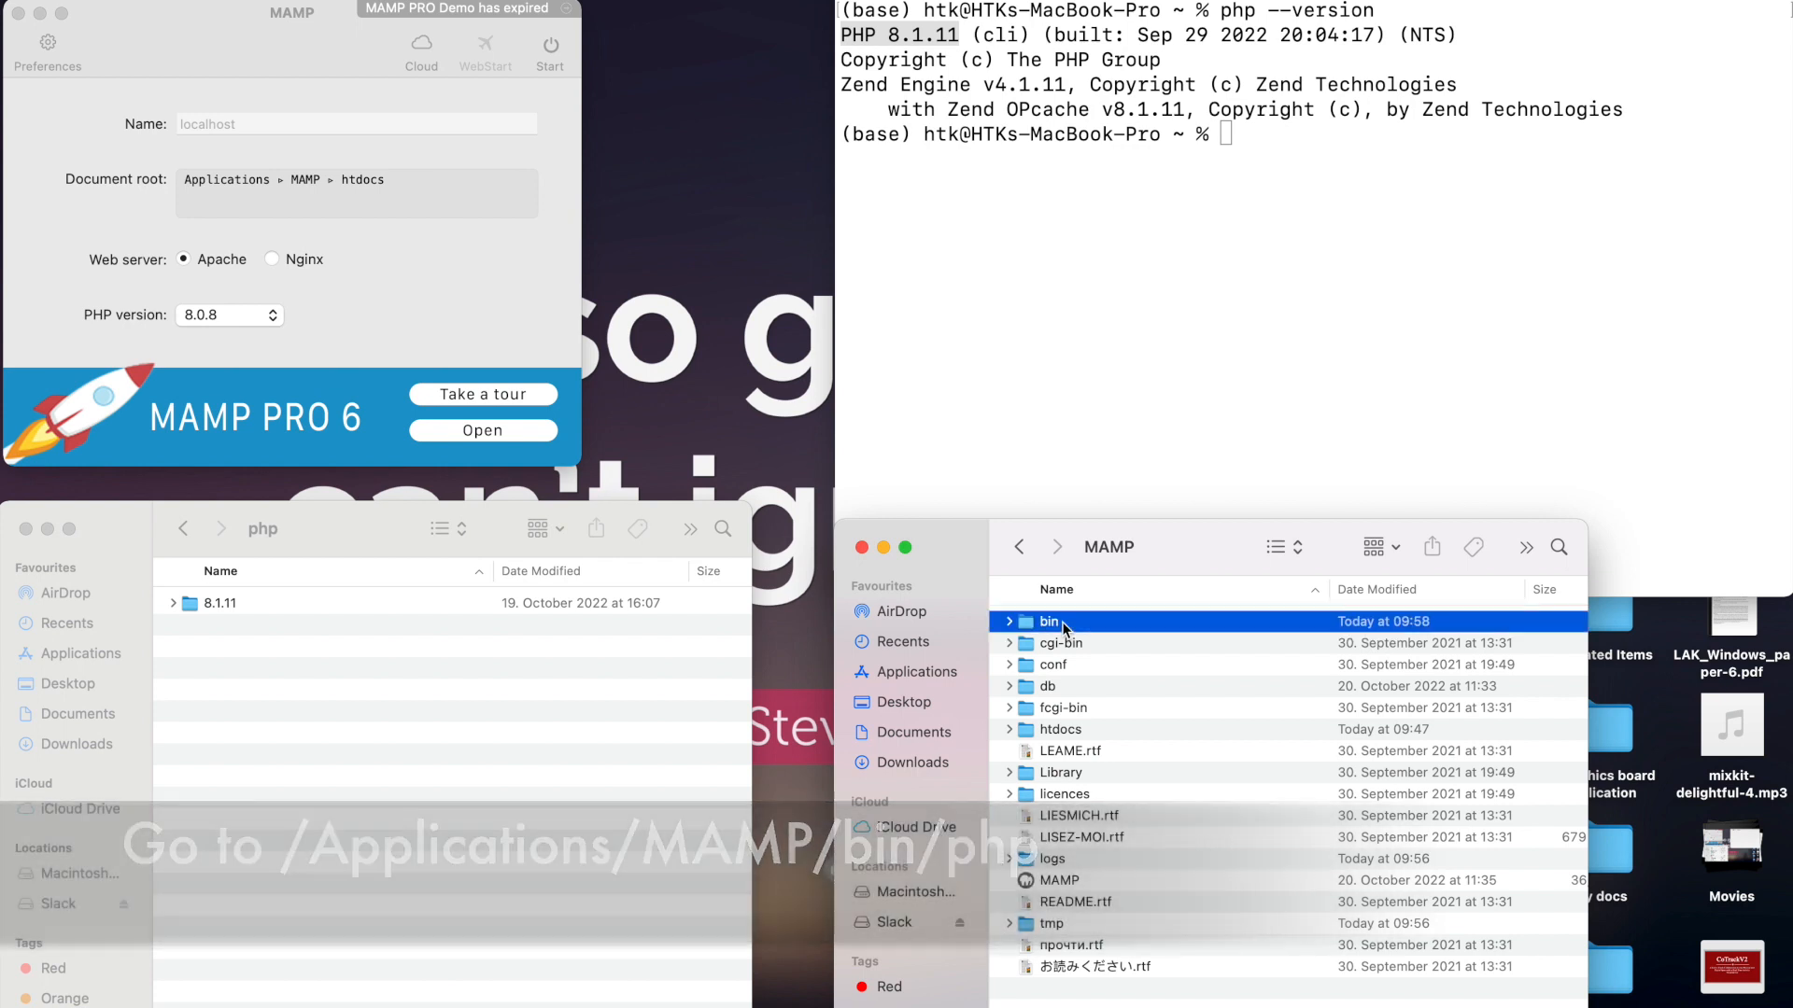
pyautogui.doubleClick(1048, 620)
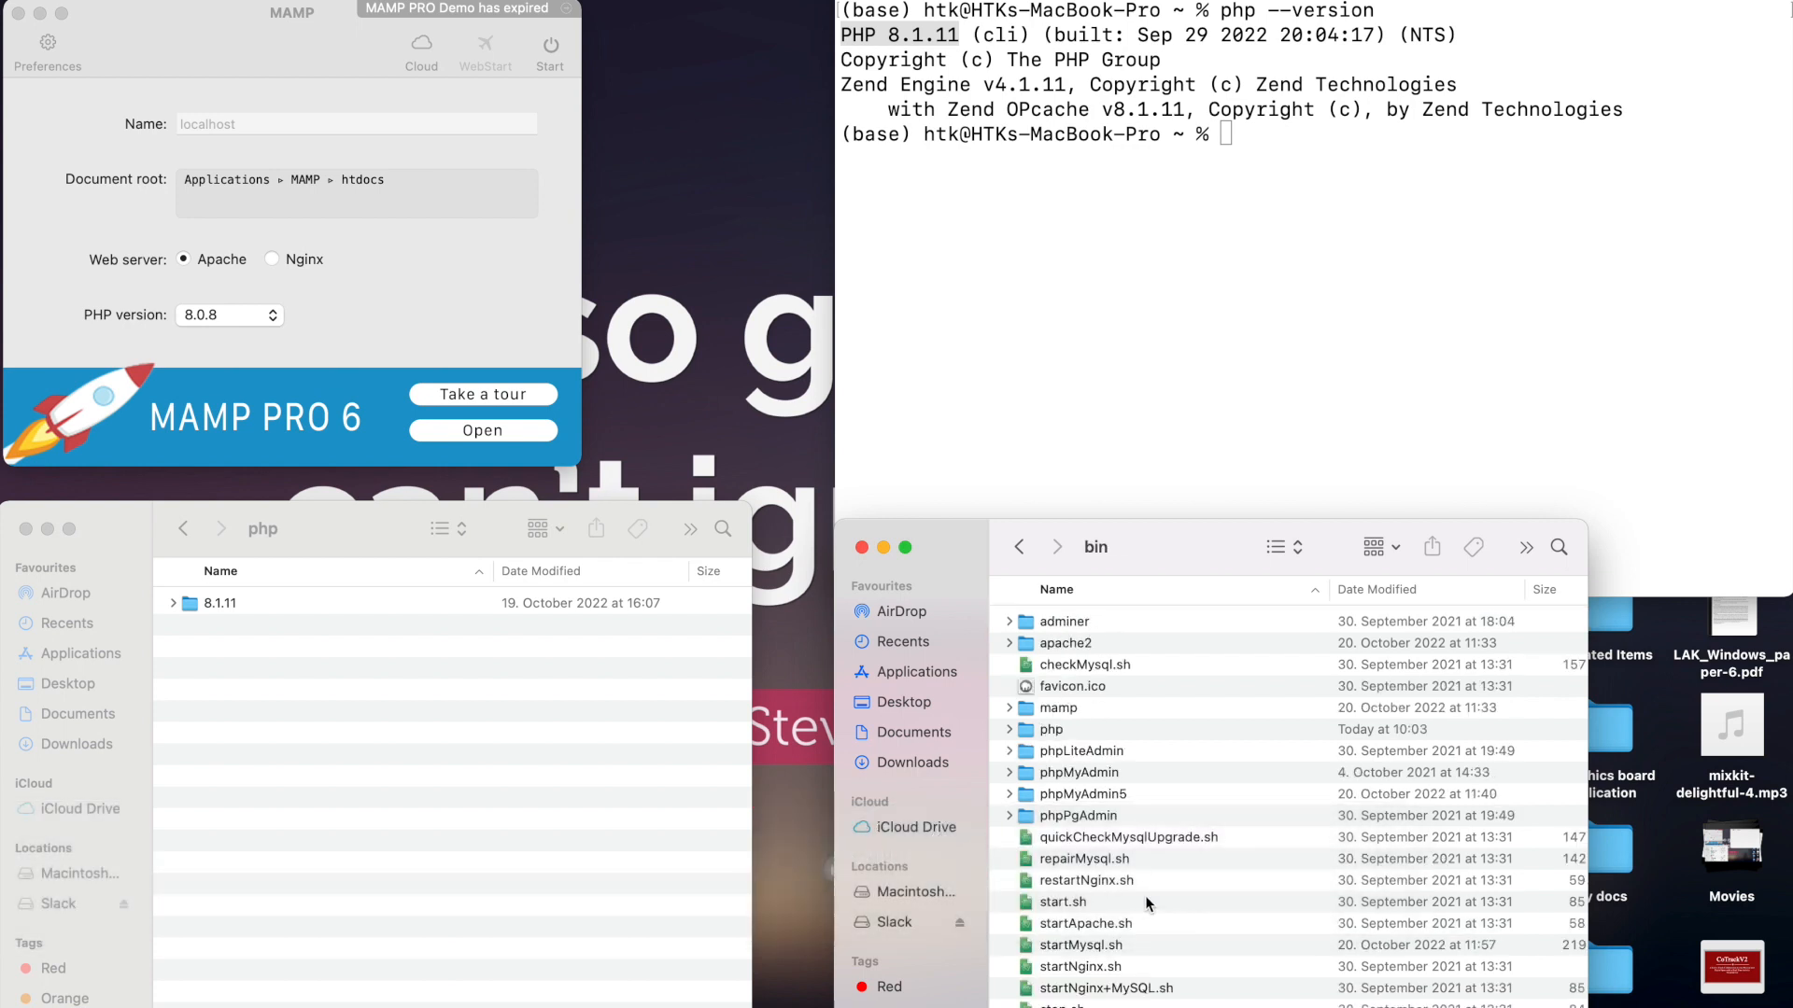
pyautogui.click(1049, 730)
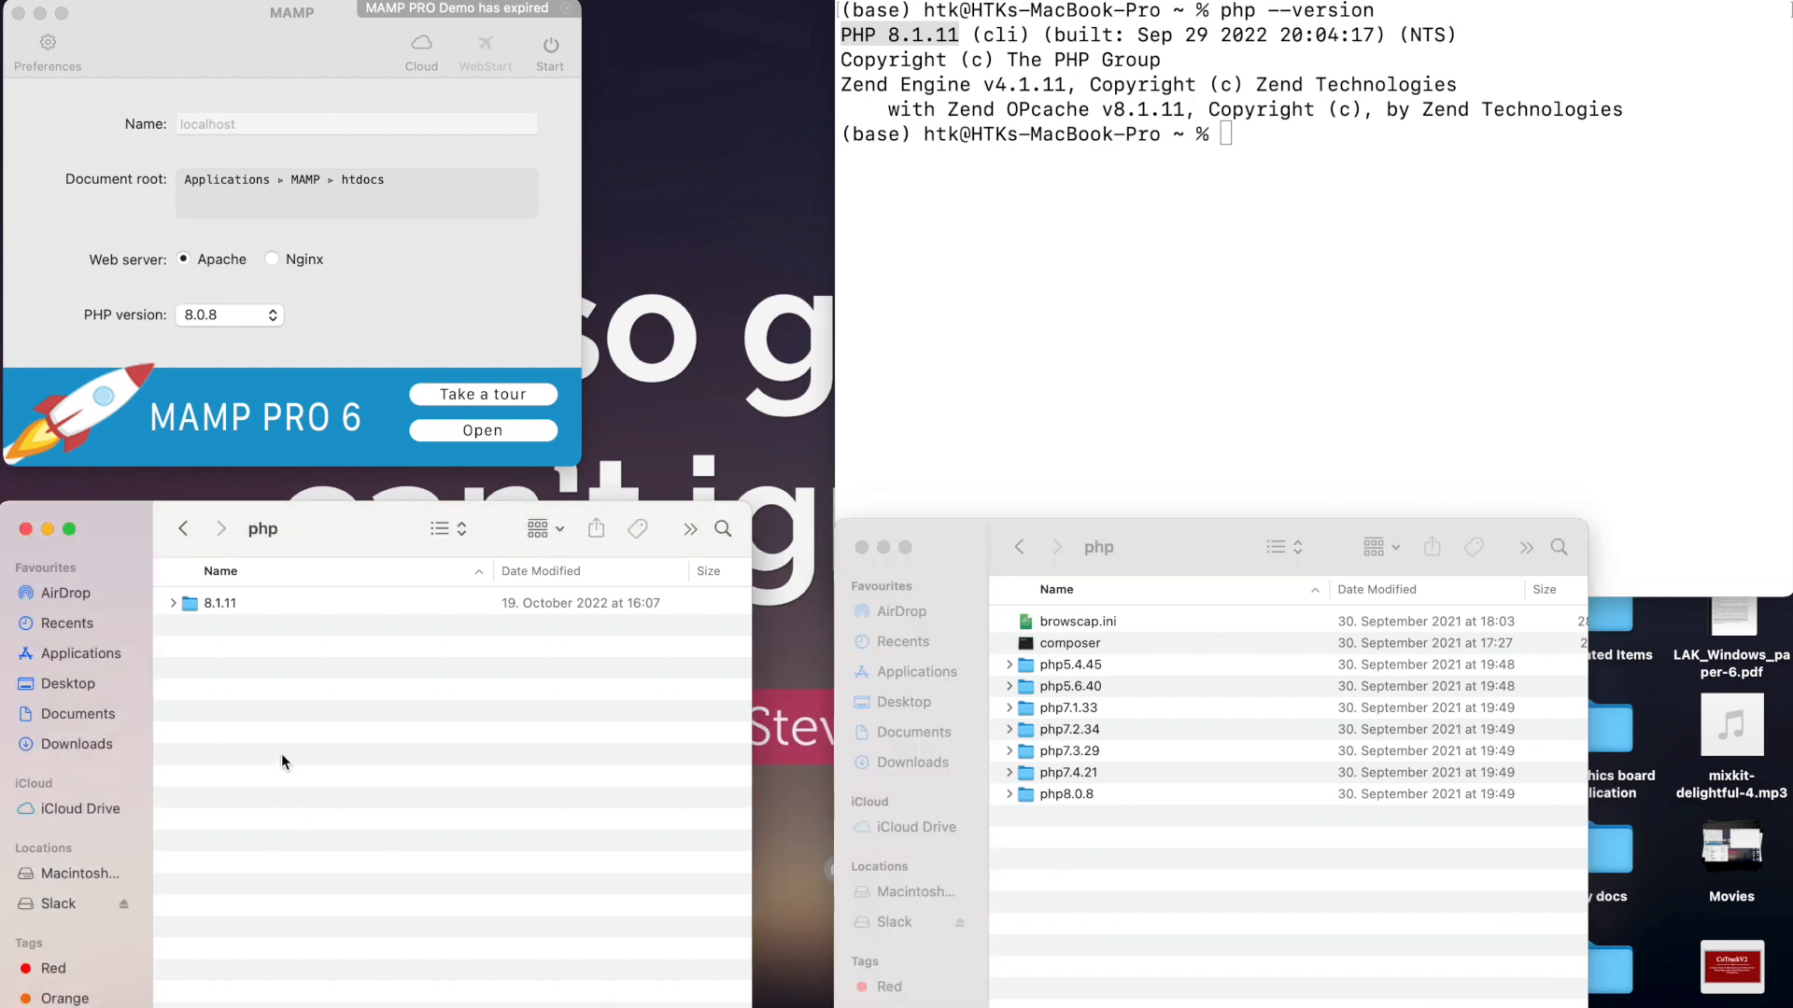
pyautogui.click(220, 603)
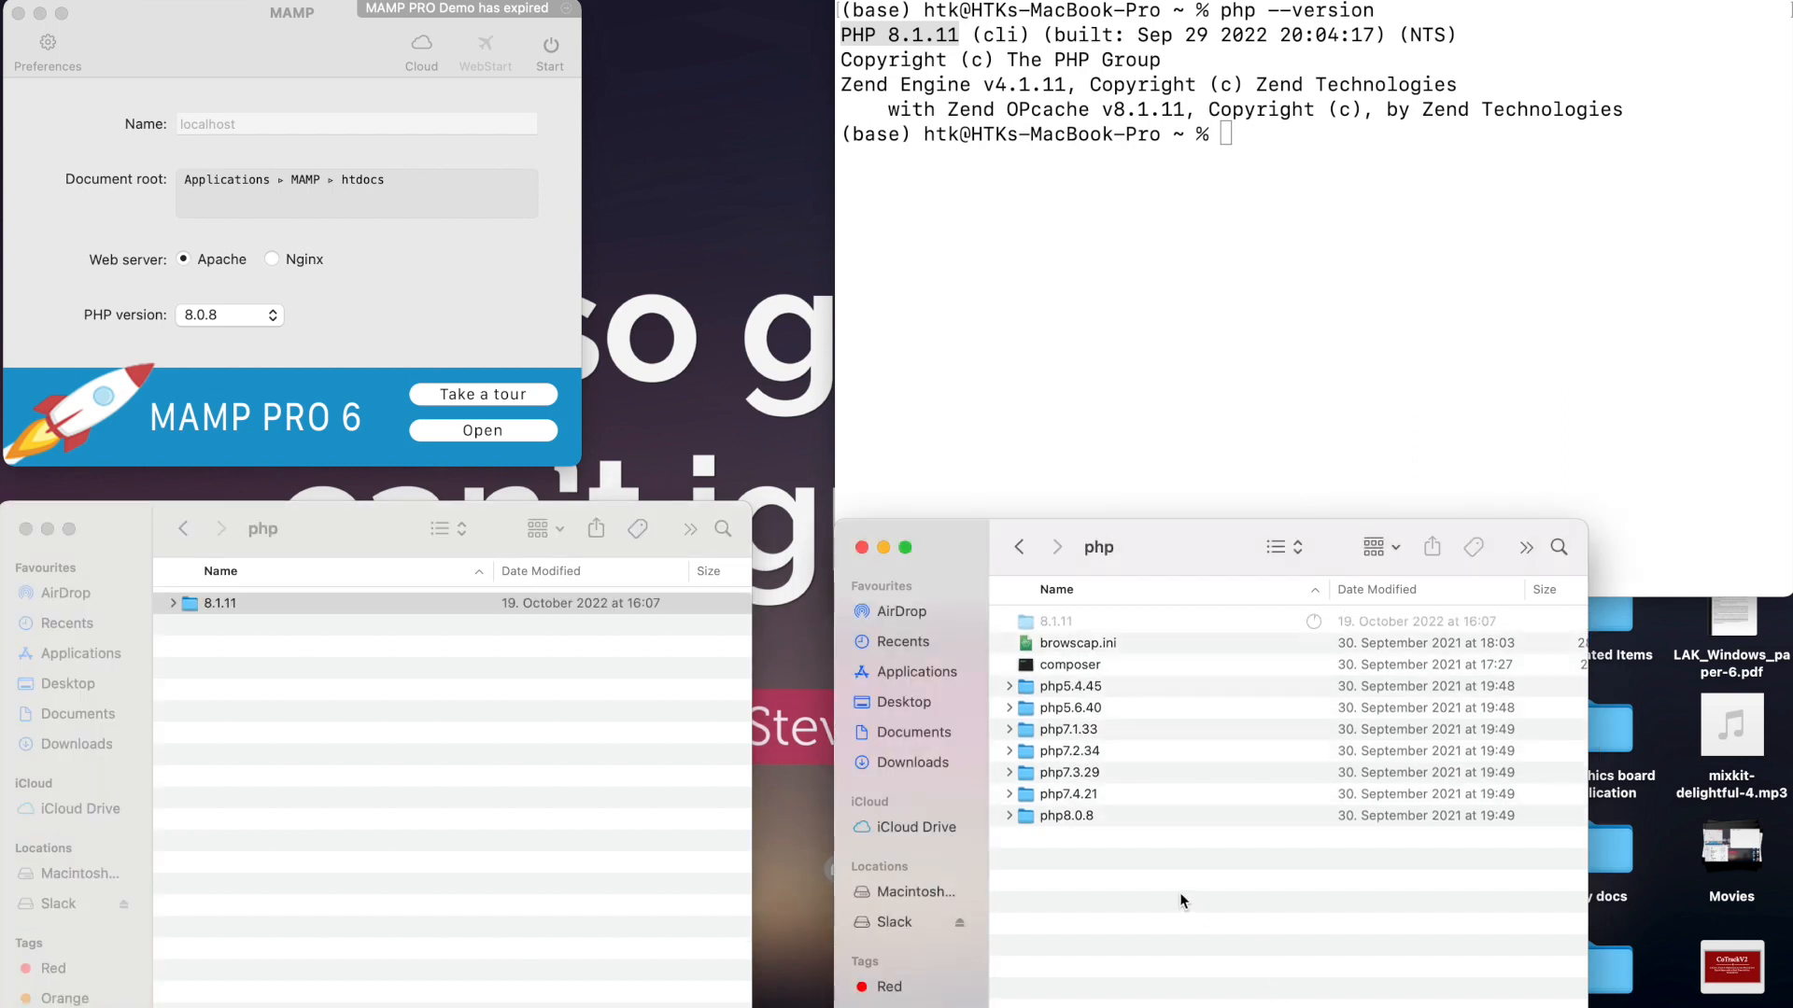
pyautogui.moveTo(1040, 620)
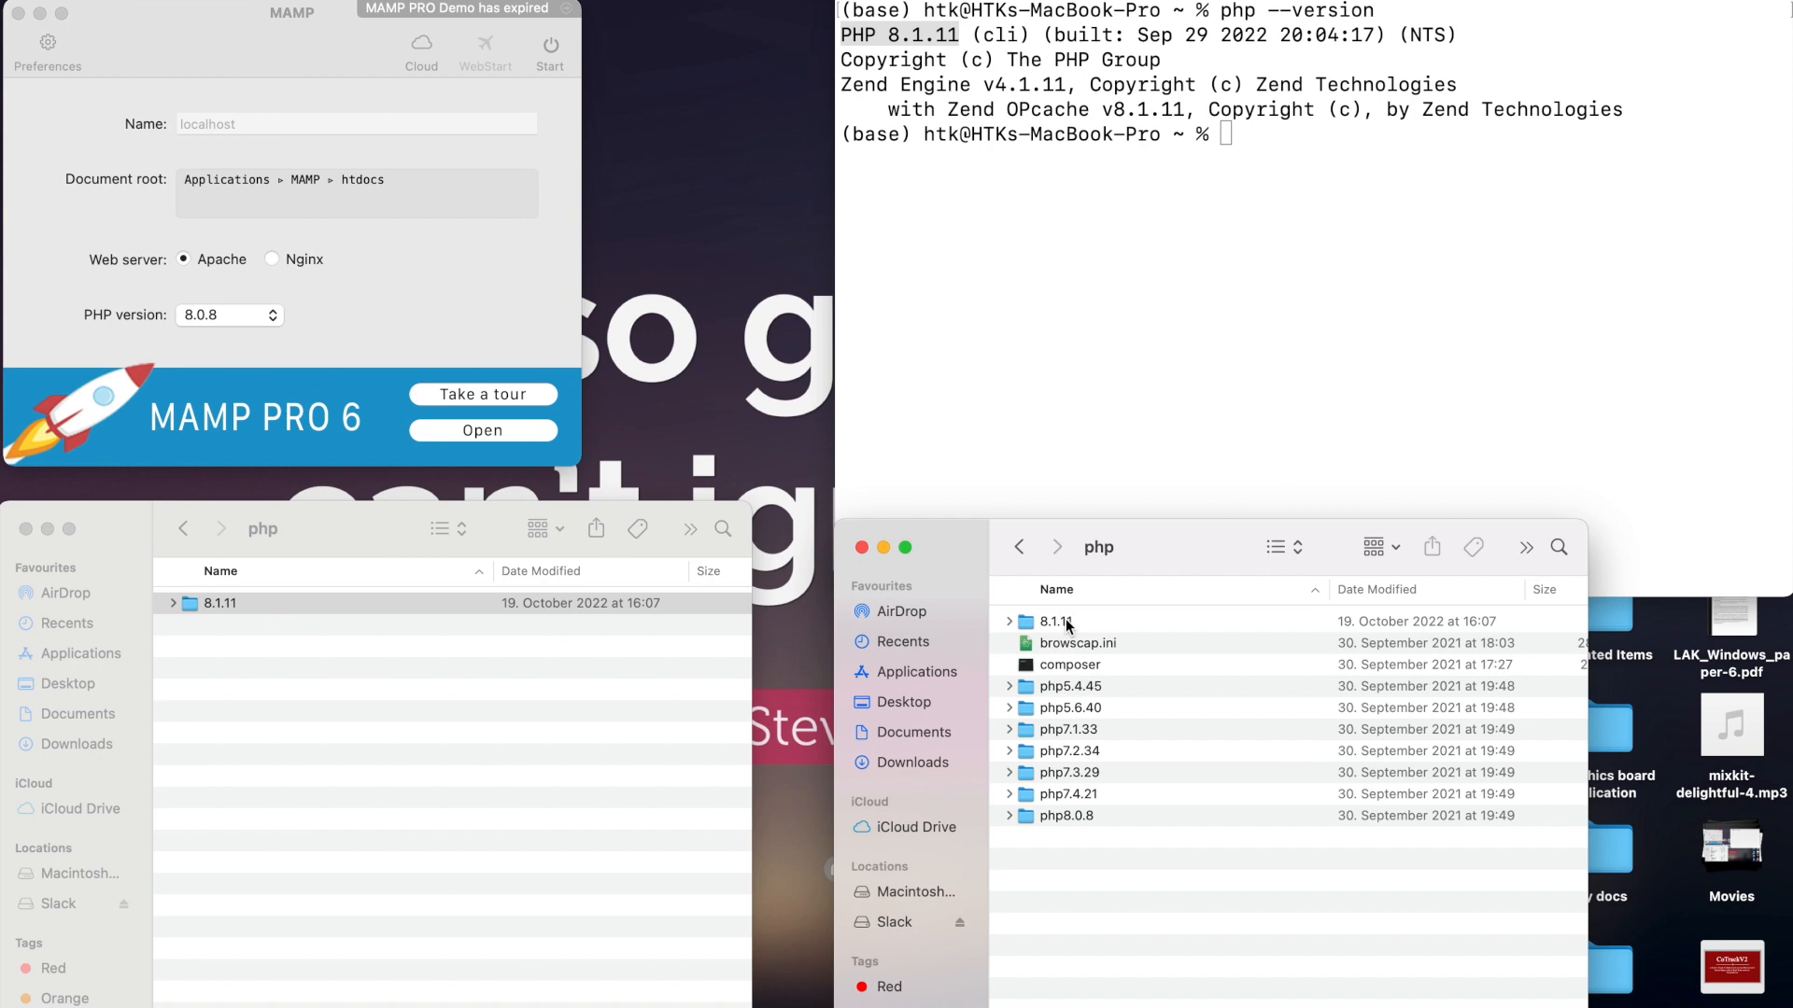
# Rename the copied folder in MAMP's bin/php to php8.1.11.
pyautogui.click(1053, 620)
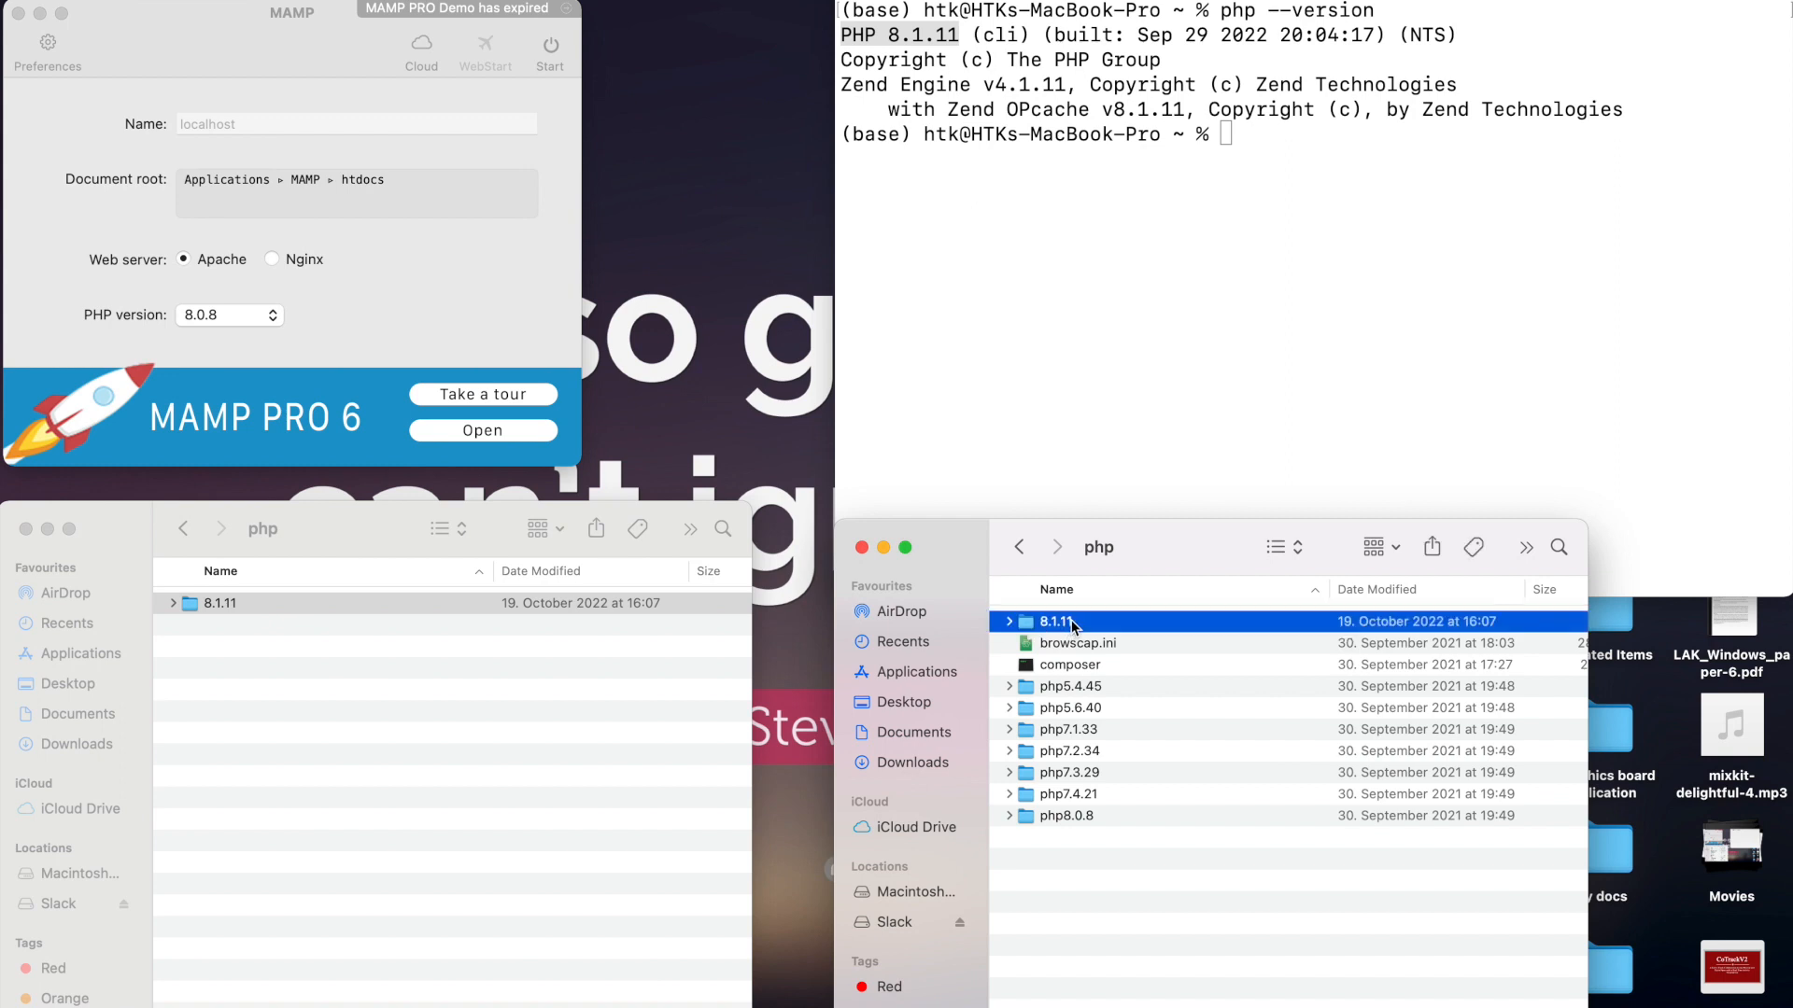
pyautogui.rightClick(1053, 620)
pyautogui.write('php')
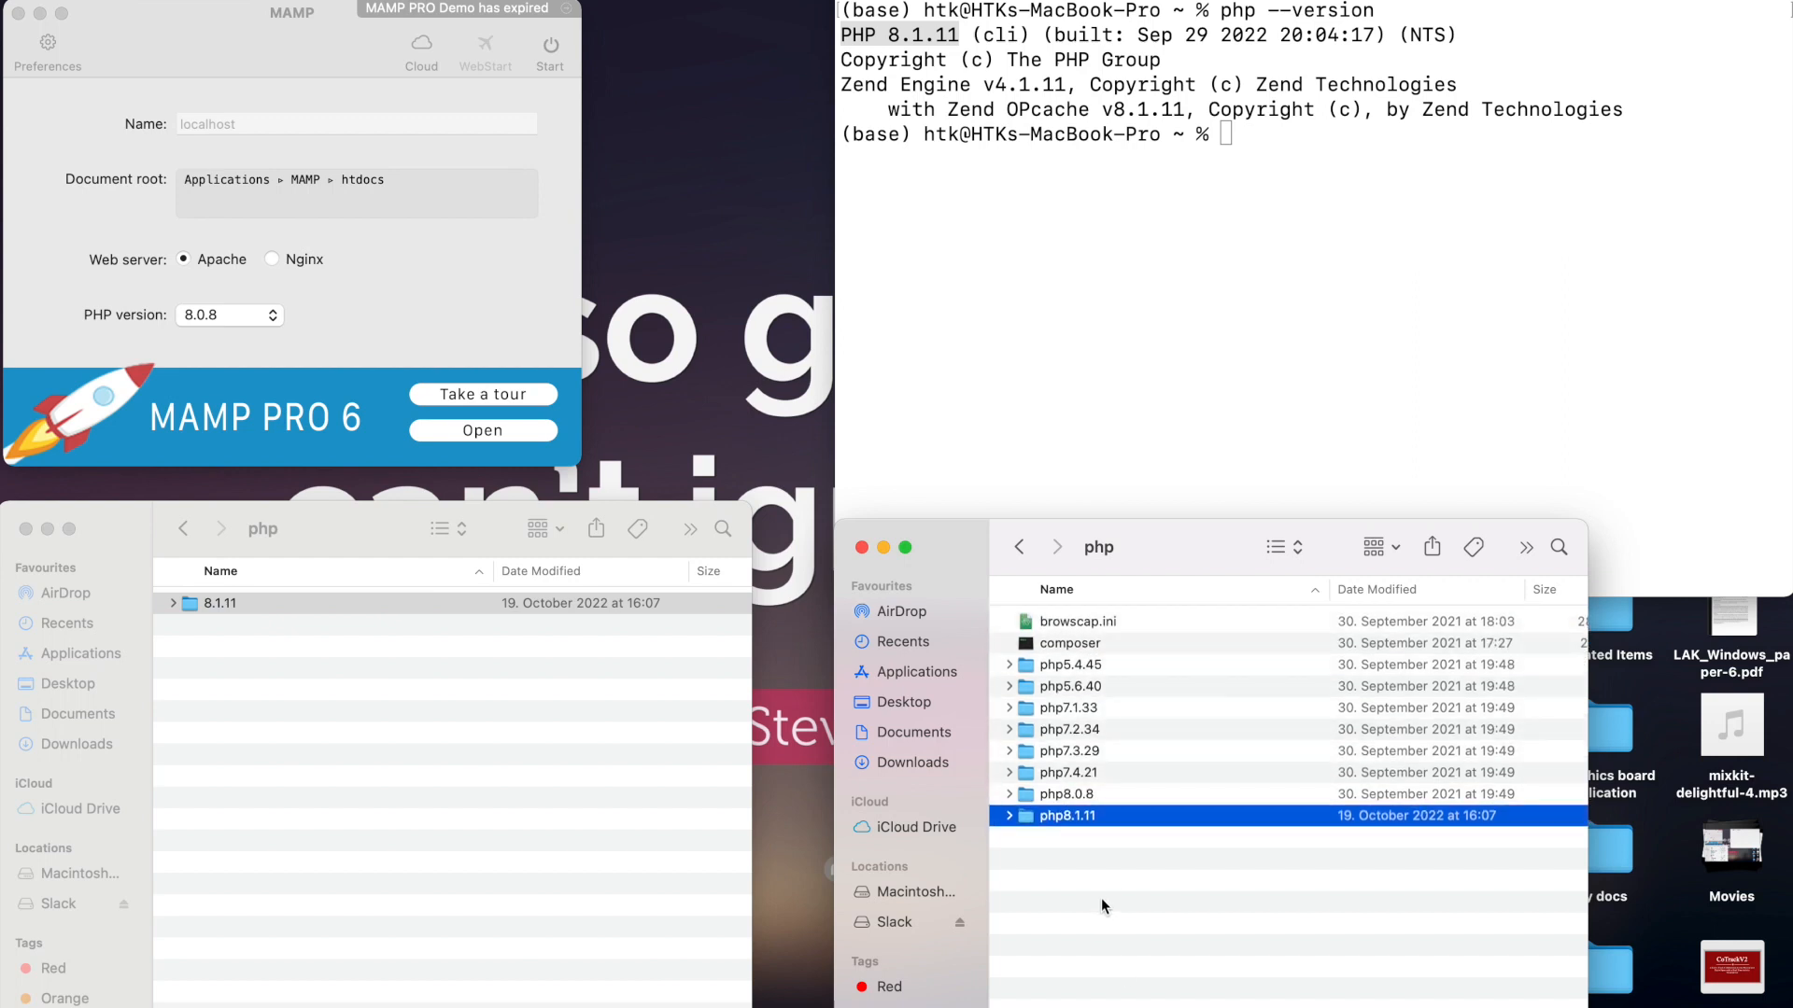
pyautogui.moveTo(234, 742)
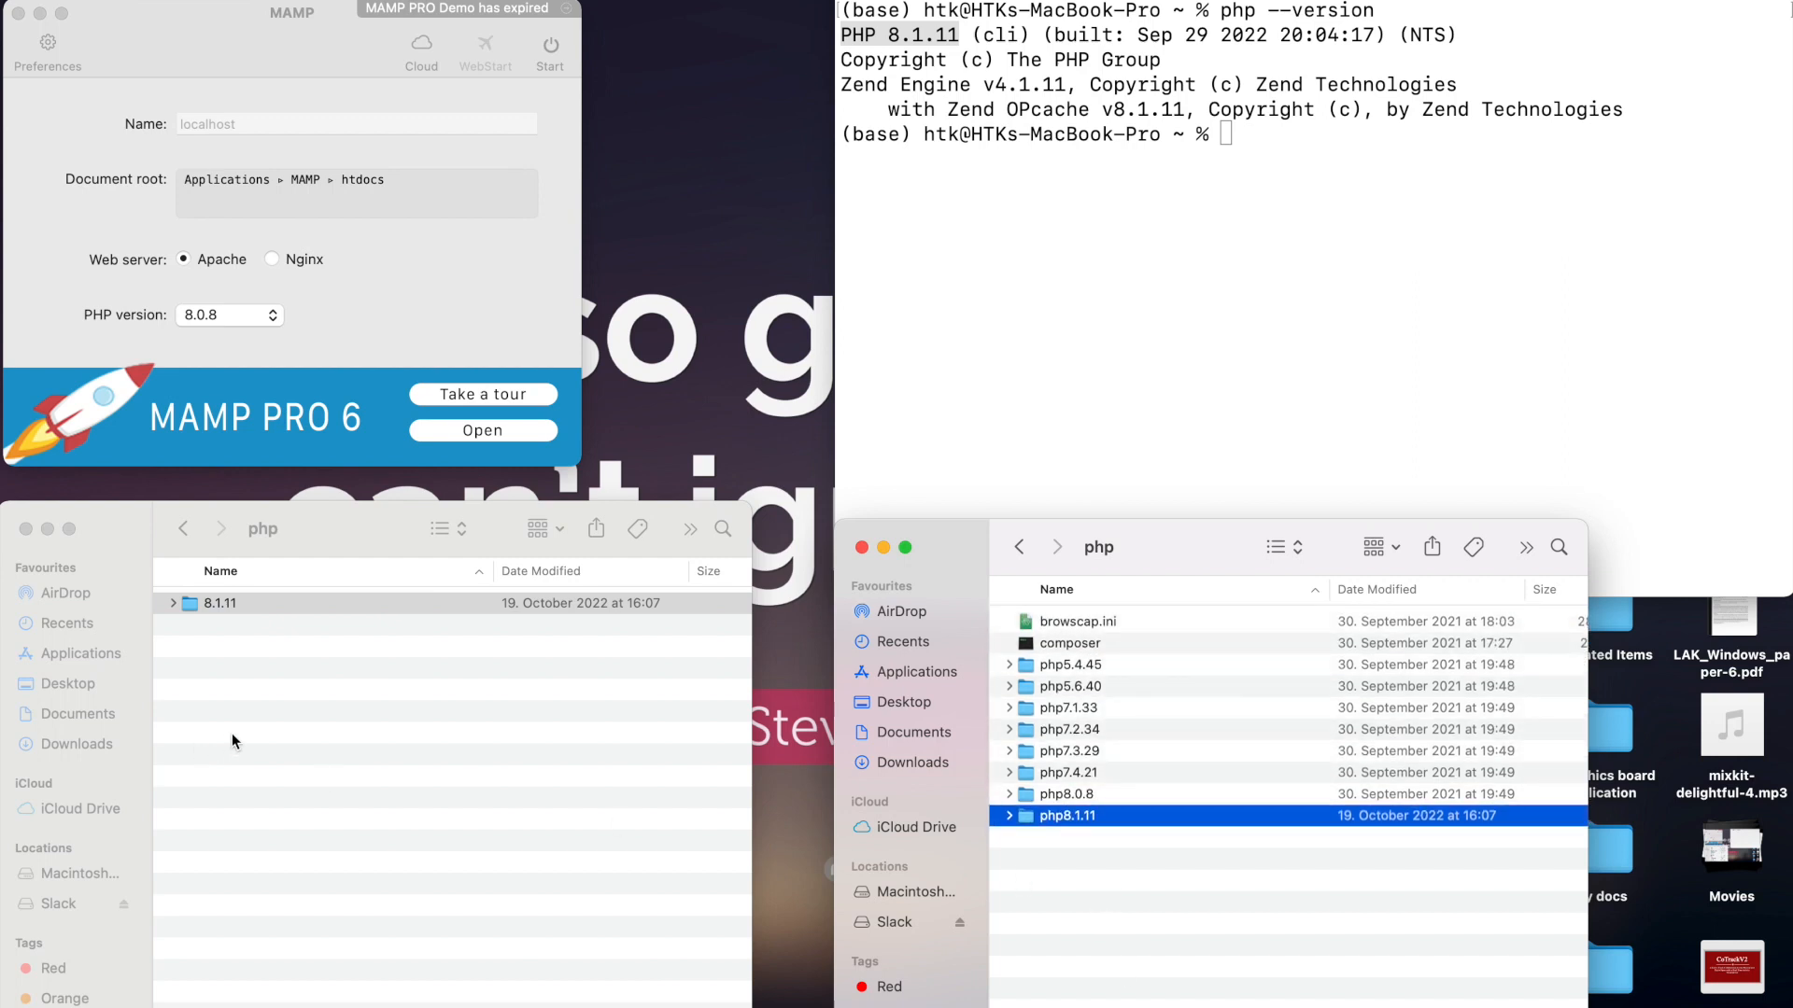
pyautogui.click(228, 603)
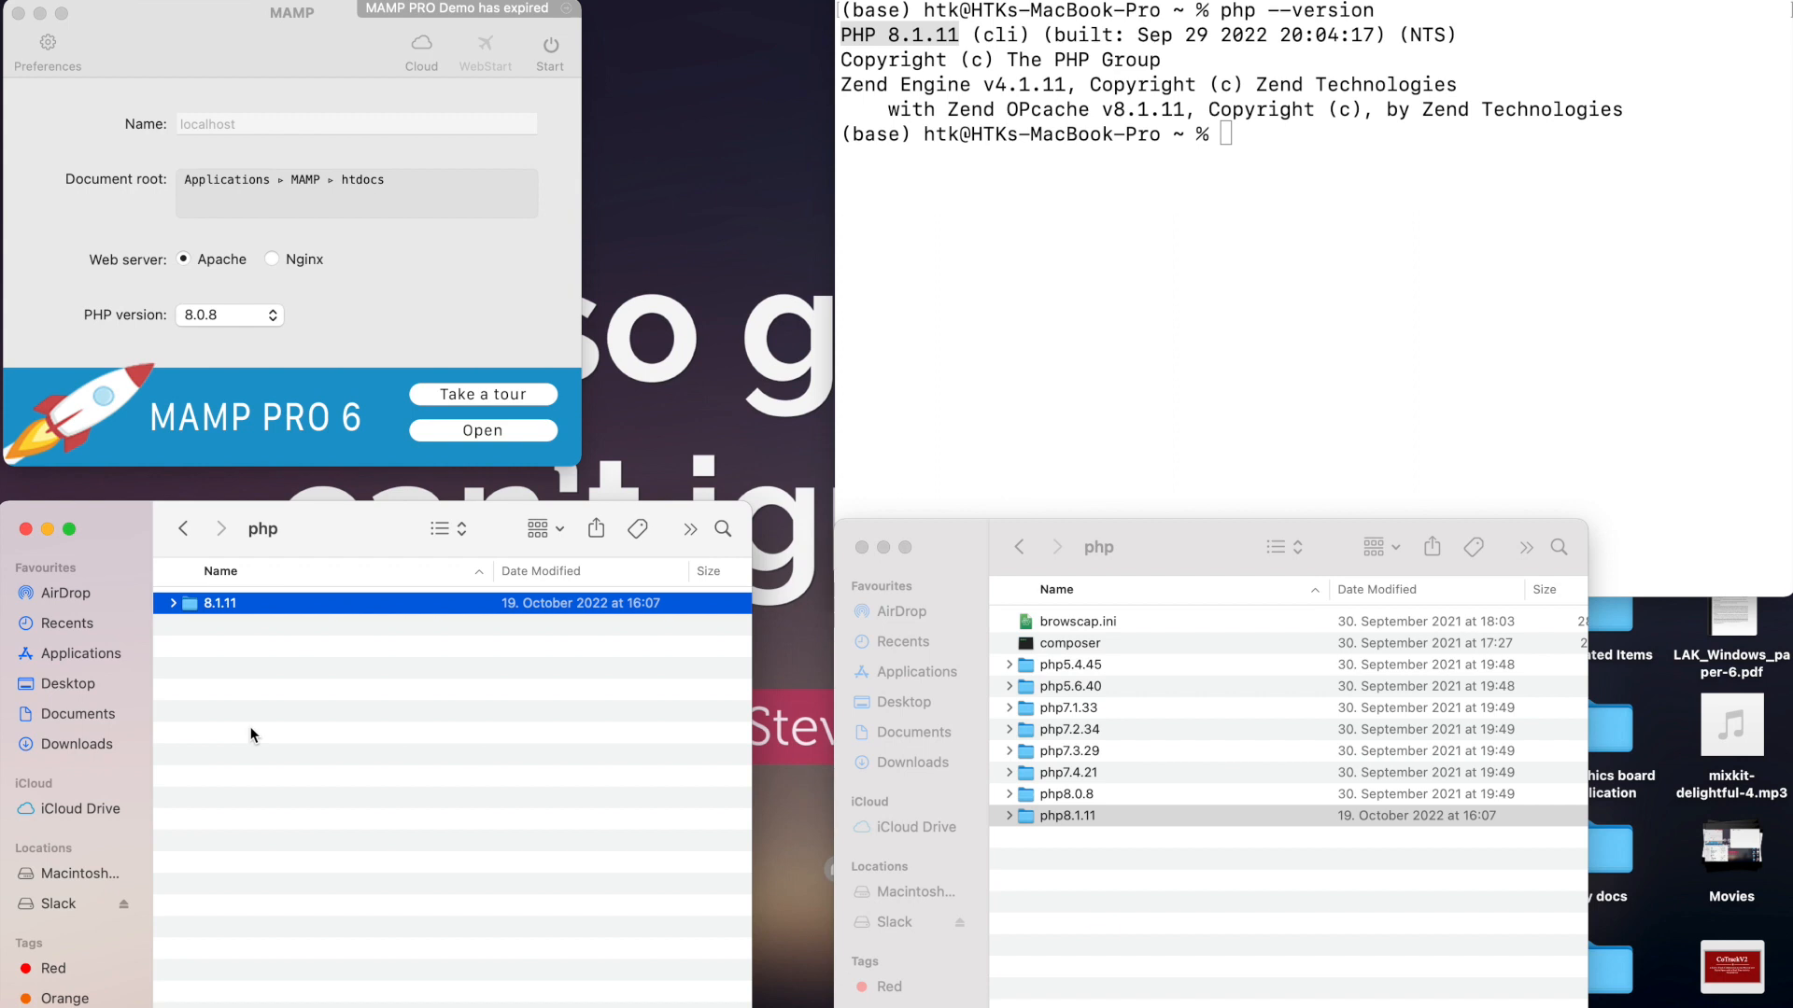
pyautogui.moveTo(350, 740)
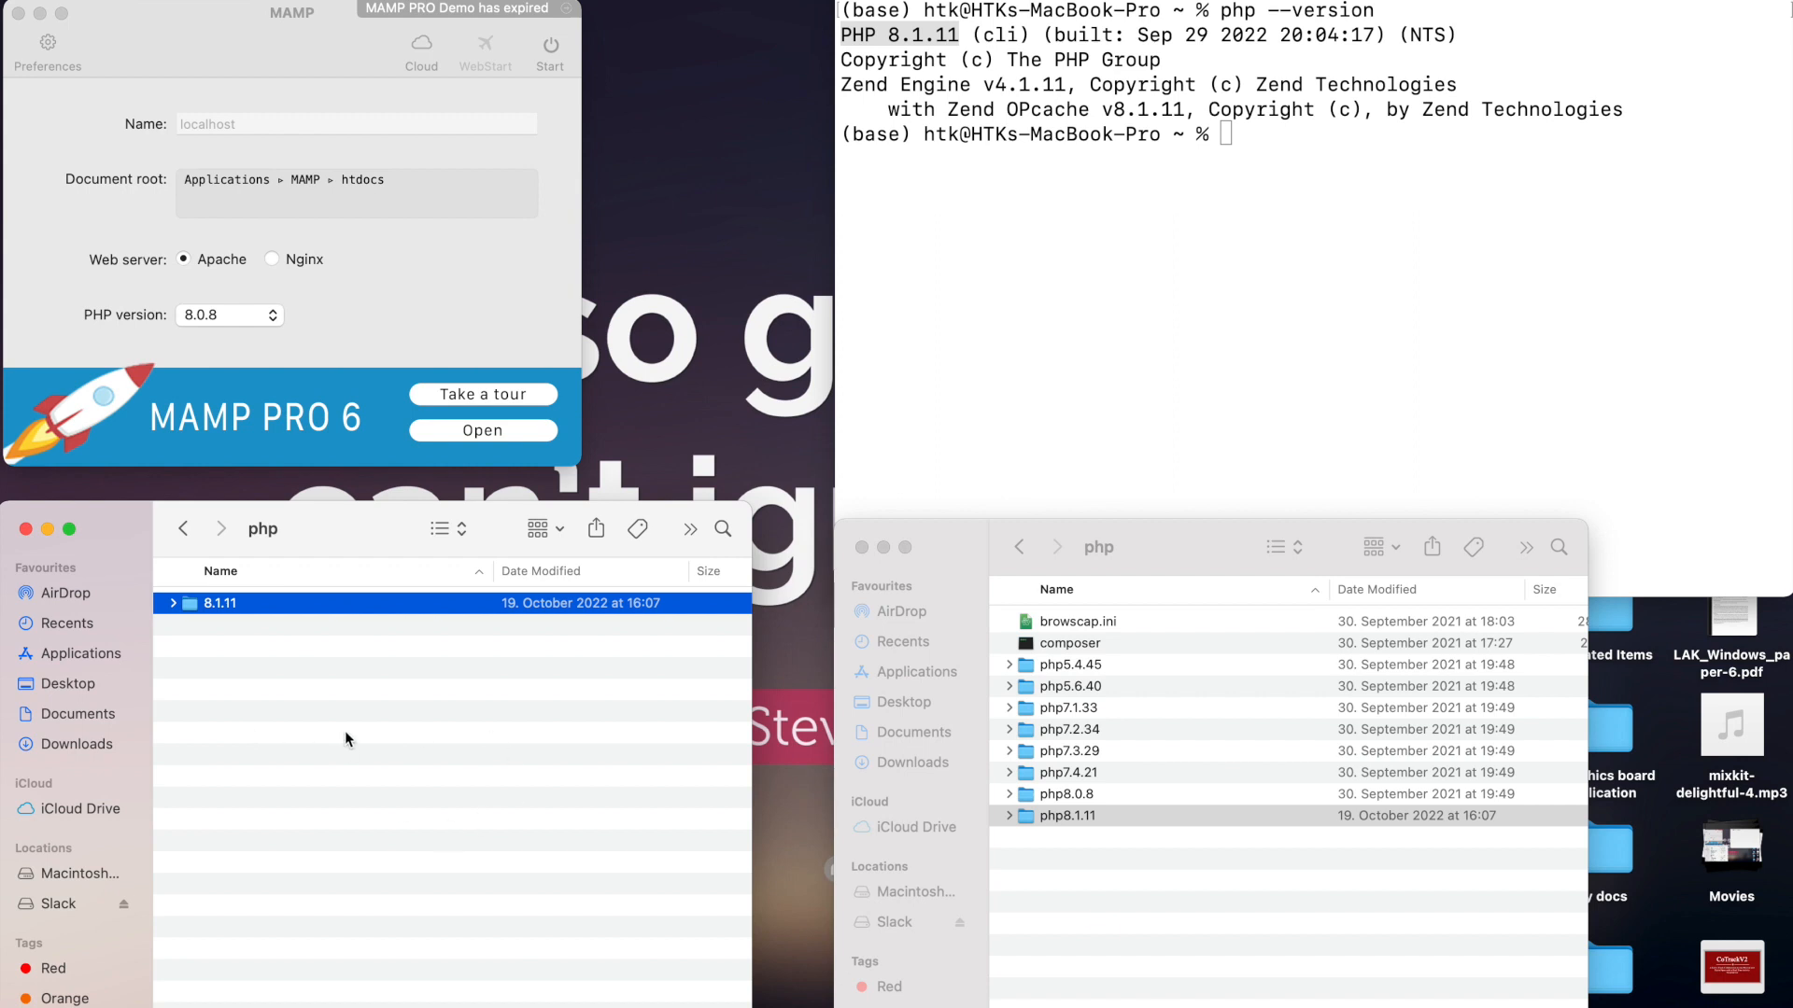
pyautogui.moveTo(373, 779)
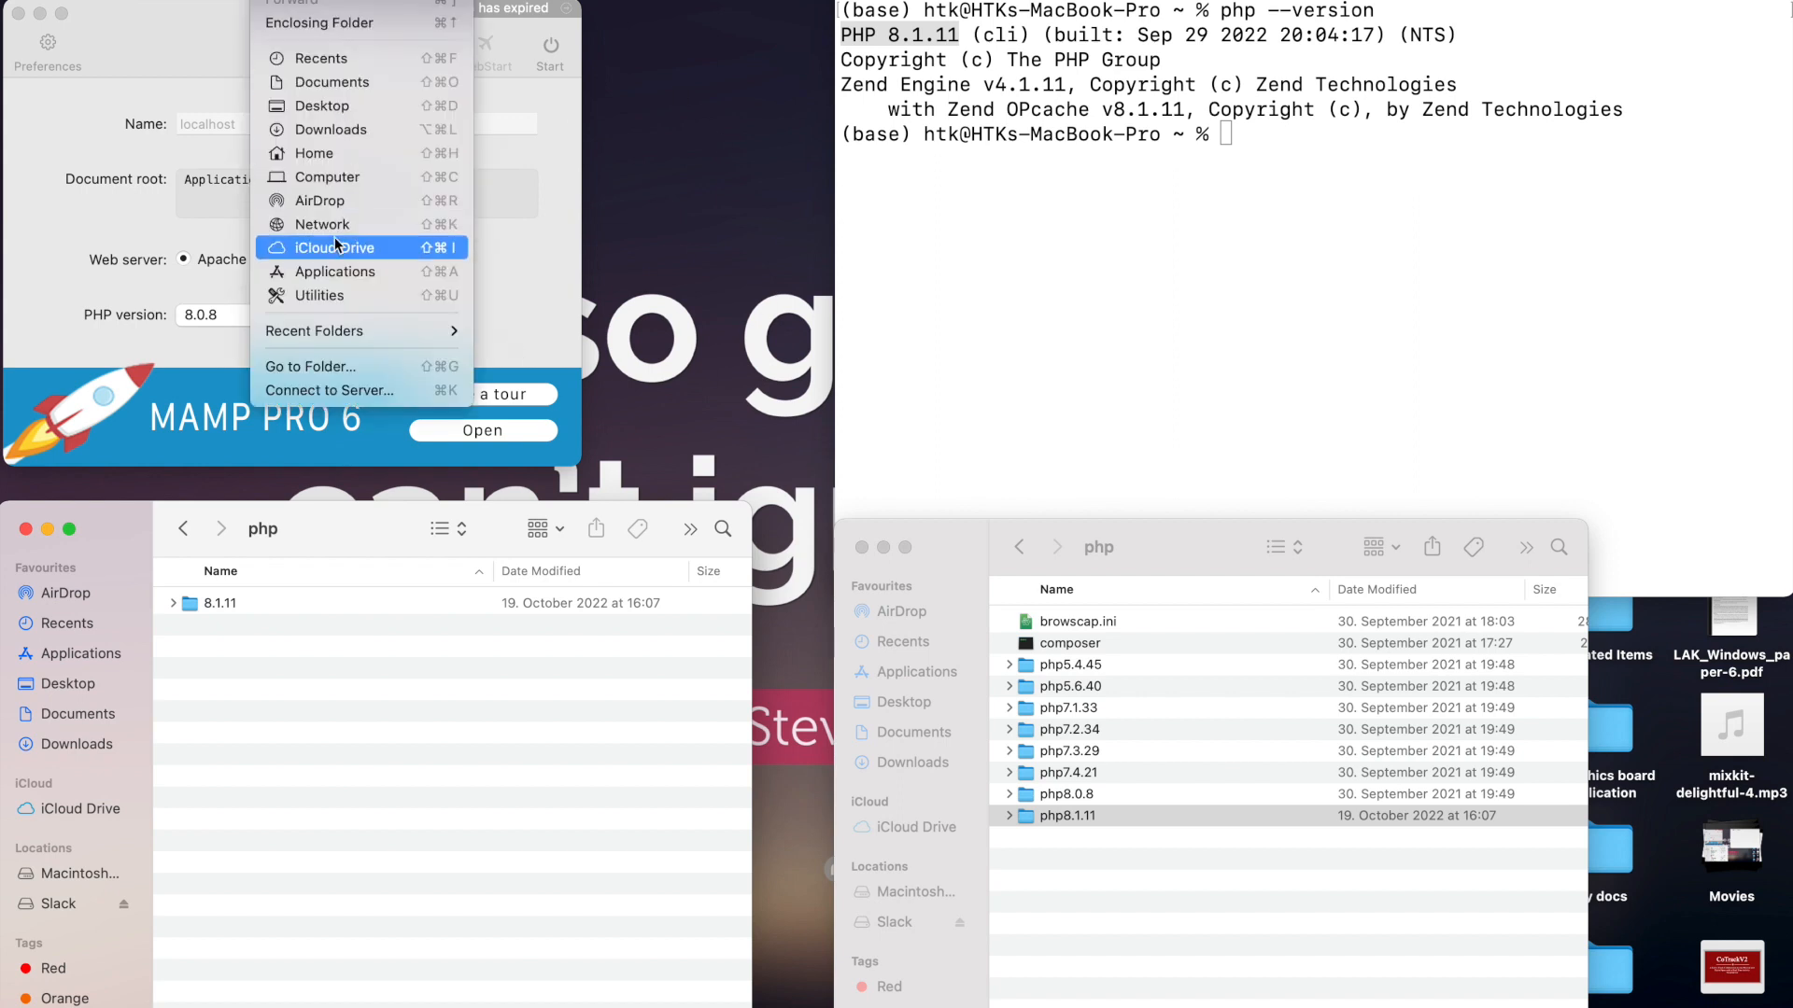
# Go to Homebrew's /usr/local/lib/httpd folder in Finder.
pyautogui.click(310, 366)
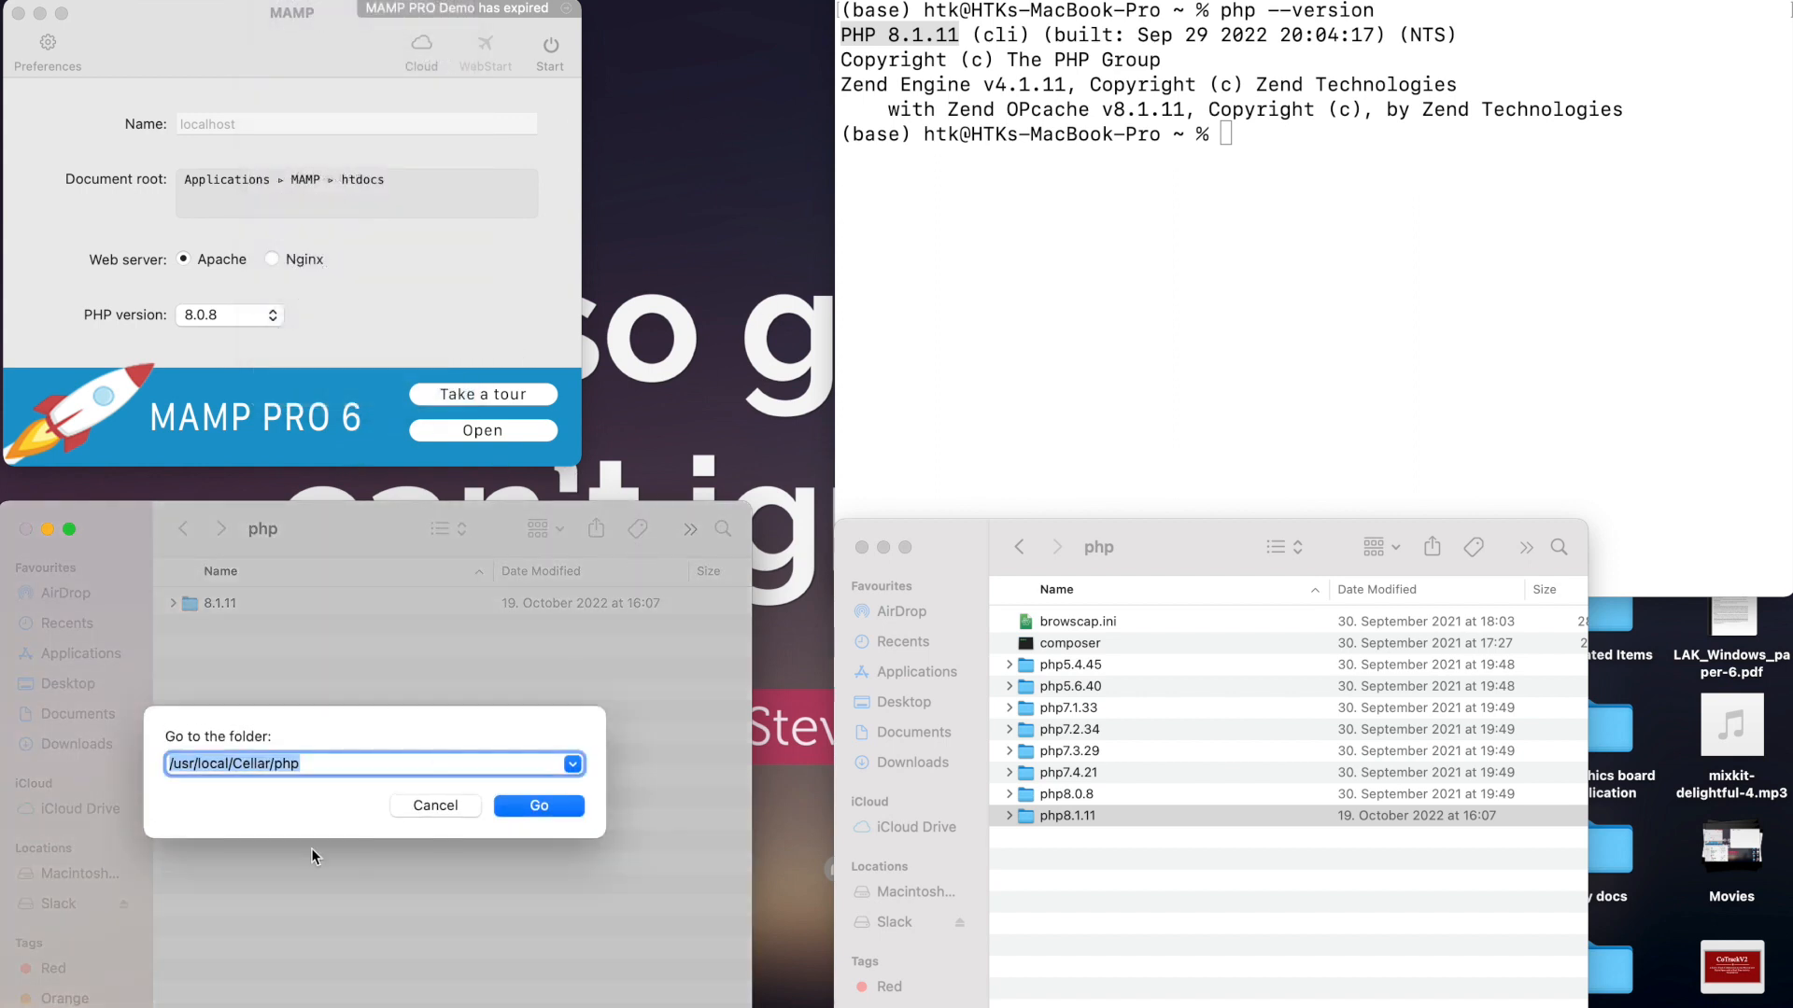
pyautogui.click(334, 764)
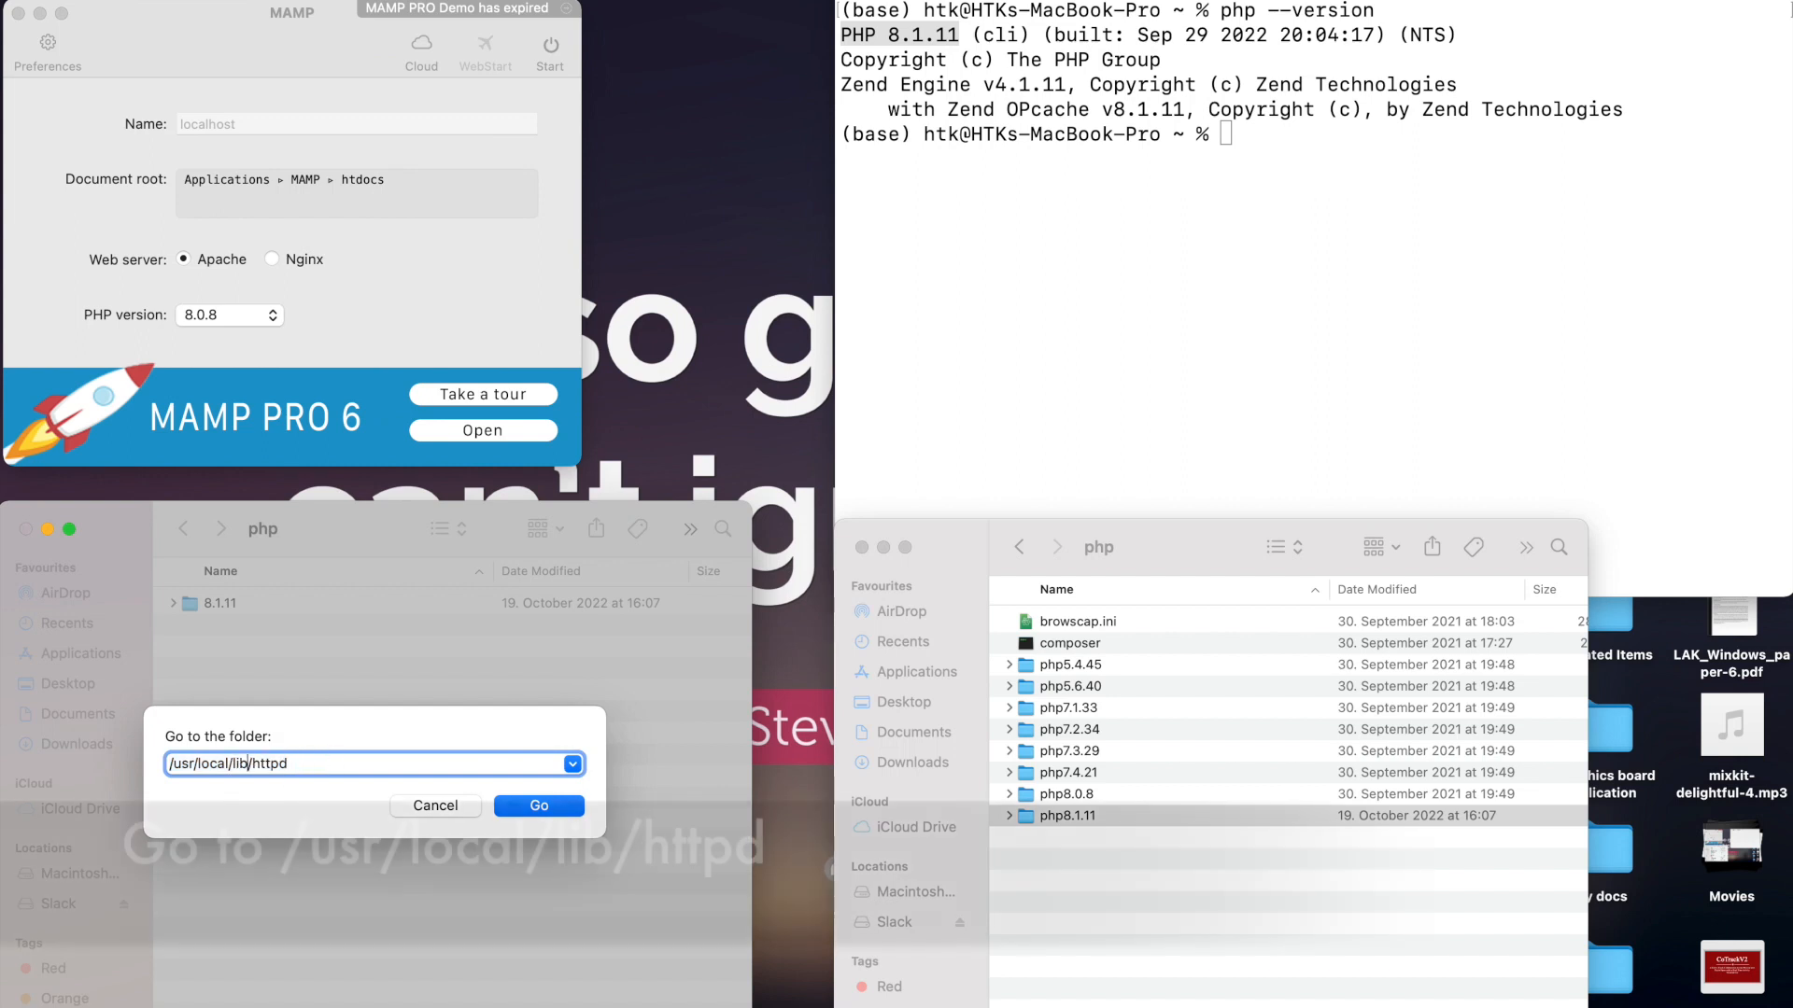
pyautogui.click(538, 807)
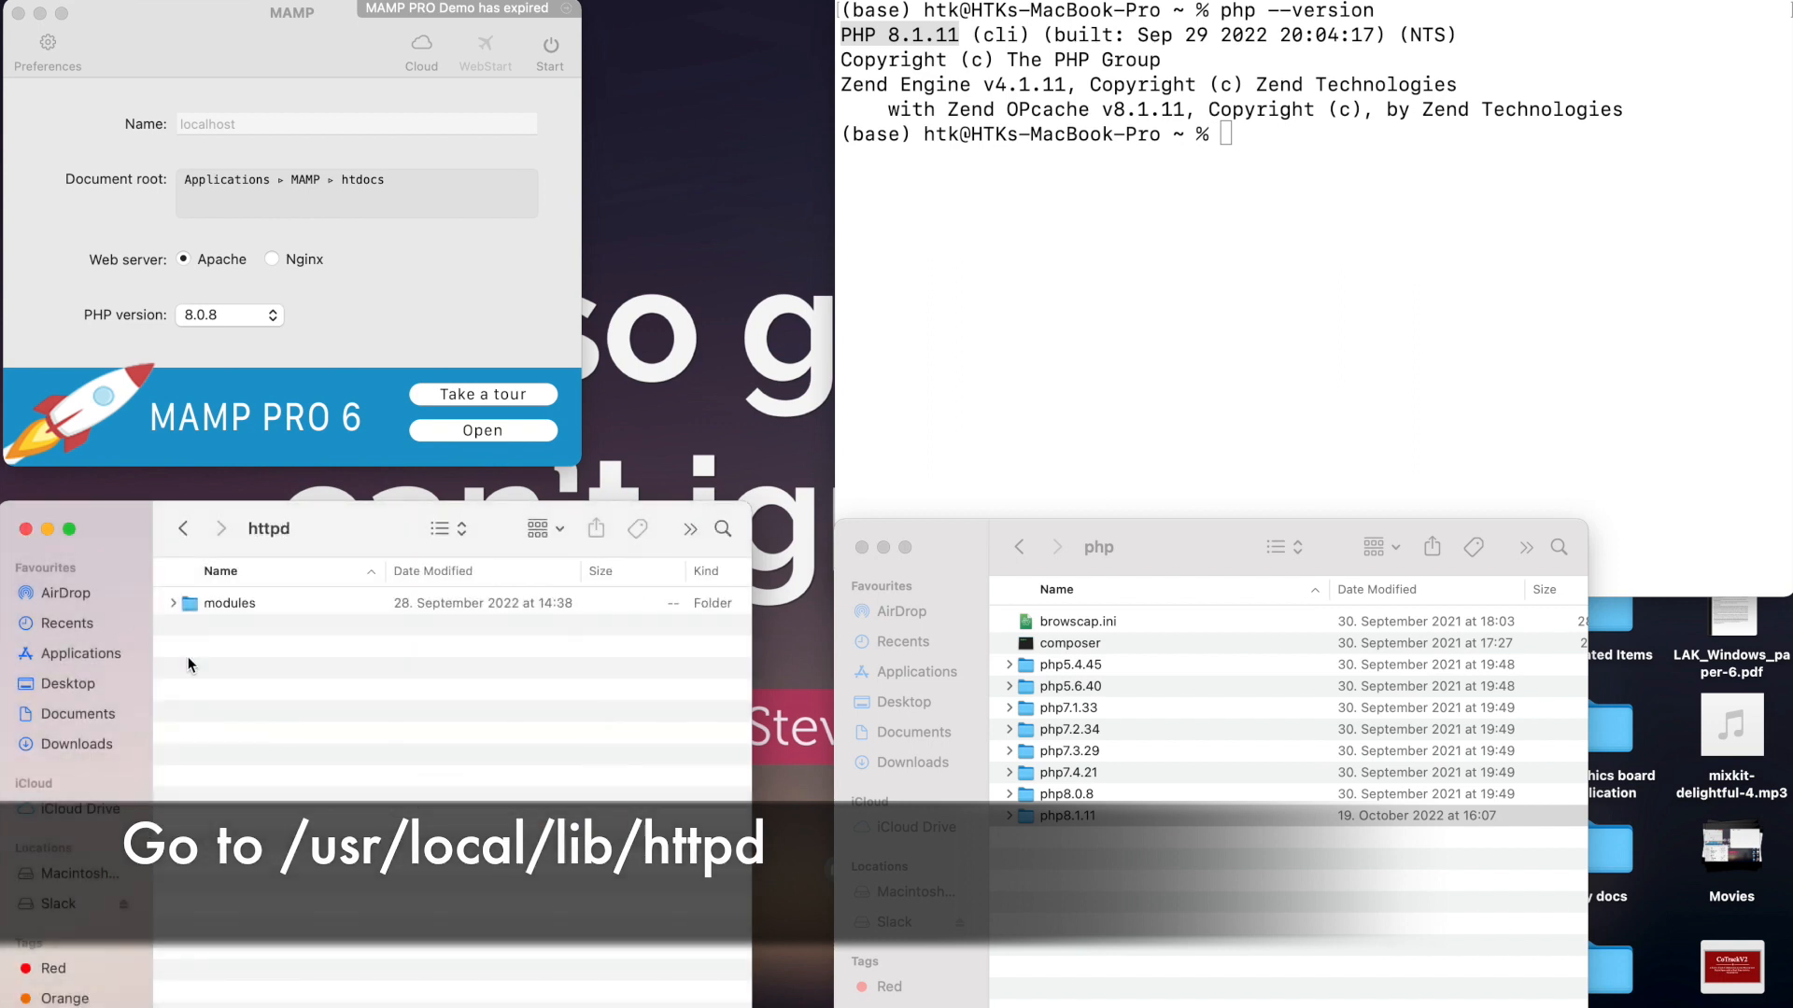
# Look inside httpd's modules folder for libphp.so, then return to httpd.
pyautogui.click(227, 603)
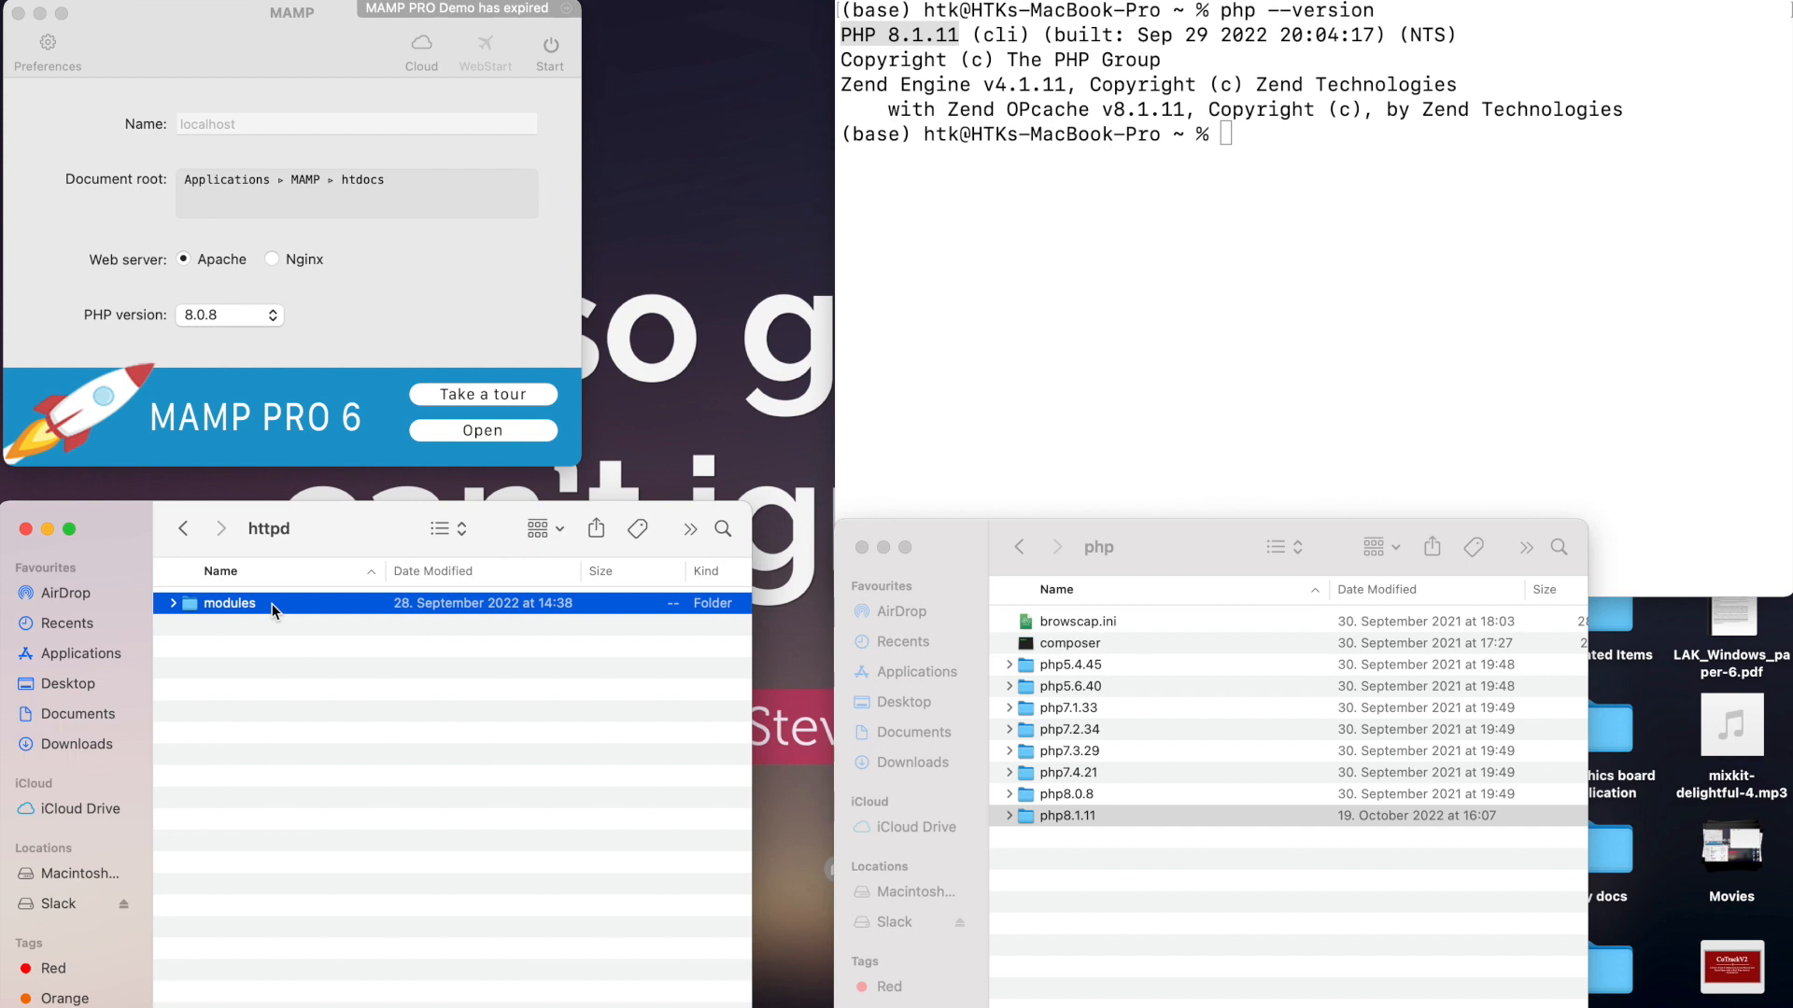
pyautogui.doubleClick(227, 603)
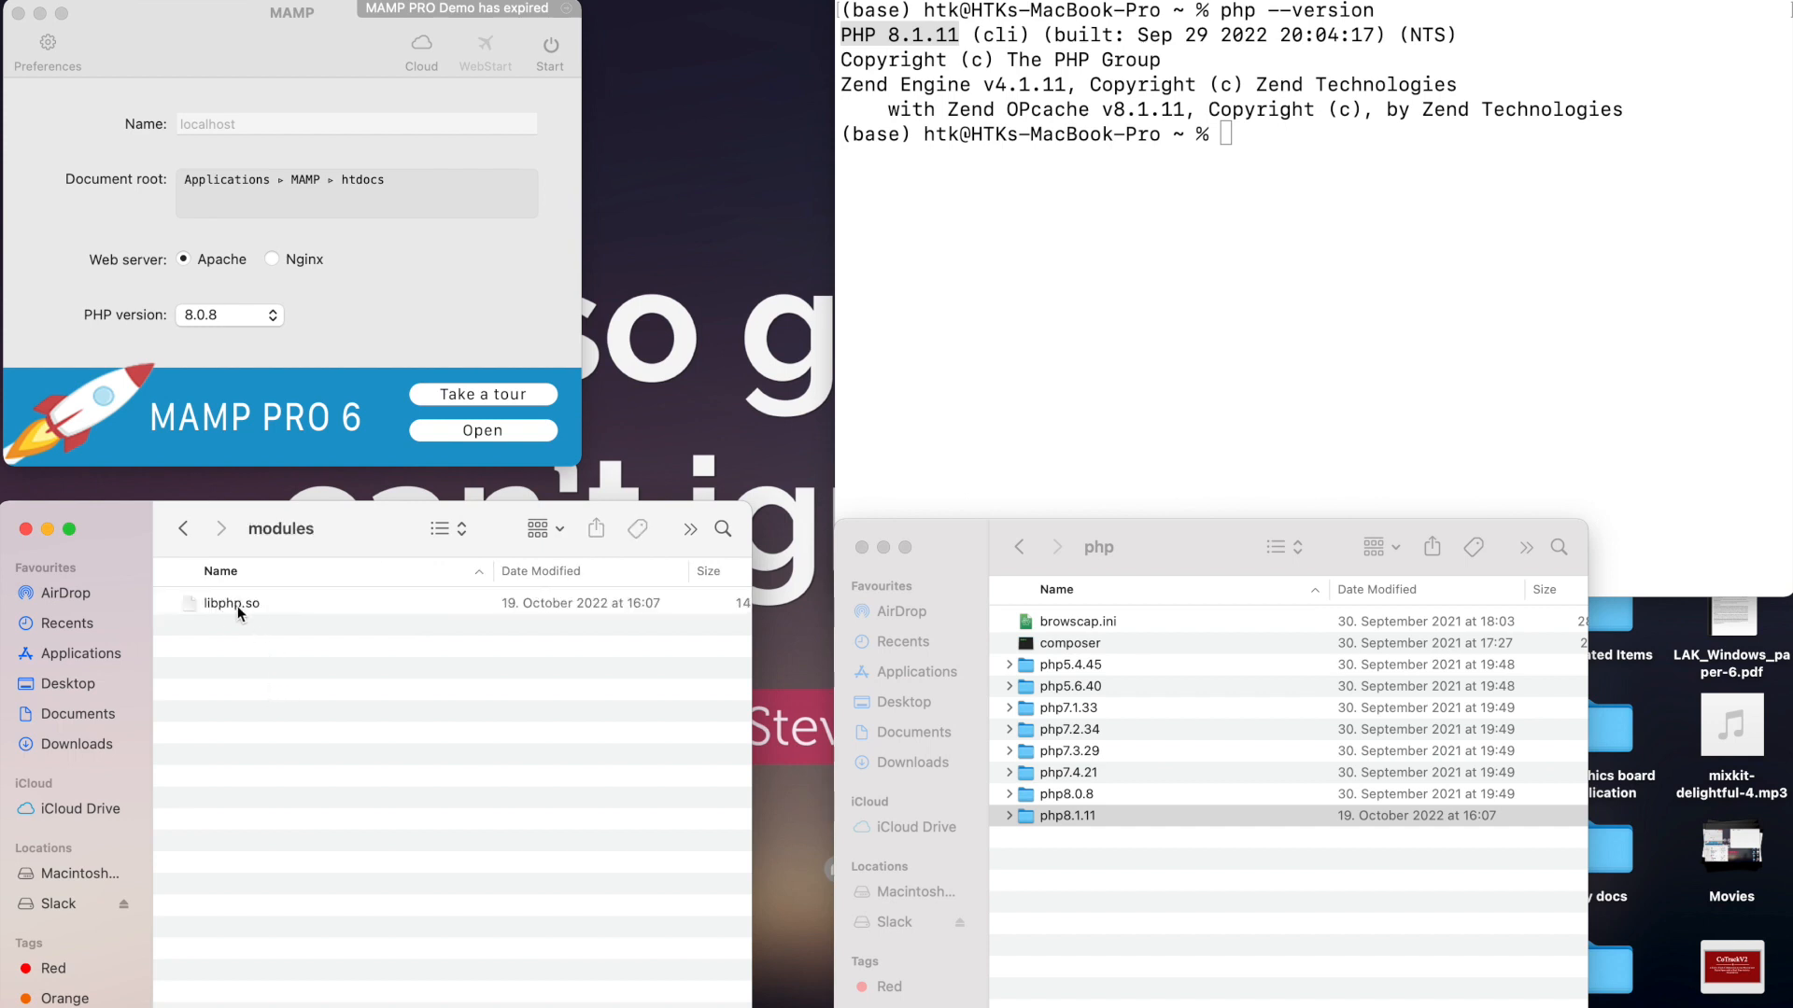
pyautogui.moveTo(255, 614)
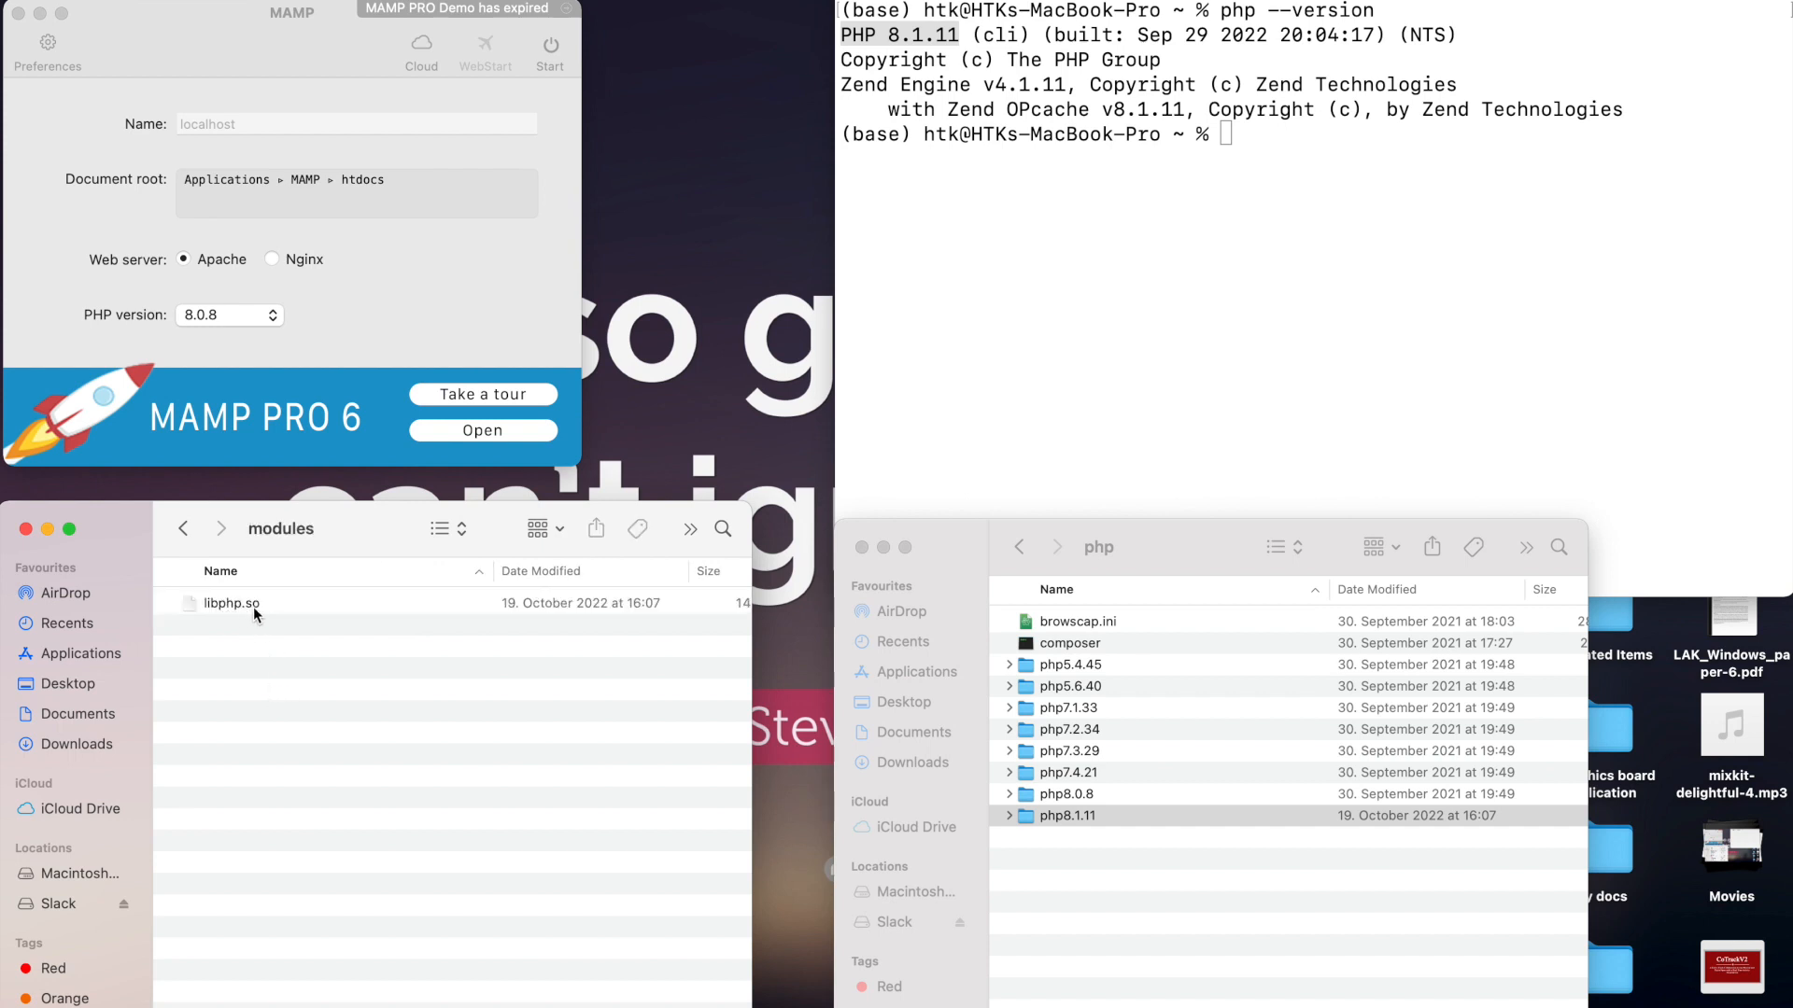
pyautogui.click(181, 528)
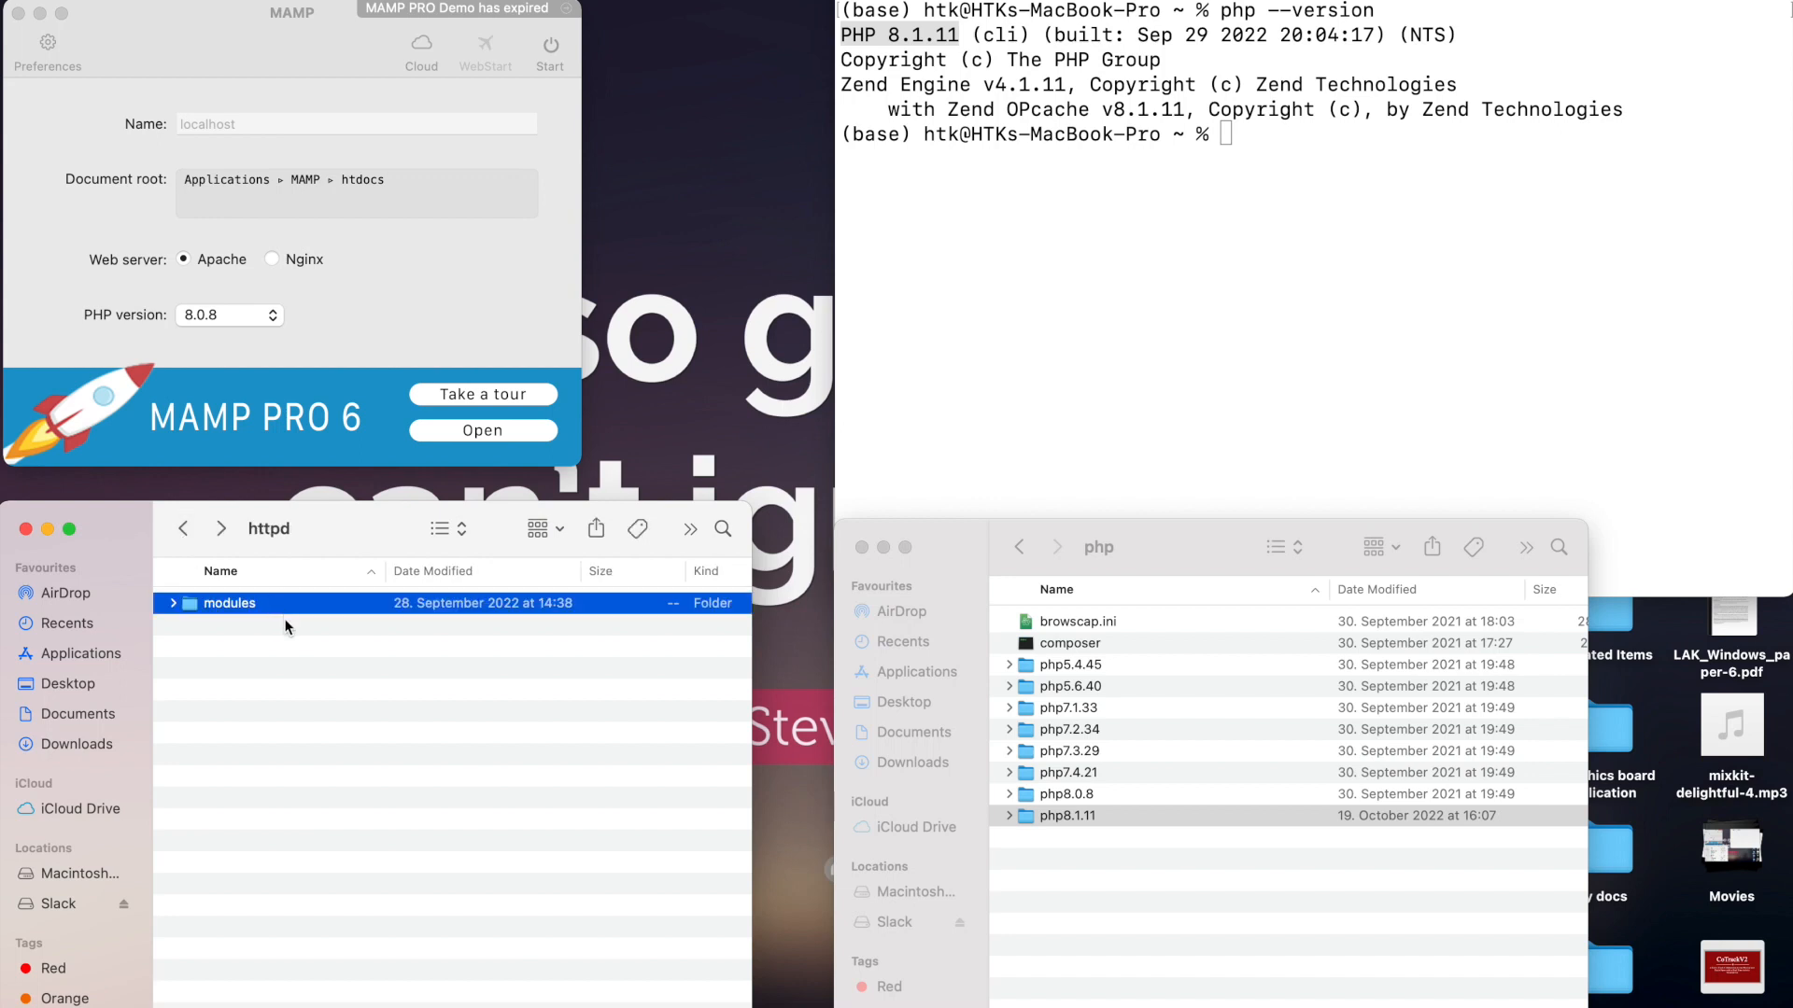
pyautogui.moveTo(992, 871)
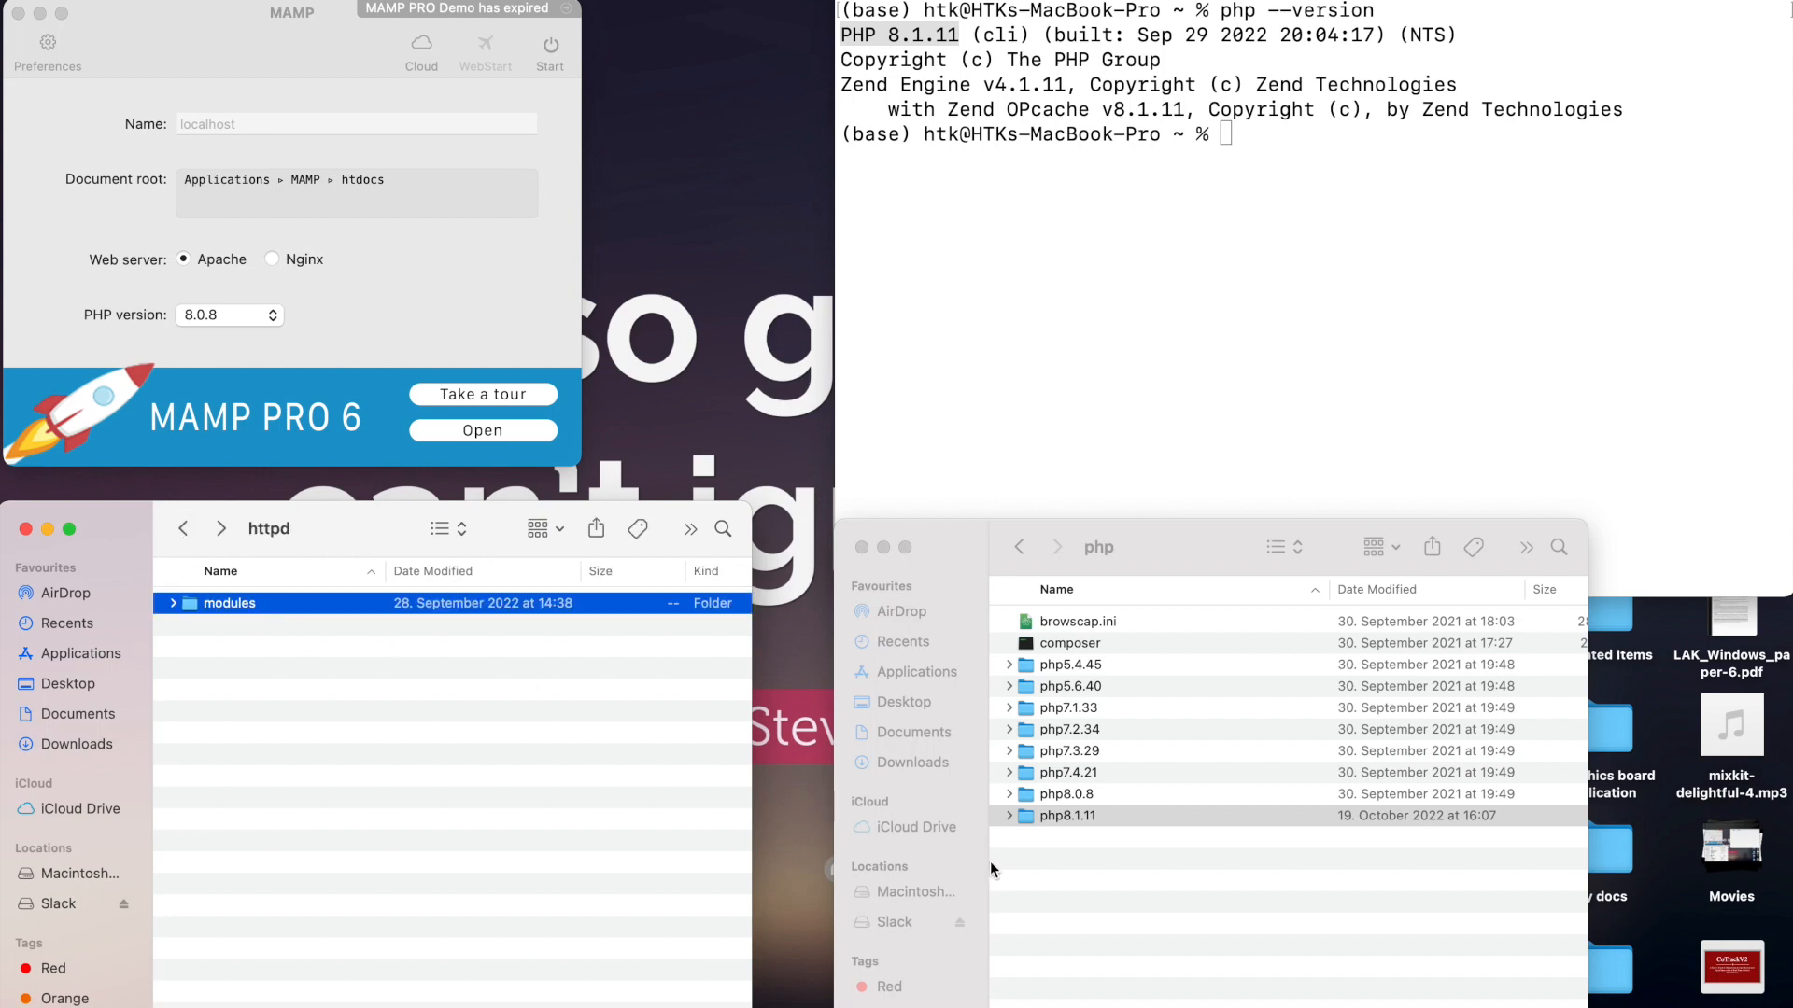
# Verify php8.1.11 contains bin, lib and modules; MAMP still offers only 7.4.21 and 8.0.8.
pyautogui.click(1067, 816)
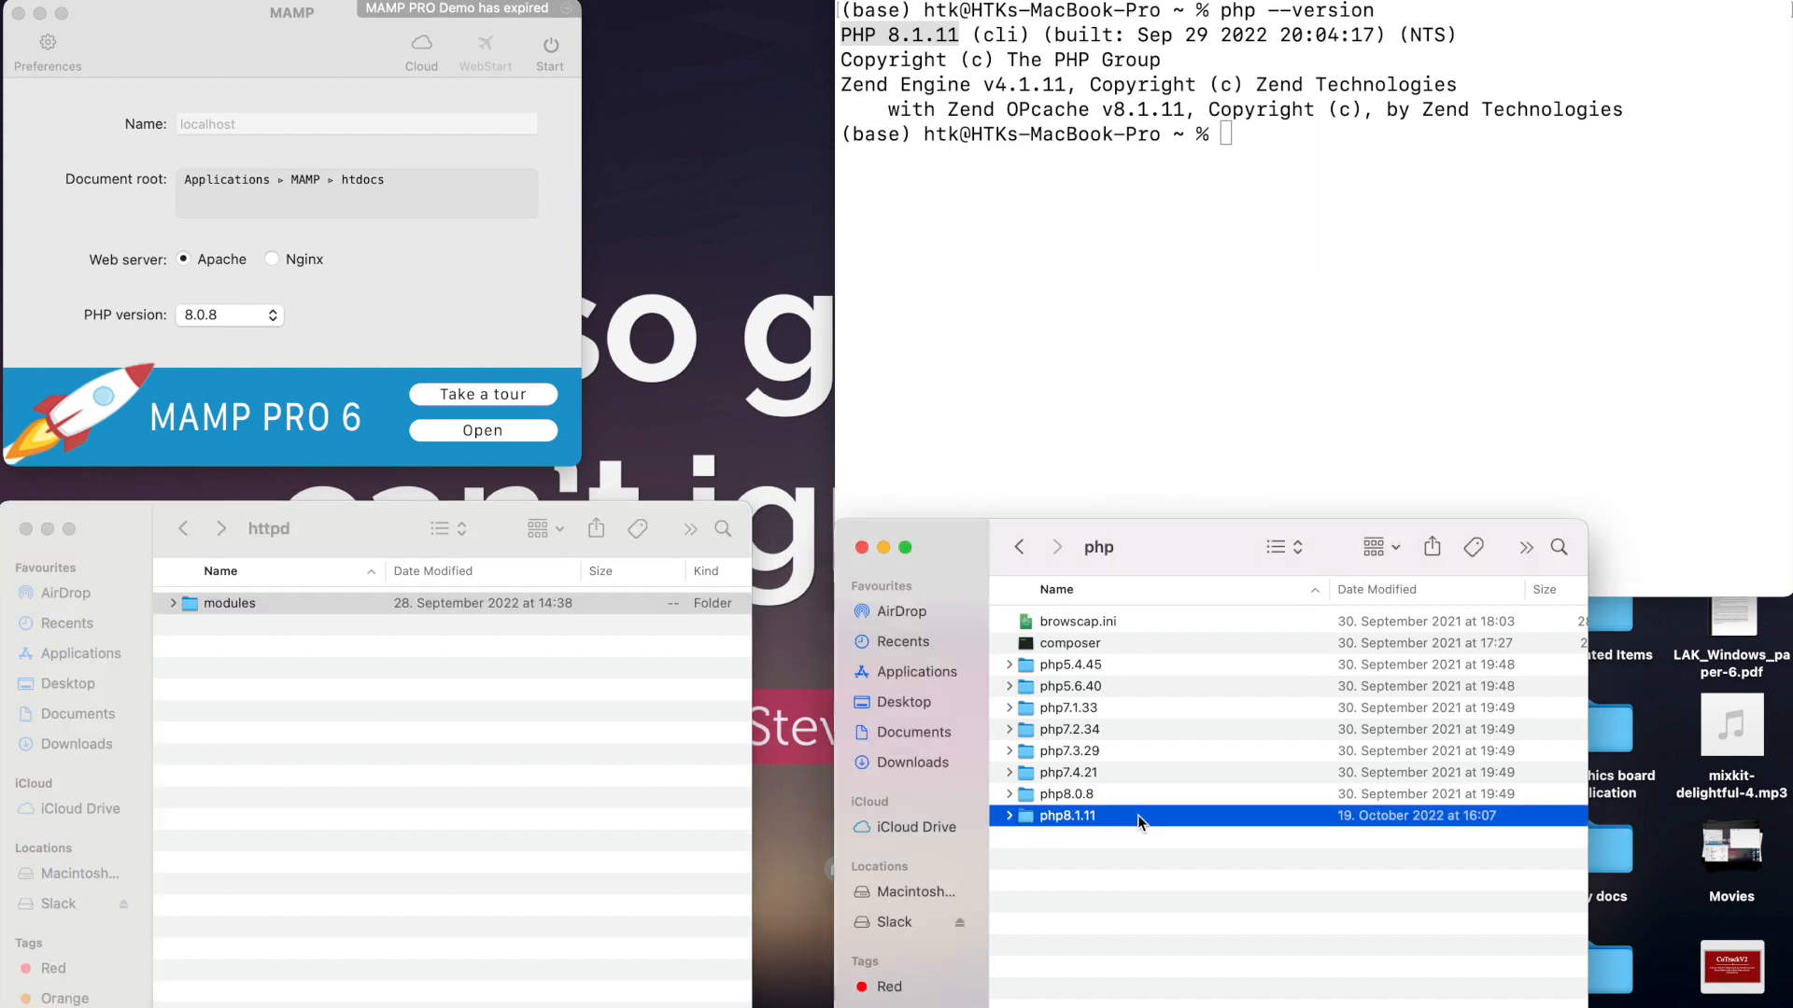
pyautogui.doubleClick(1066, 816)
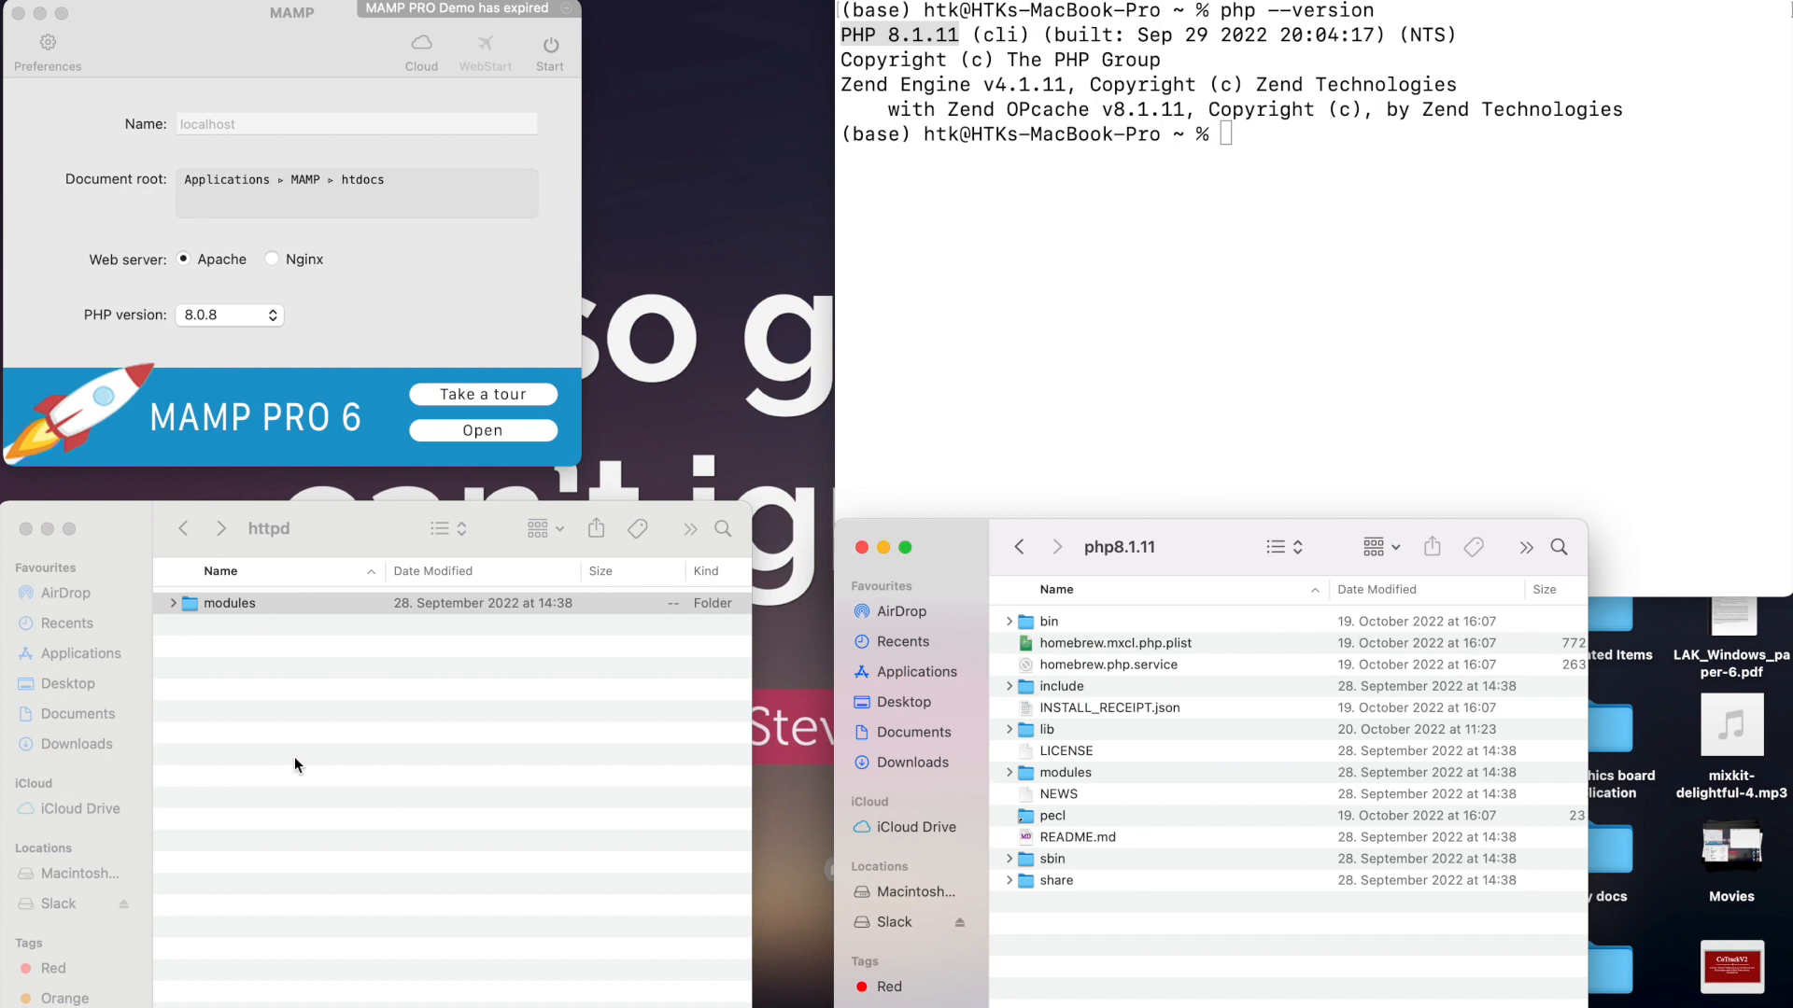
pyautogui.moveTo(314, 557)
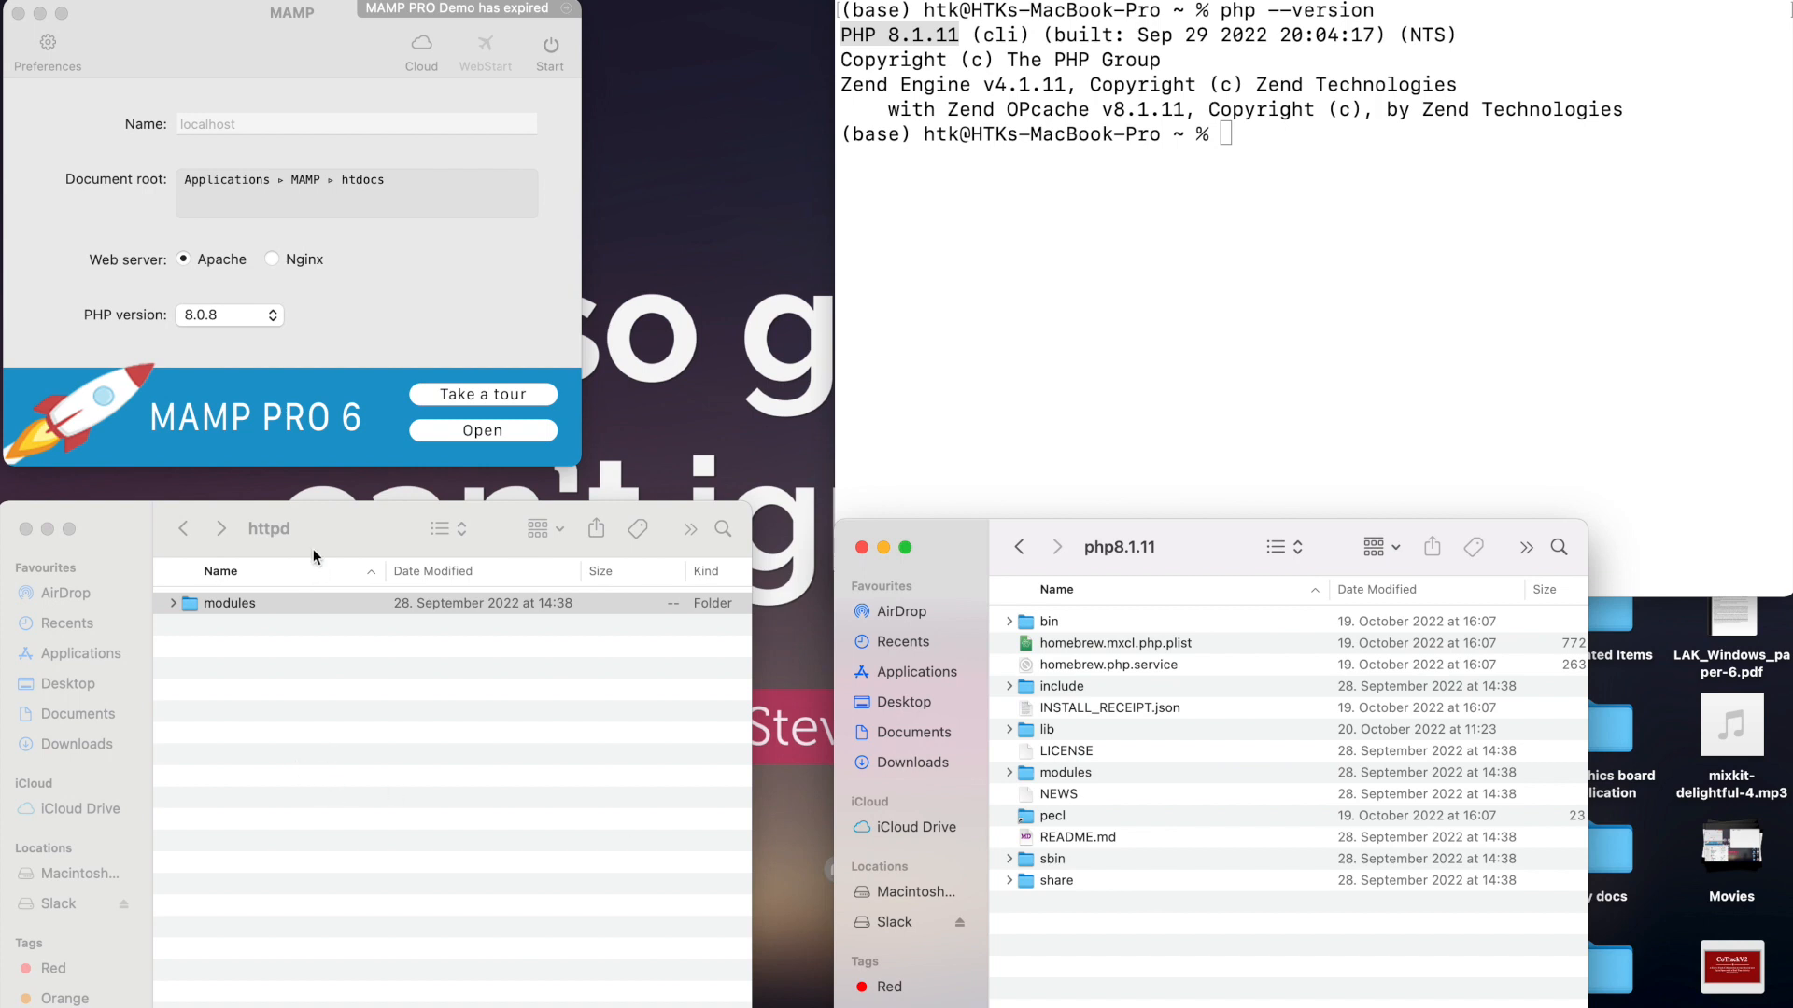
pyautogui.click(228, 314)
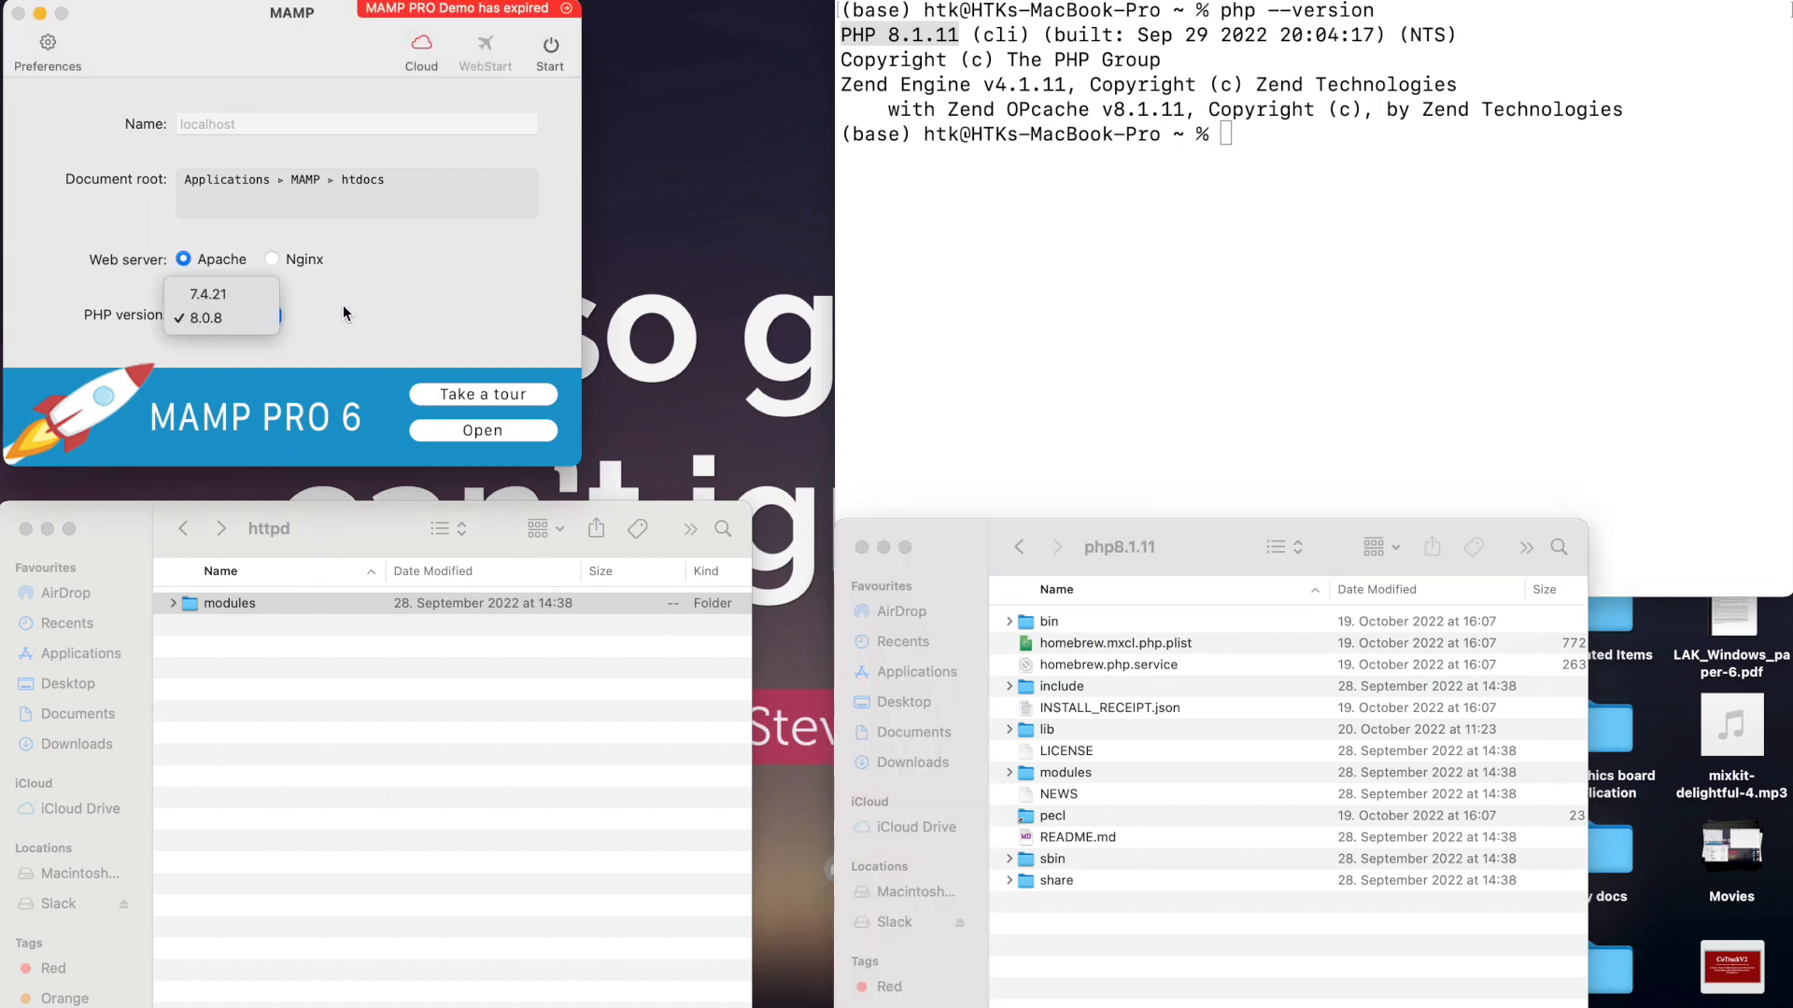
pyautogui.click(203, 317)
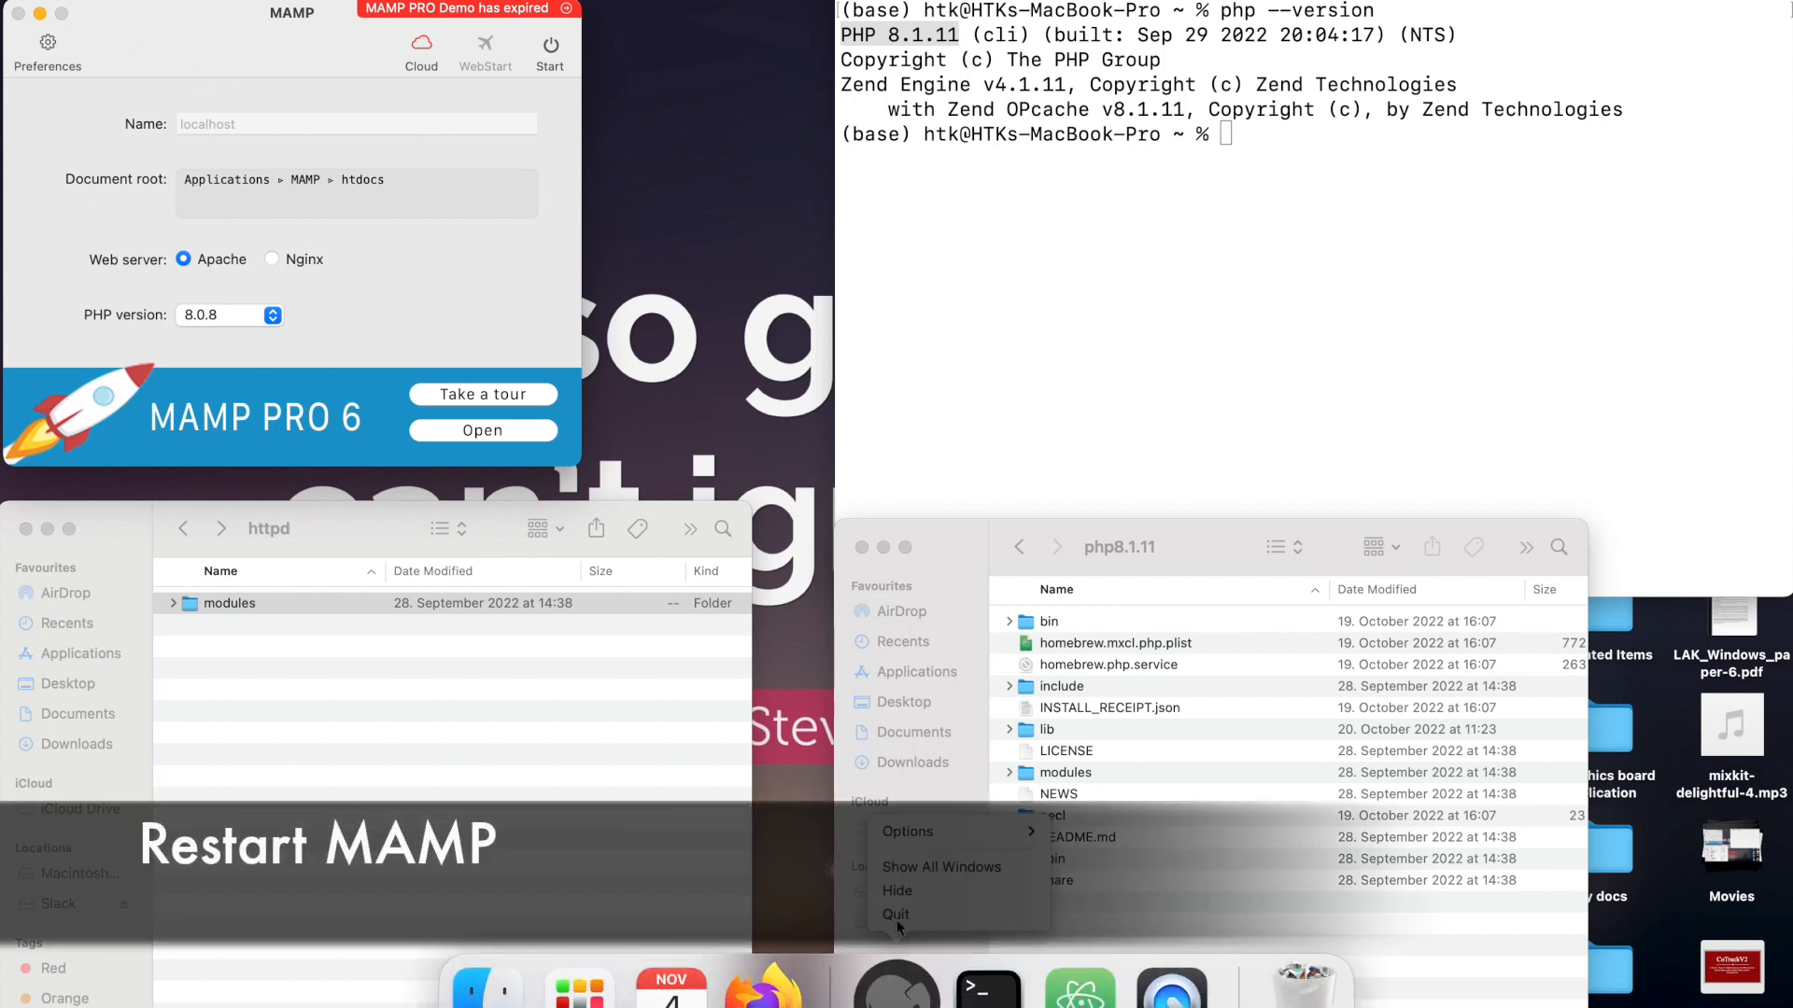
# Quit and relaunch MAMP from Launchpad so its PHP menu now lists 8.1.11.
pyautogui.click(894, 913)
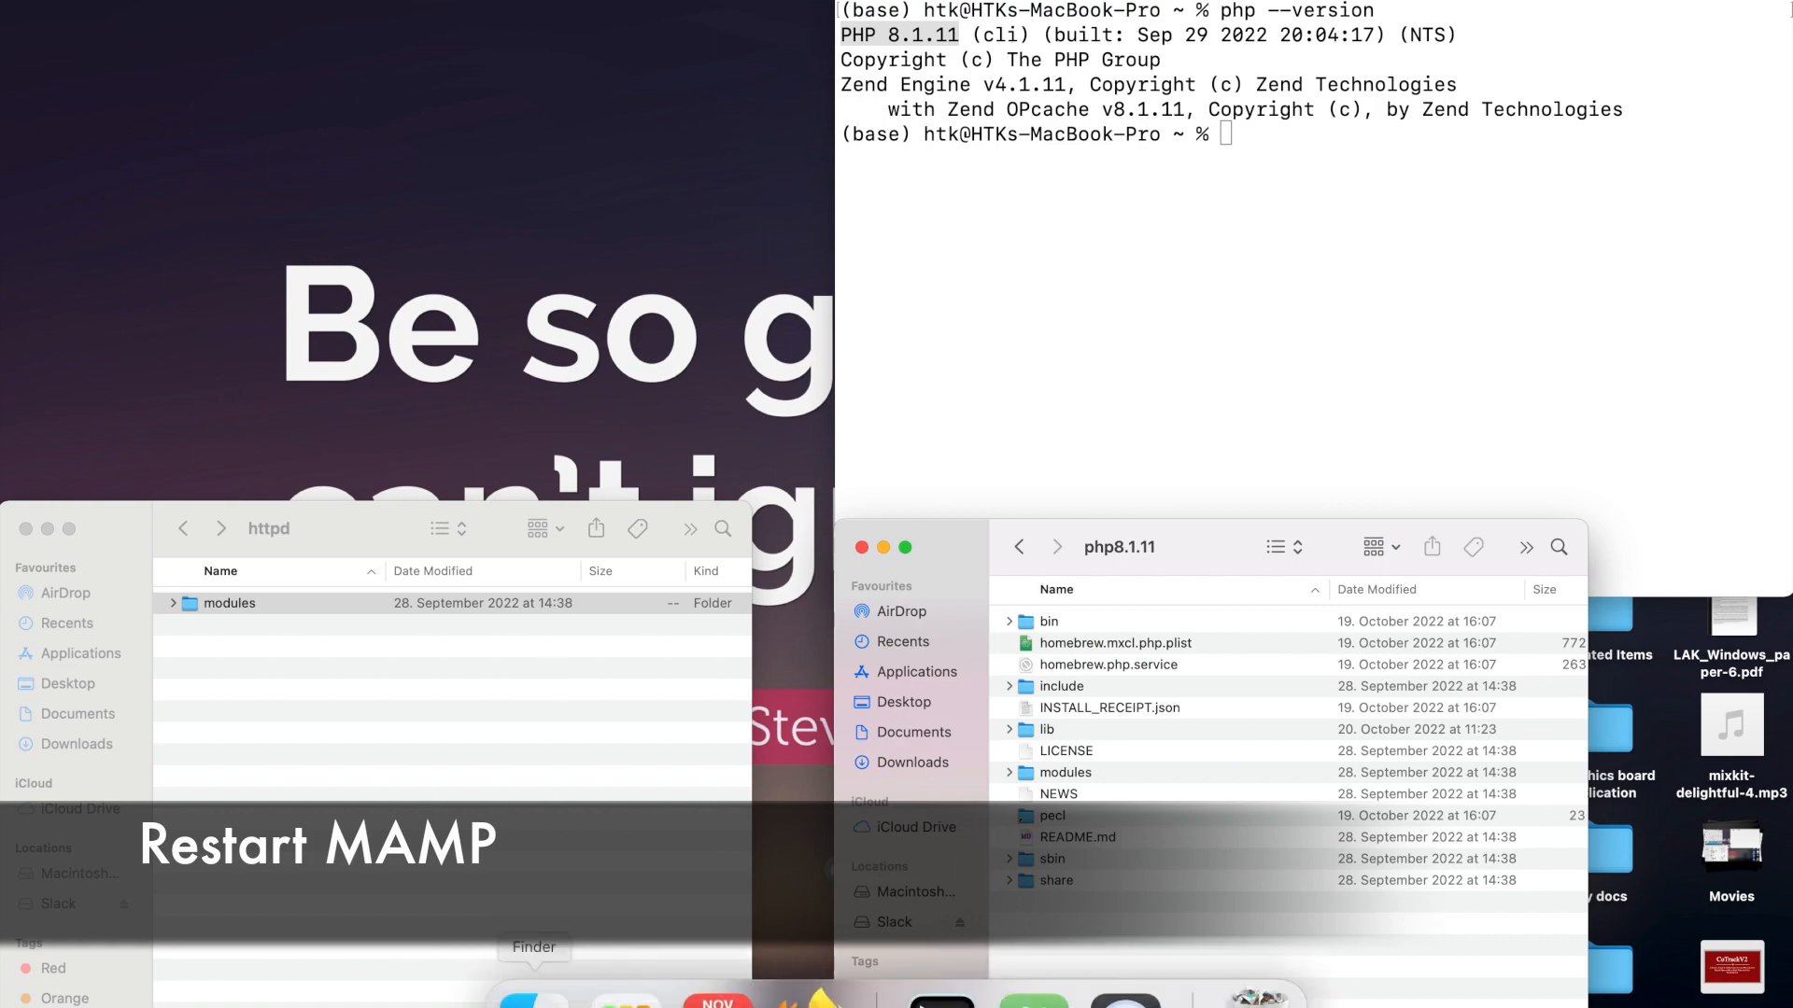
pyautogui.click(626, 986)
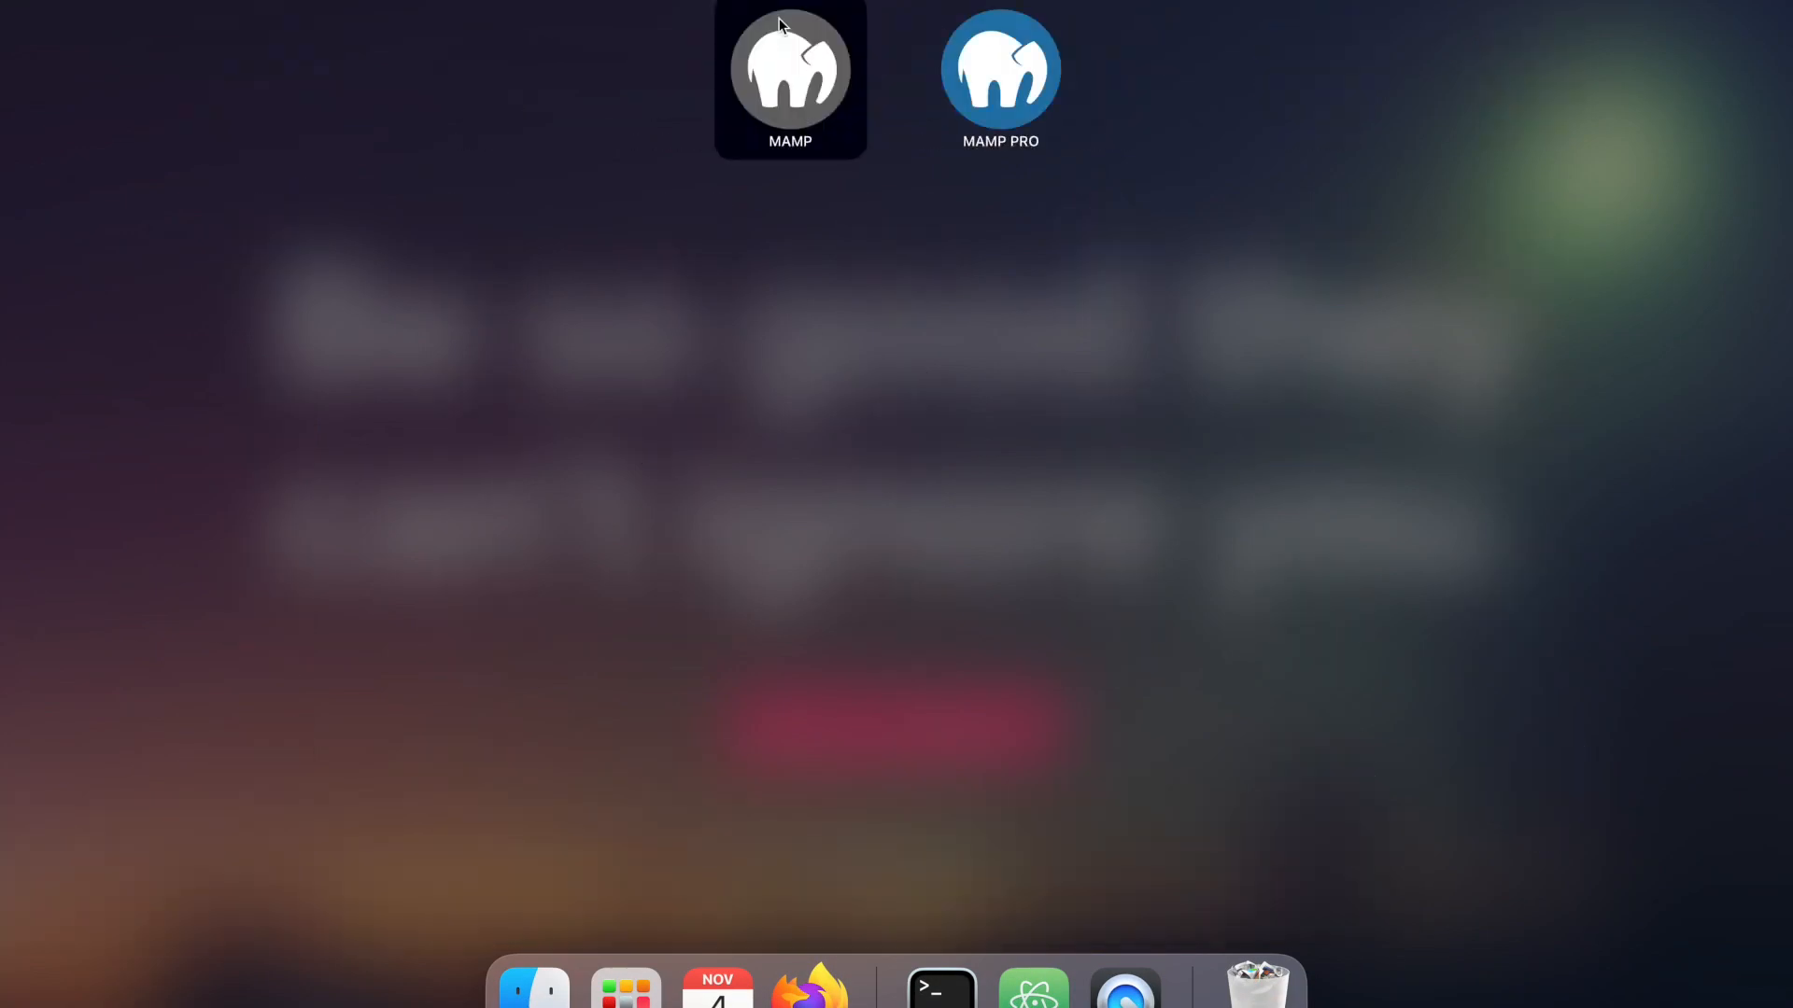
pyautogui.doubleClick(790, 69)
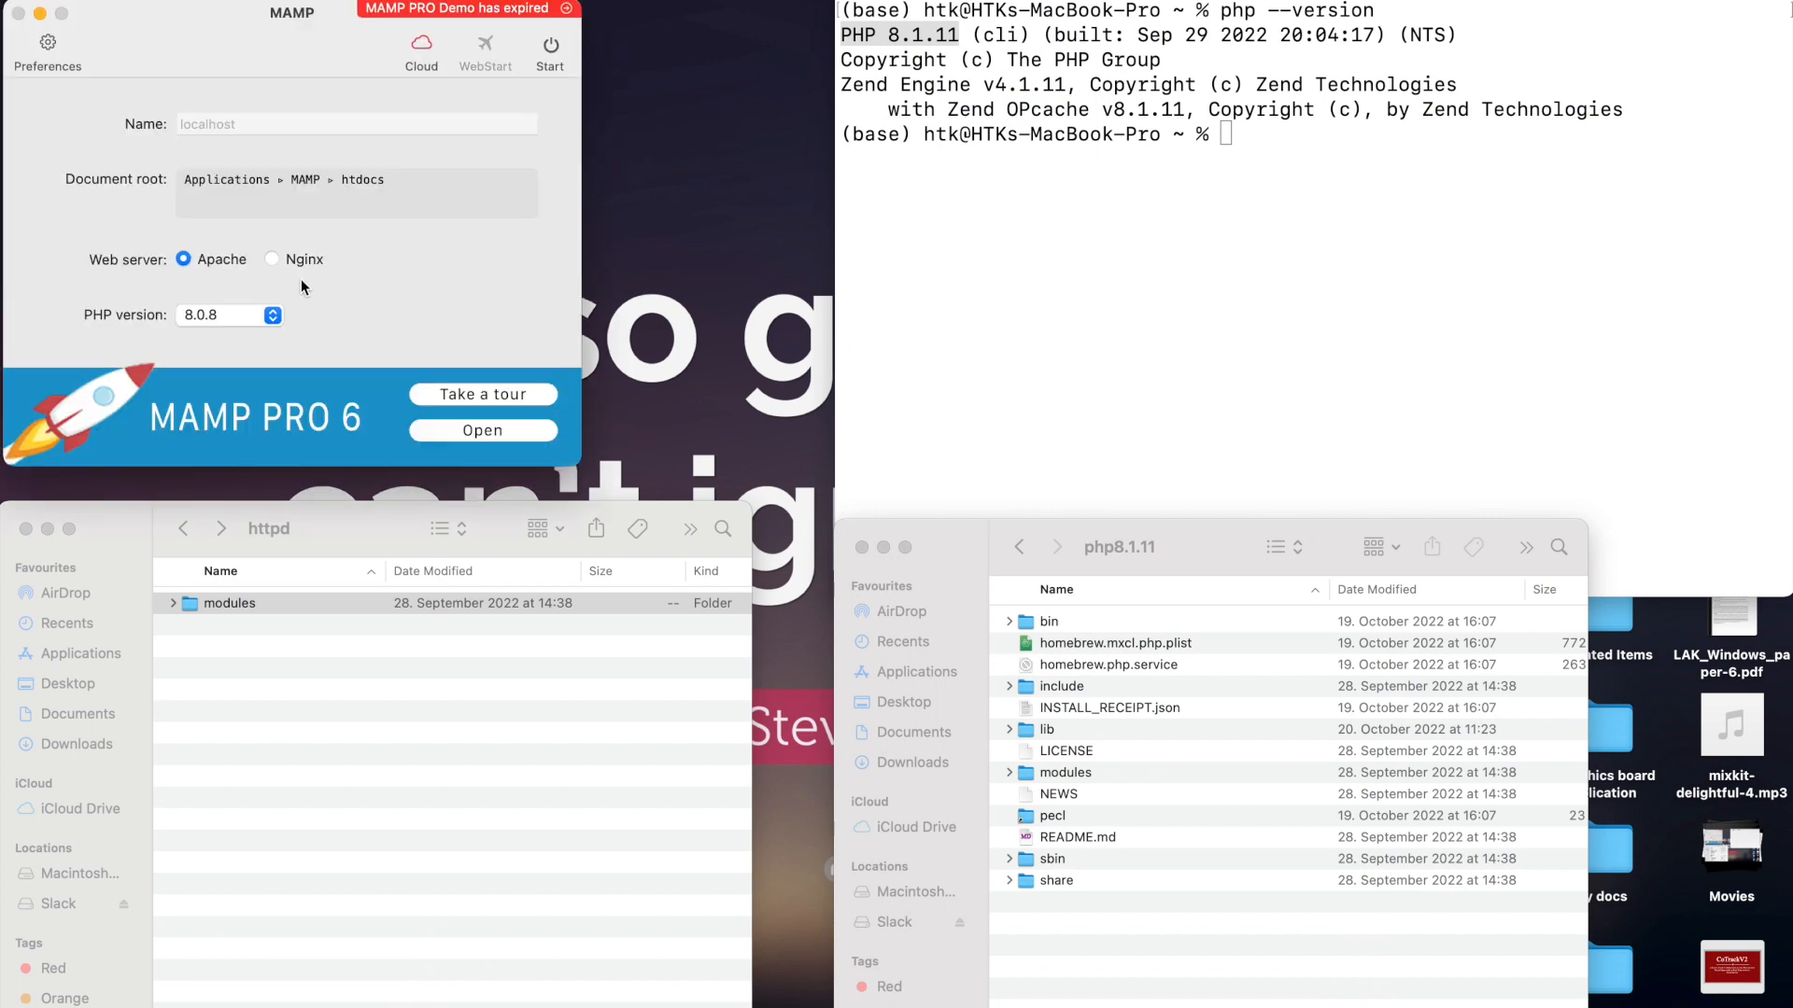
pyautogui.click(228, 315)
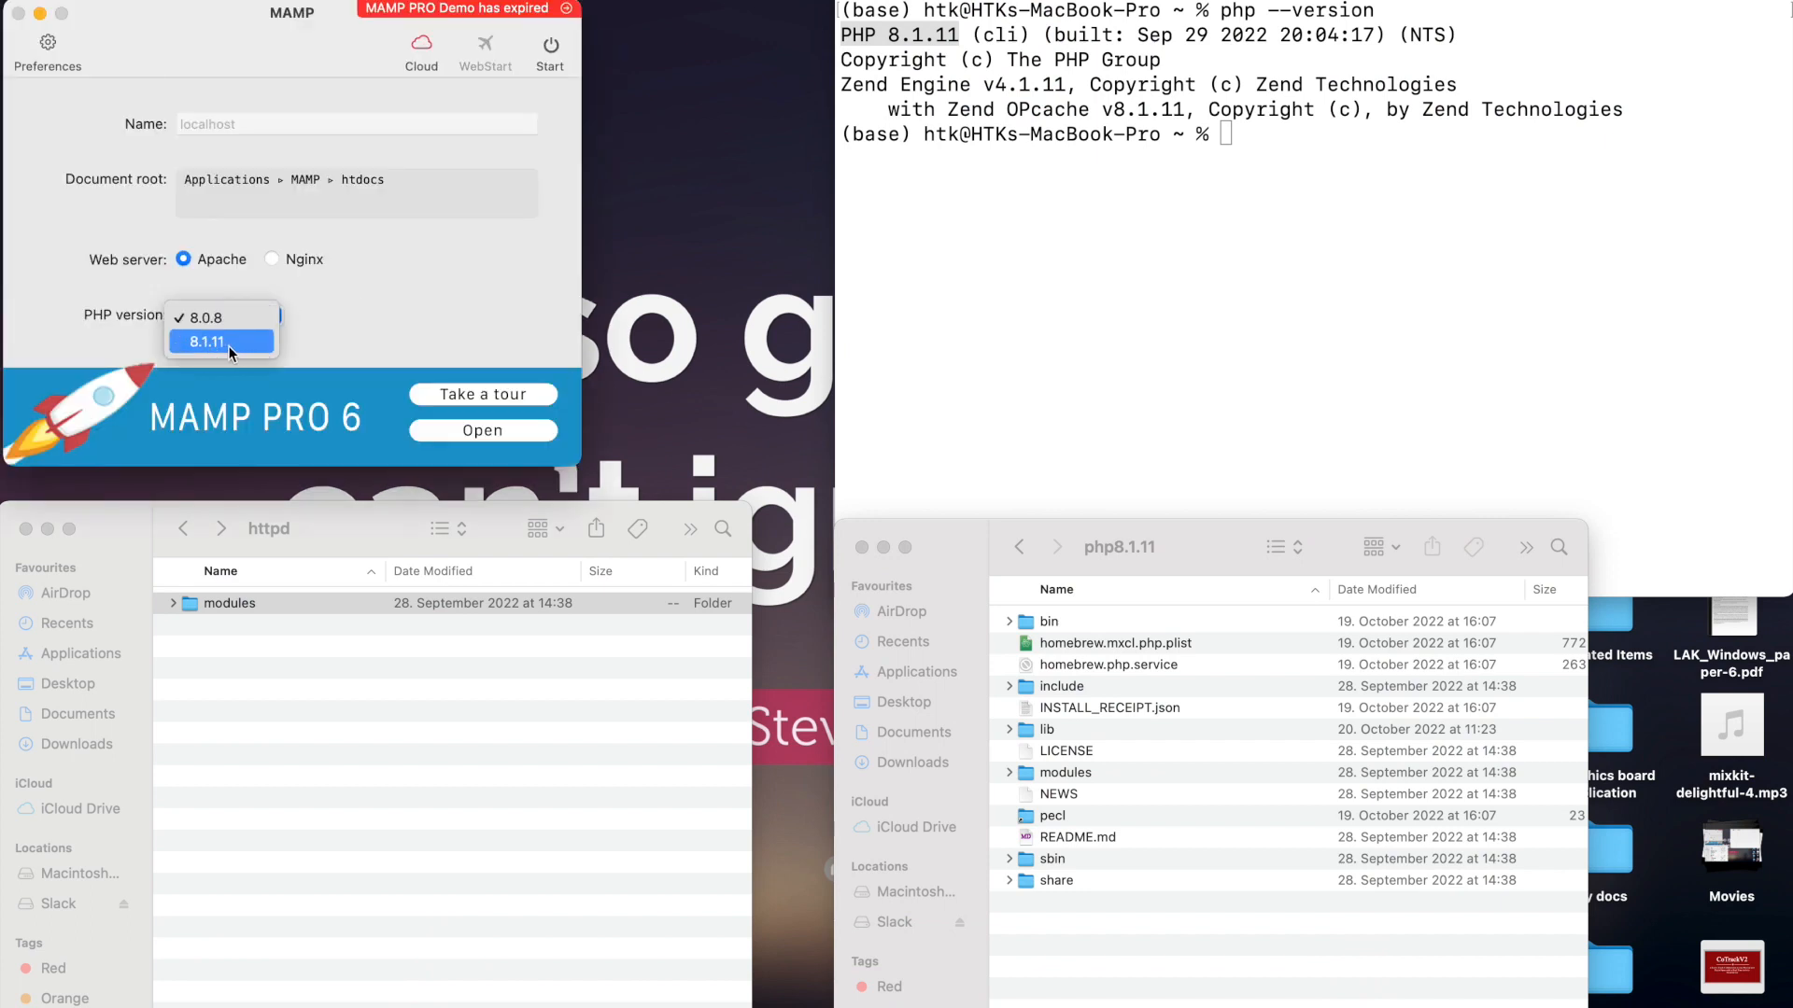